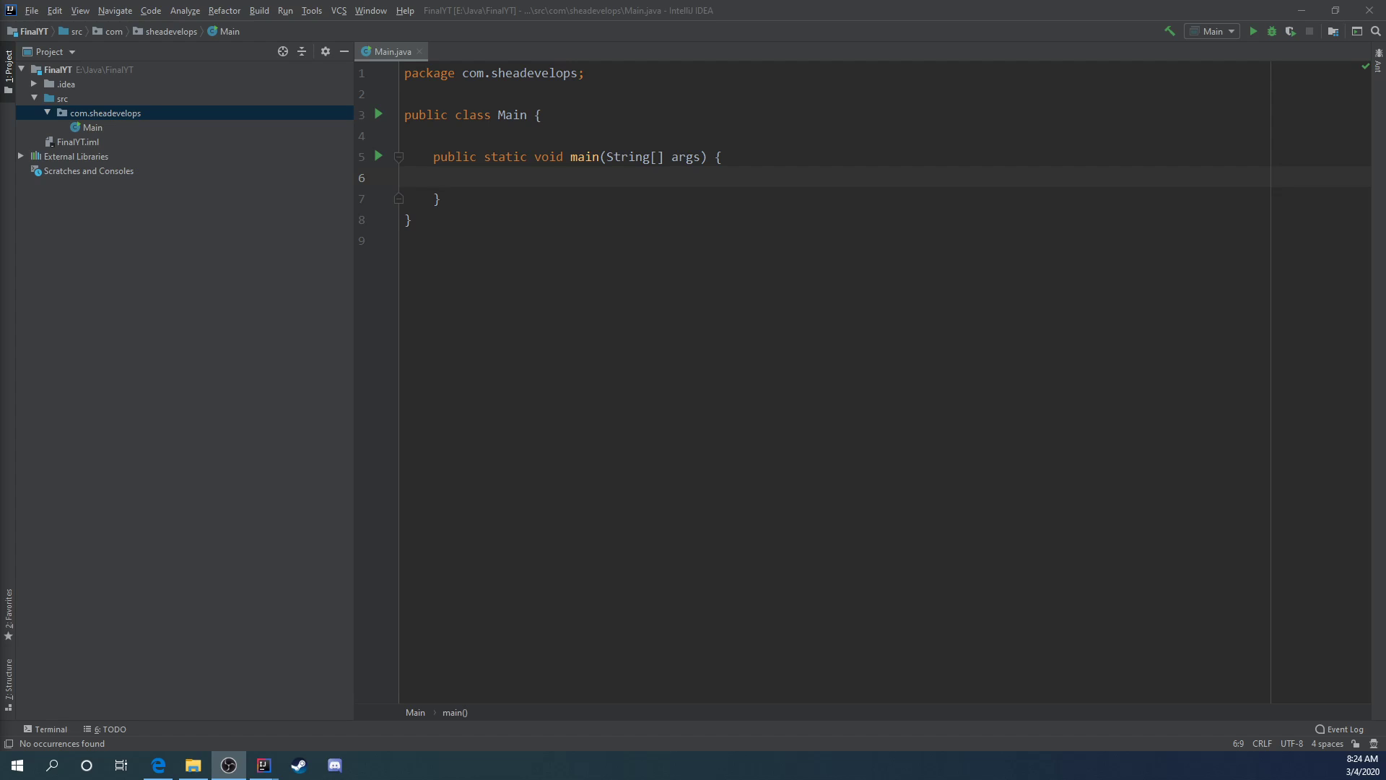
{"action": "mouse_move", "coordinate": [484, 181]}
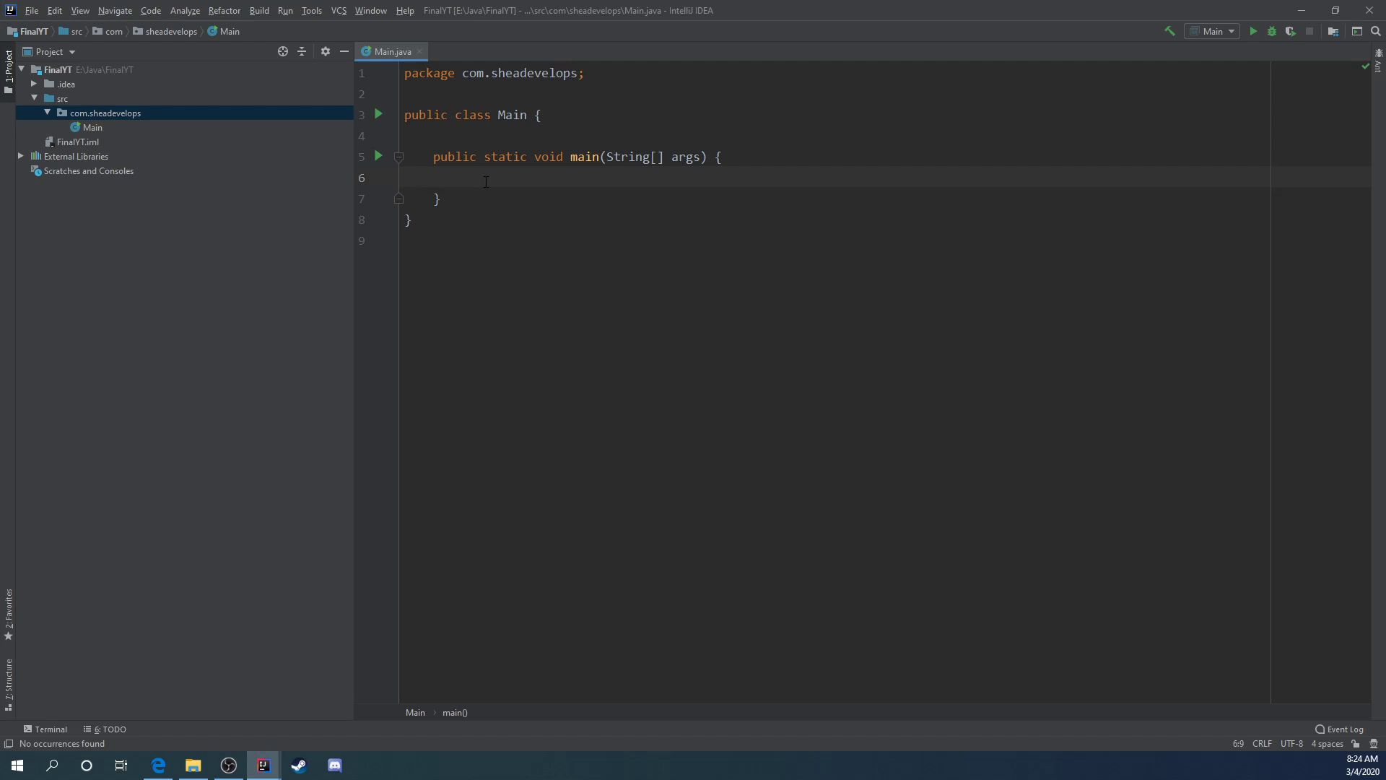
Step: Declare final int test = 12 inside main
{"action": "type", "text": "final int"}
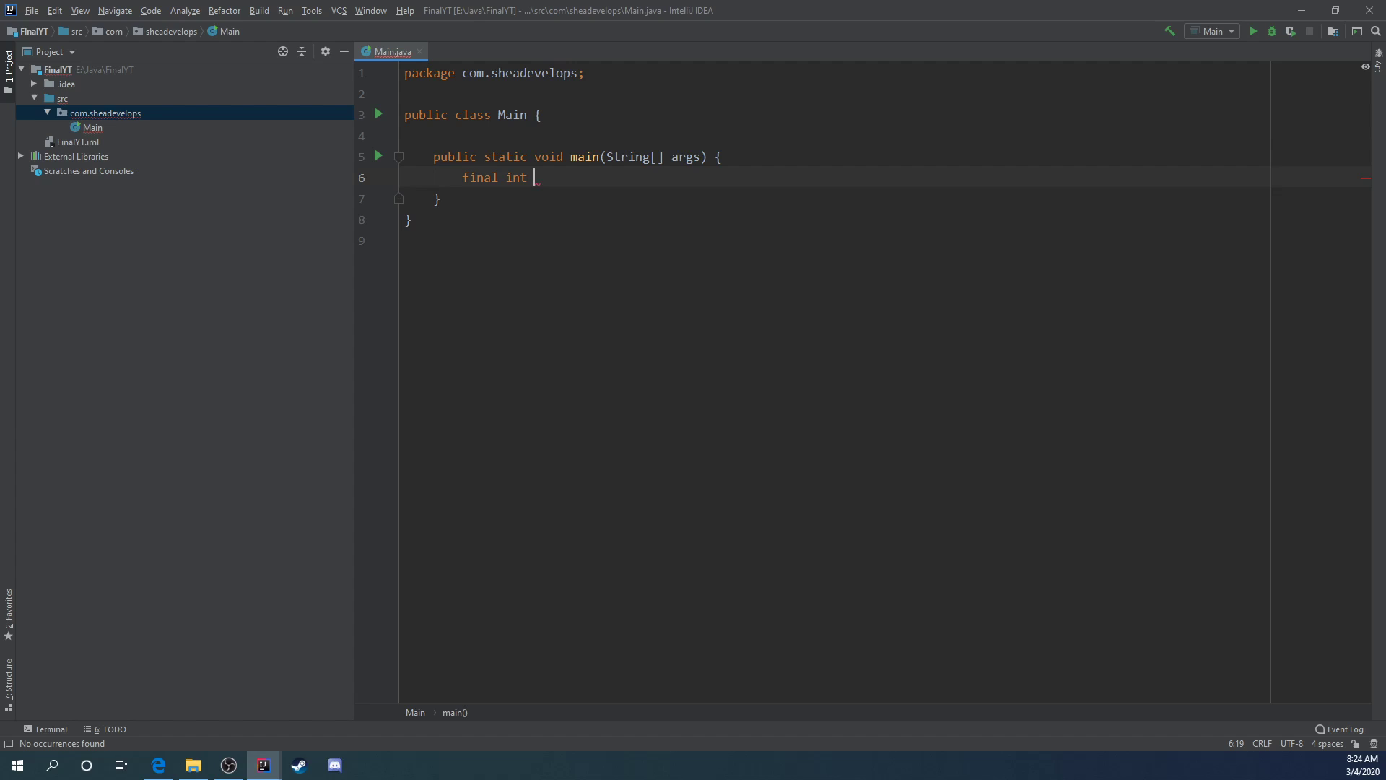
{"action": "type", "text": "test ="}
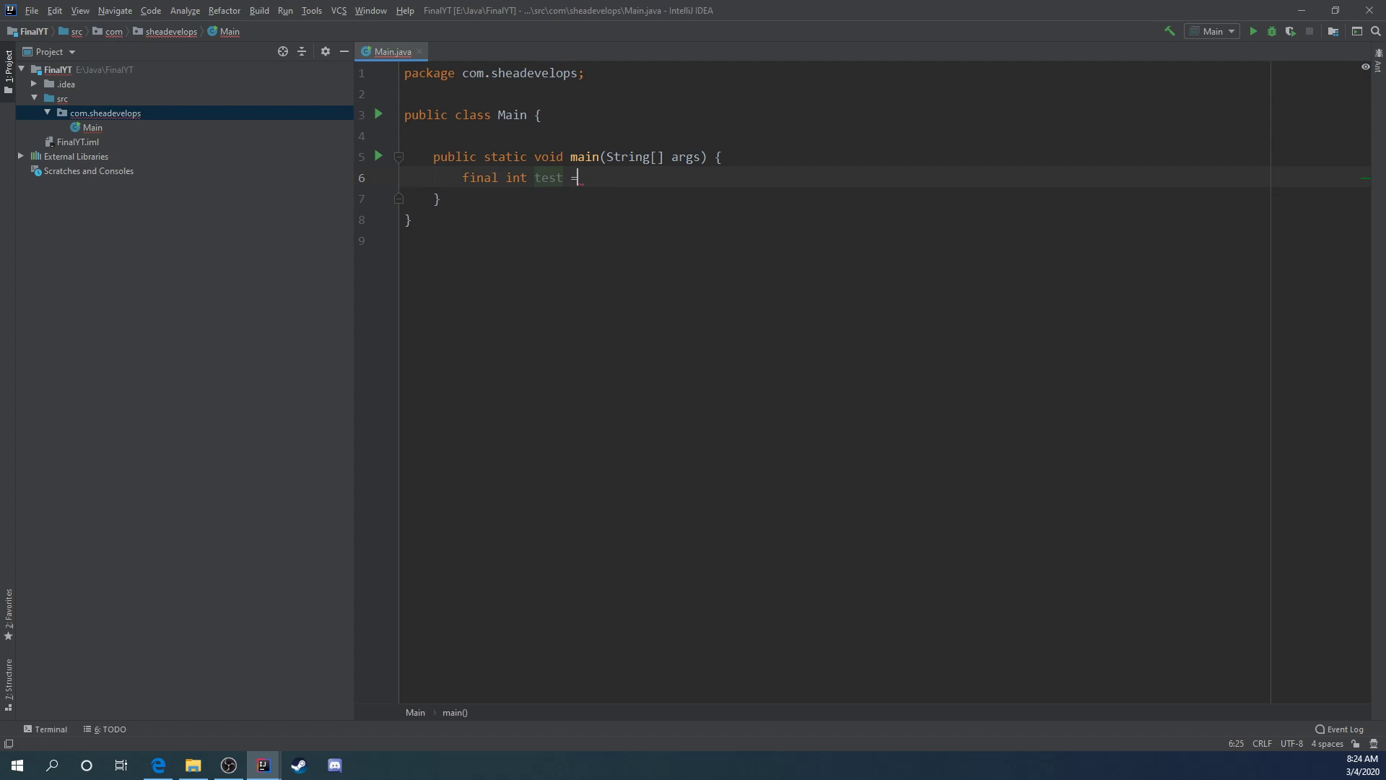
{"action": "type", "text": "12;"}
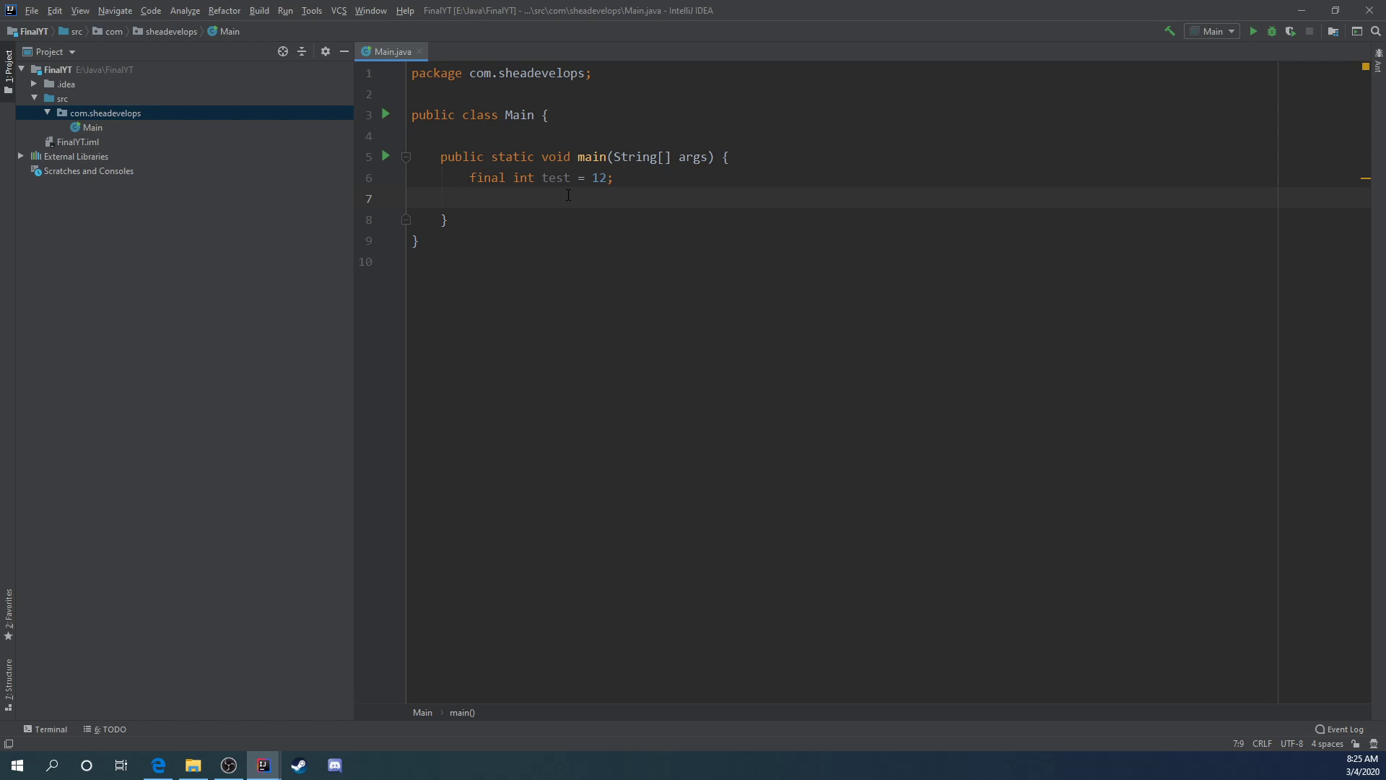
Step: Try reassigning test = 14 to show the final-variable error
{"action": "type", "text": "test"}
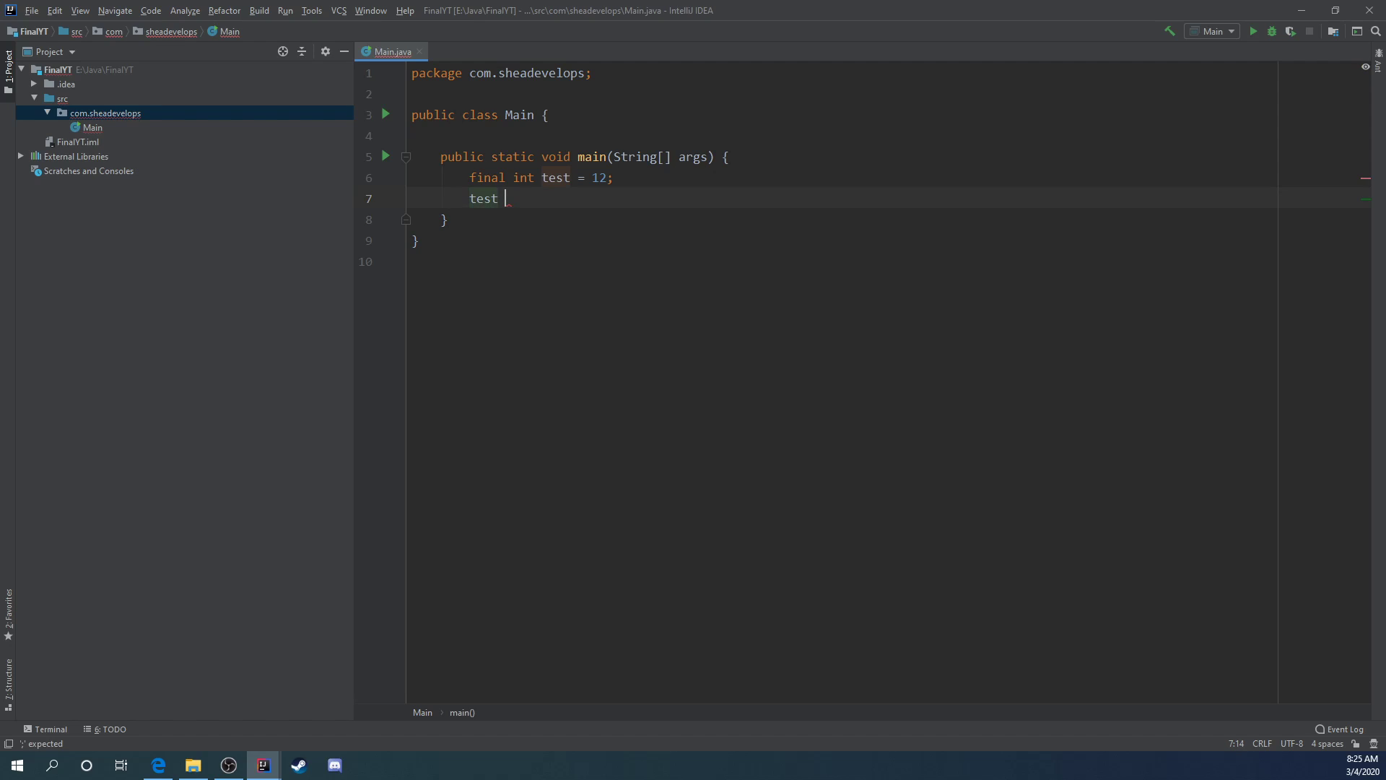
{"action": "type", "text": "="}
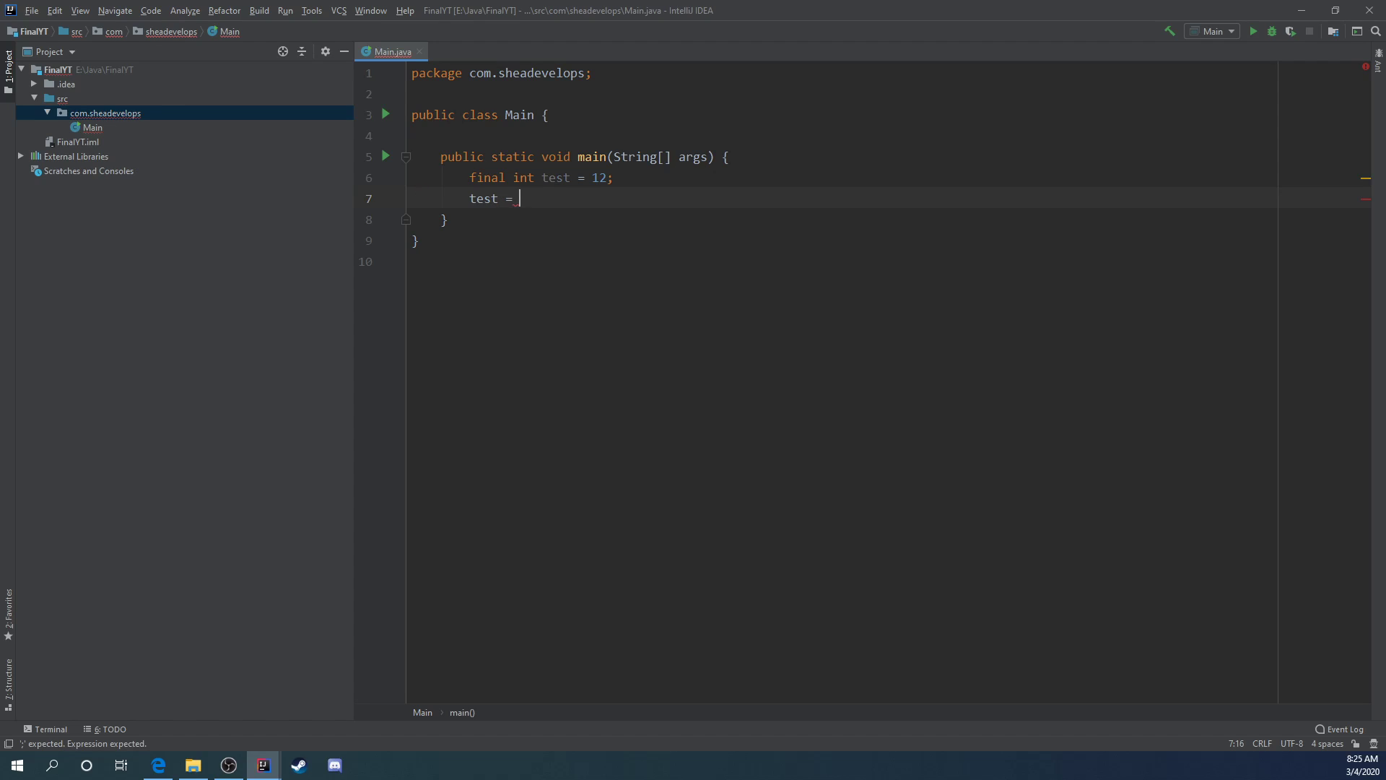
{"action": "type", "text": "14"}
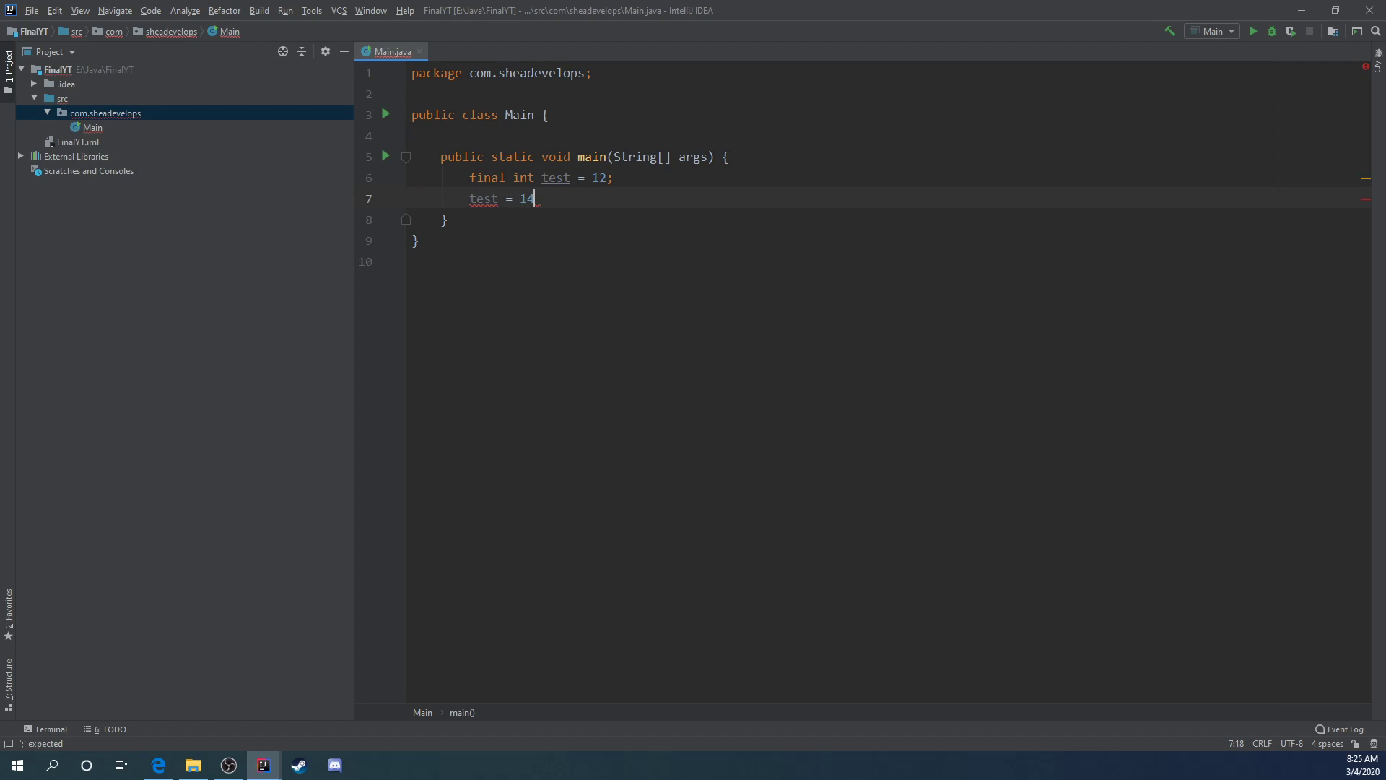
{"action": "type", "text": ";"}
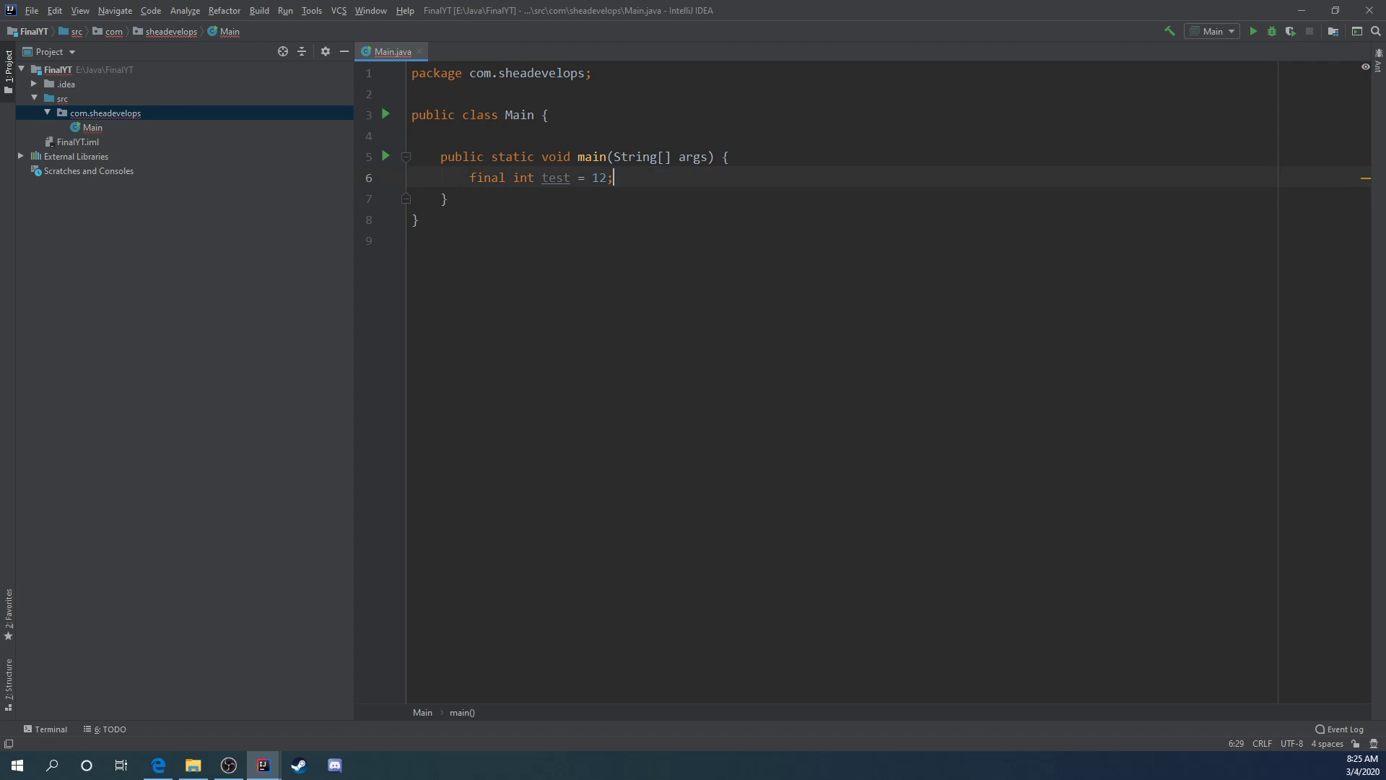
Step: Add Java classes Parent and Child to com.sheadevelops, then return to Parent.java
{"action": "right_click", "coordinate": [104, 113]}
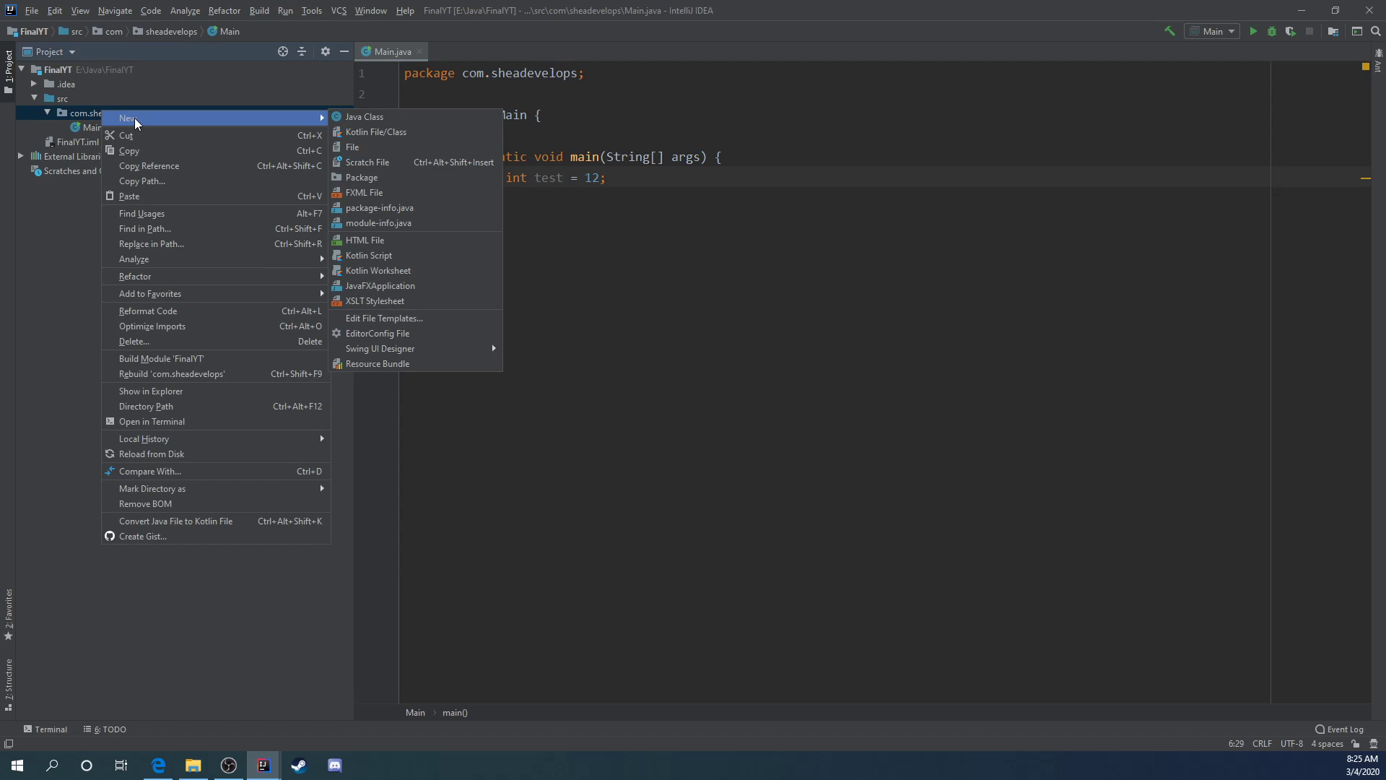
{"action": "left_click", "coordinate": [363, 115]}
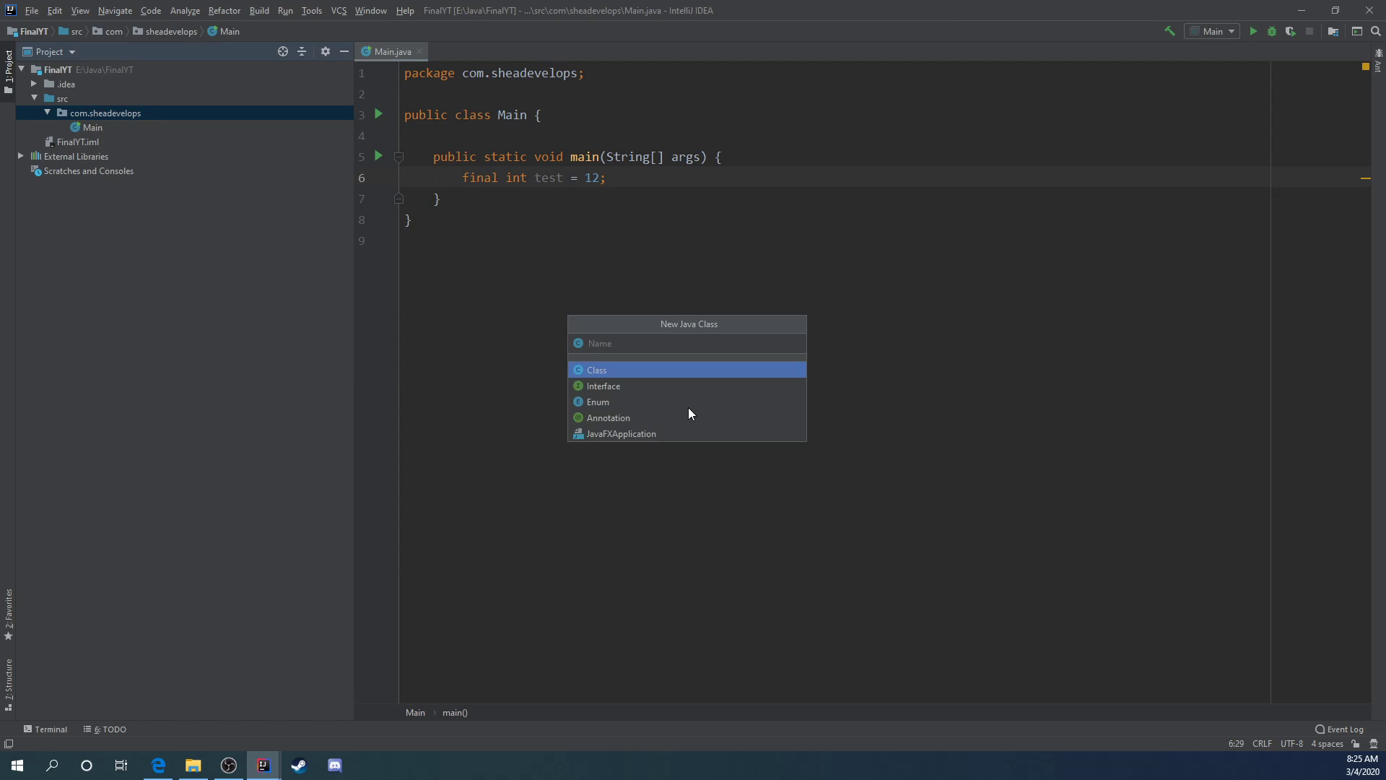
{"action": "type", "text": "Parent"}
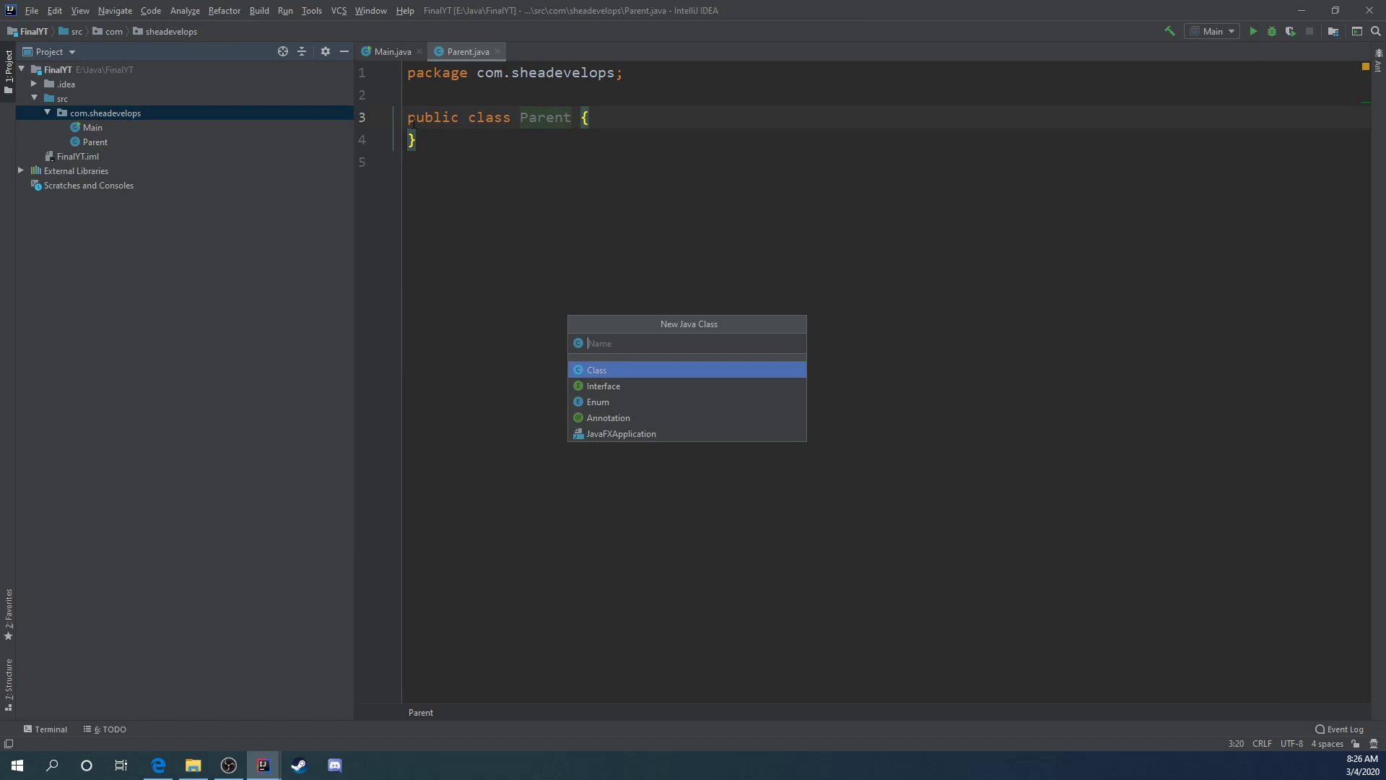
{"action": "type", "text": "Child"}
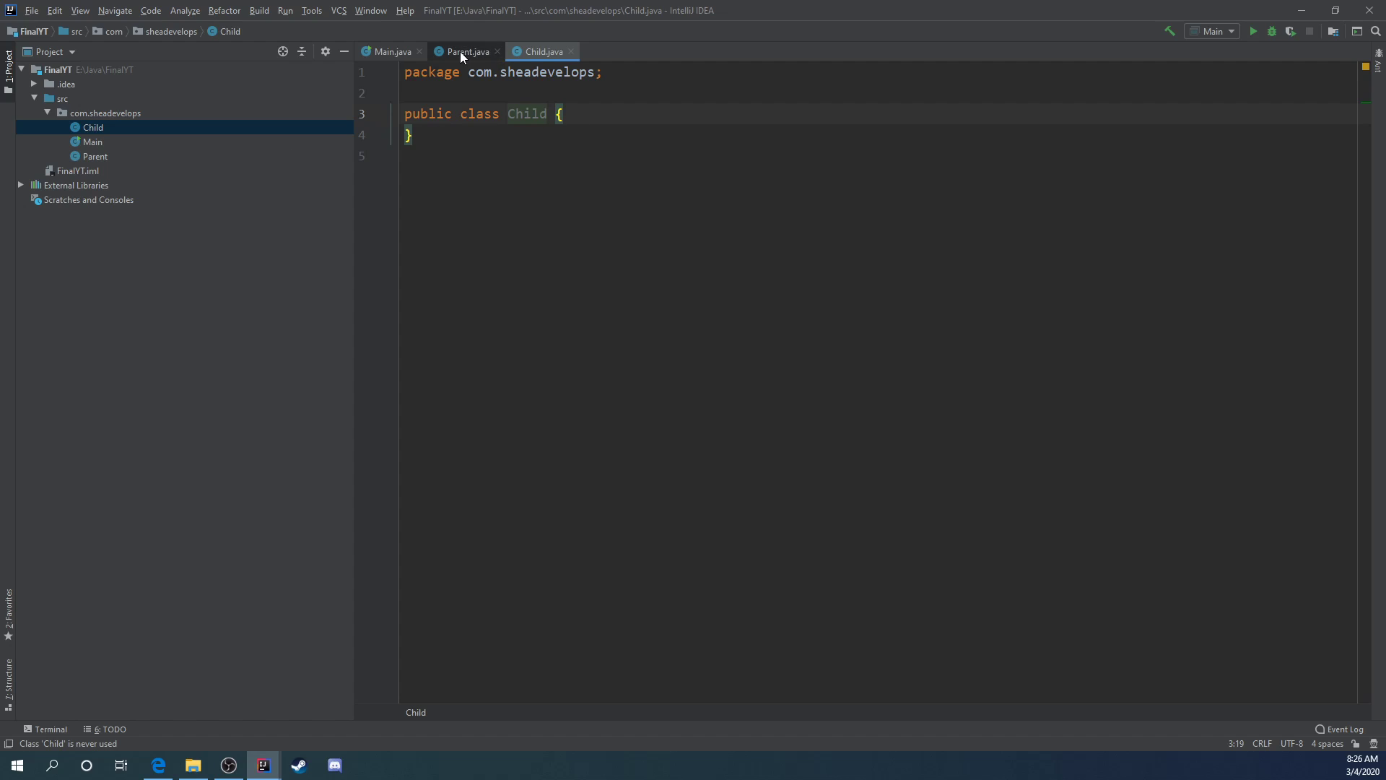
{"action": "left_click", "coordinate": [465, 51]}
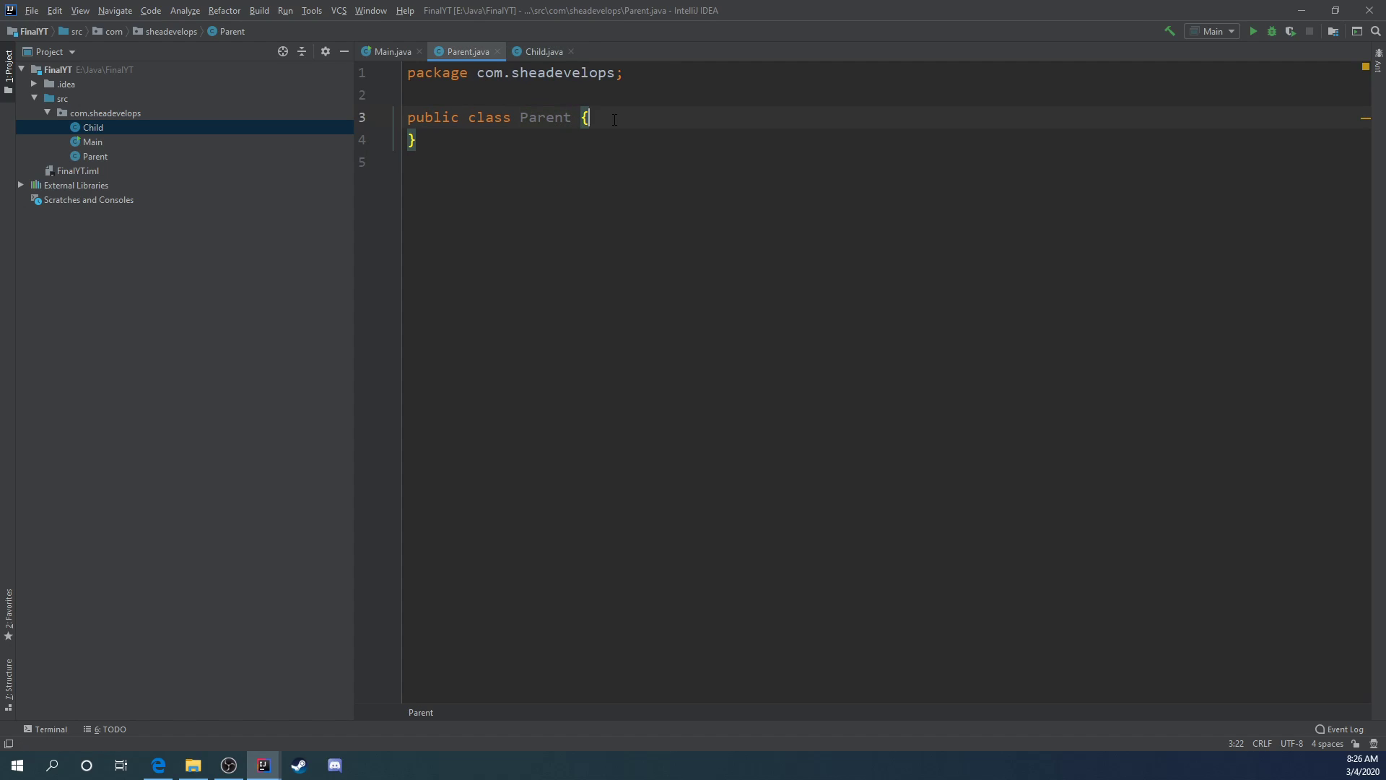
Step: Add private String name and private int age to Parent and generate a constructor for both
{"action": "type", "text": "String"}
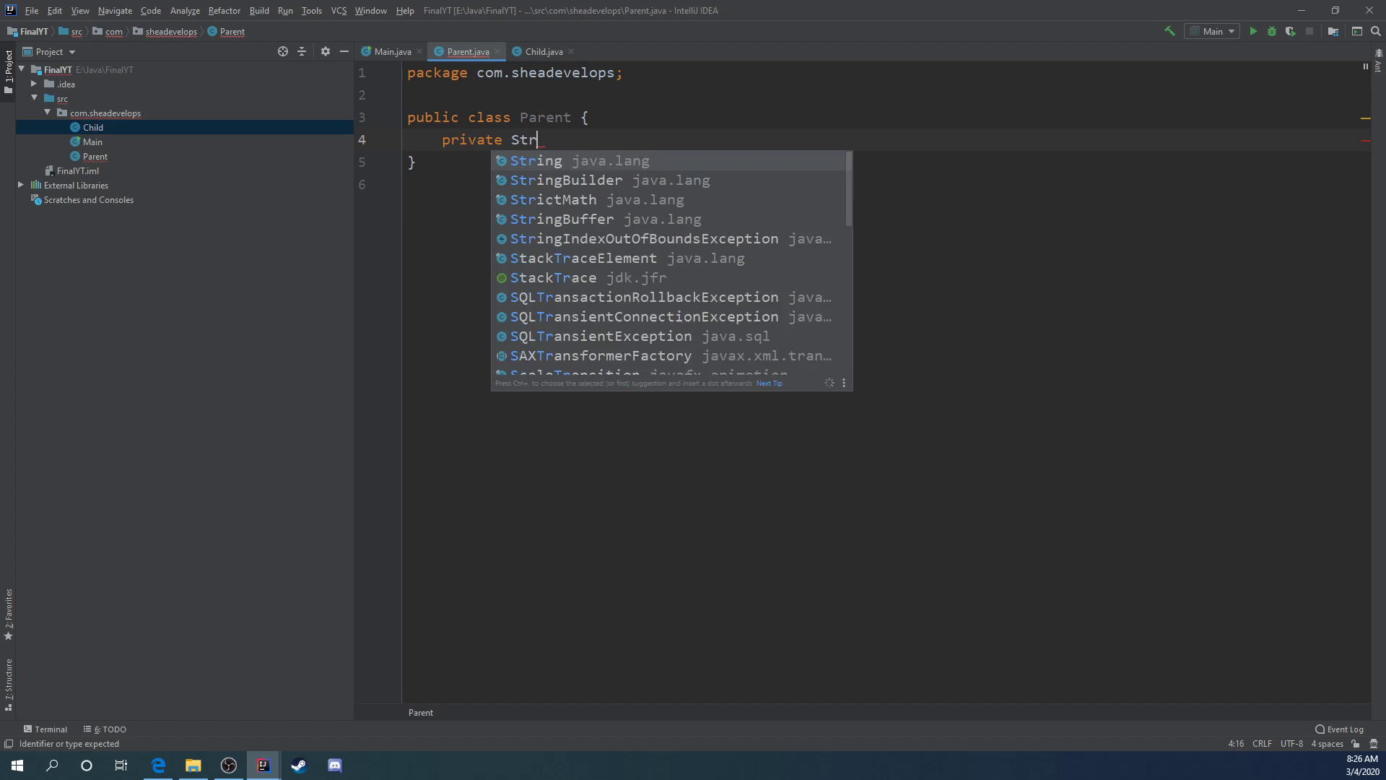
{"action": "type", "text": "String name;"}
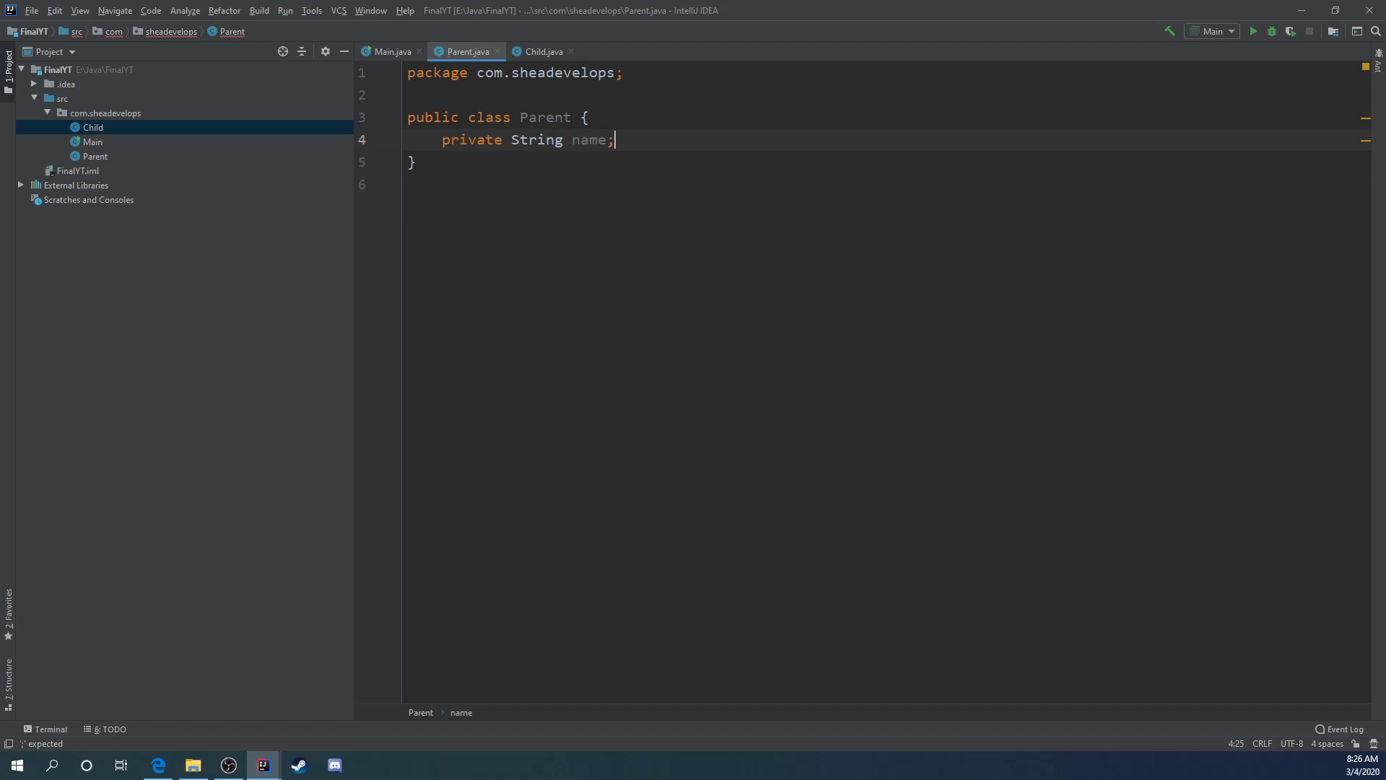
{"action": "type", "text": "private int"}
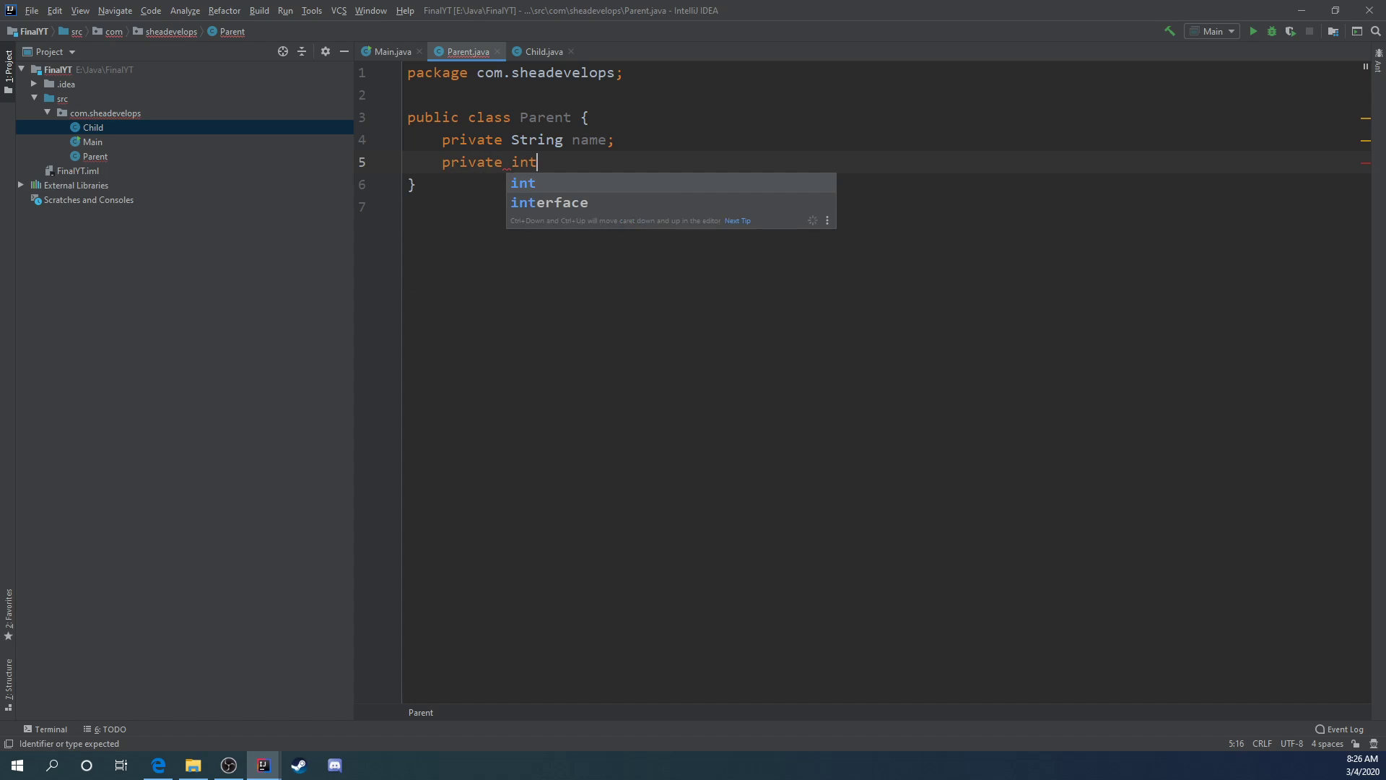
{"action": "type", "text": "age;"}
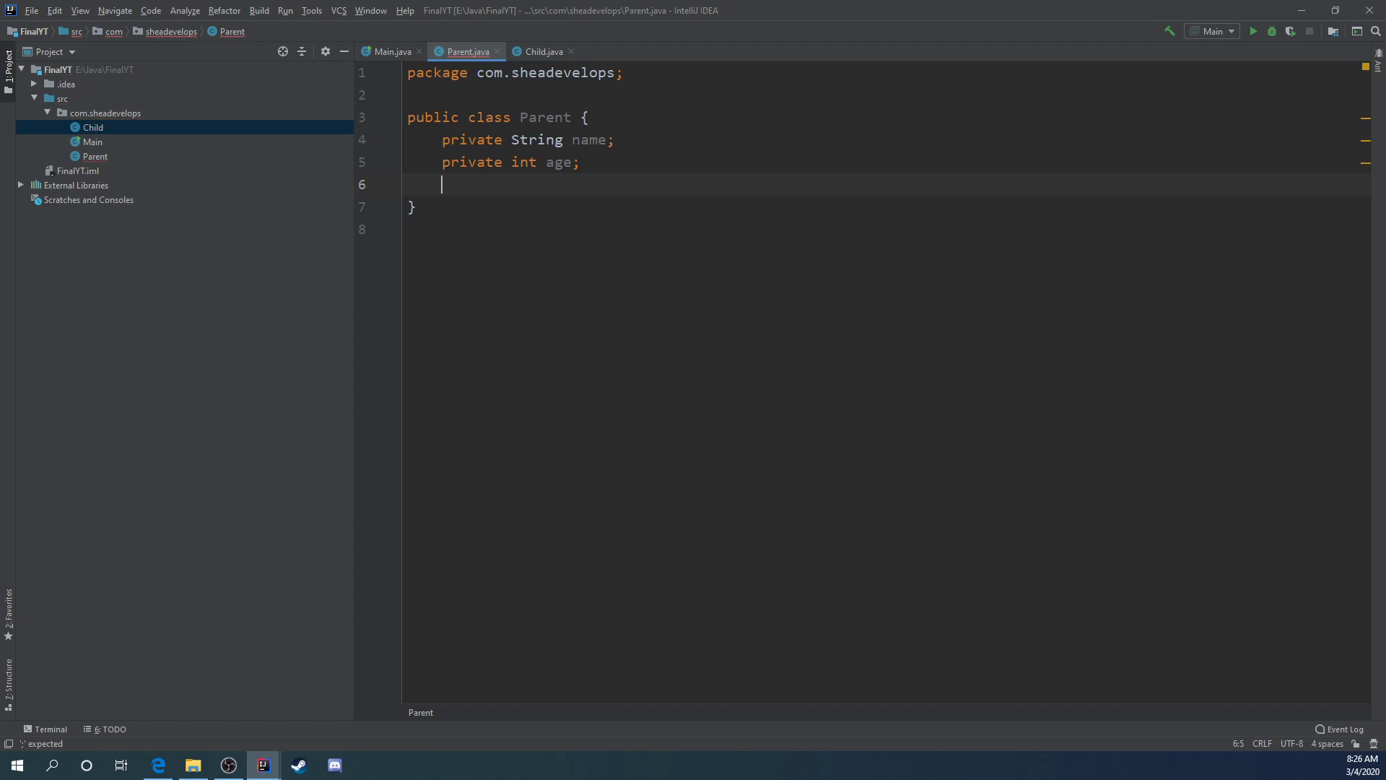
{"action": "key", "text": "Enter"}
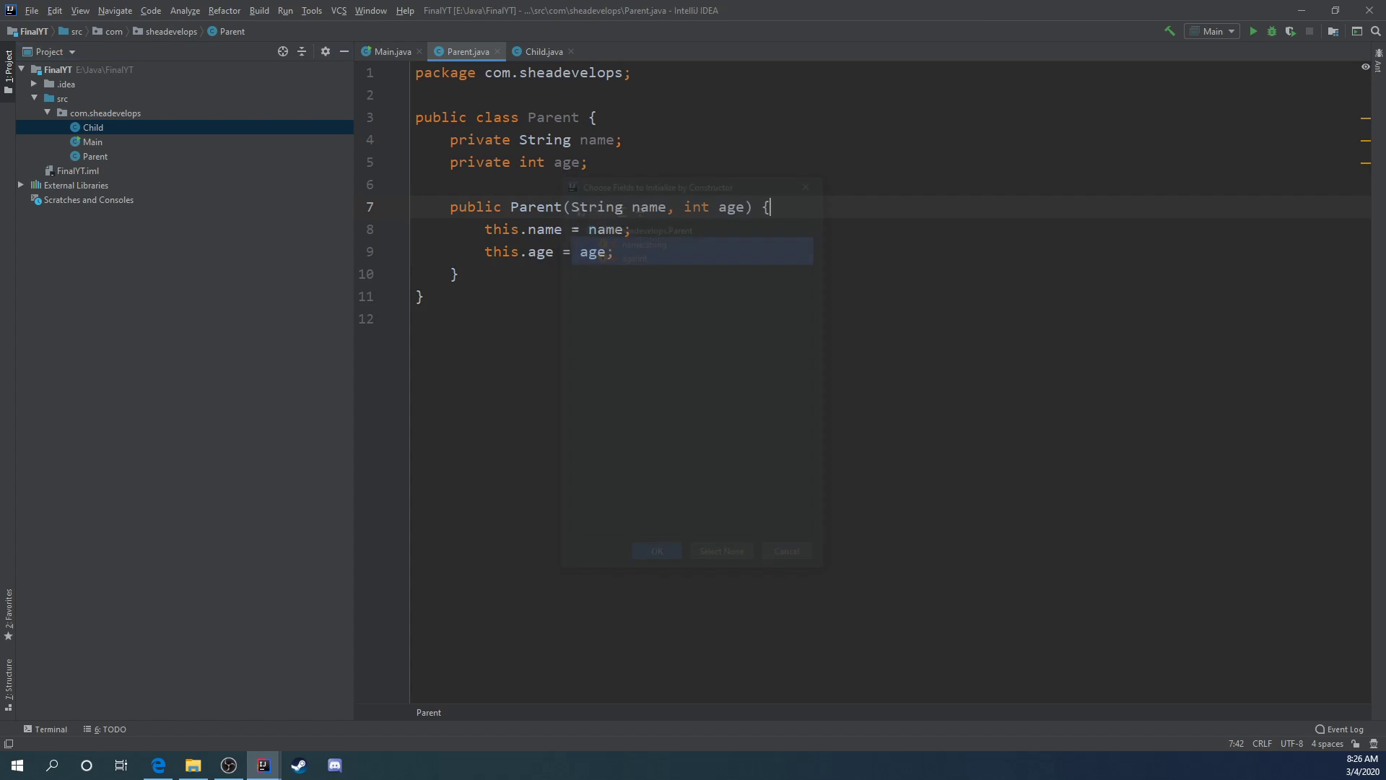
{"action": "left_click", "coordinate": [655, 551]}
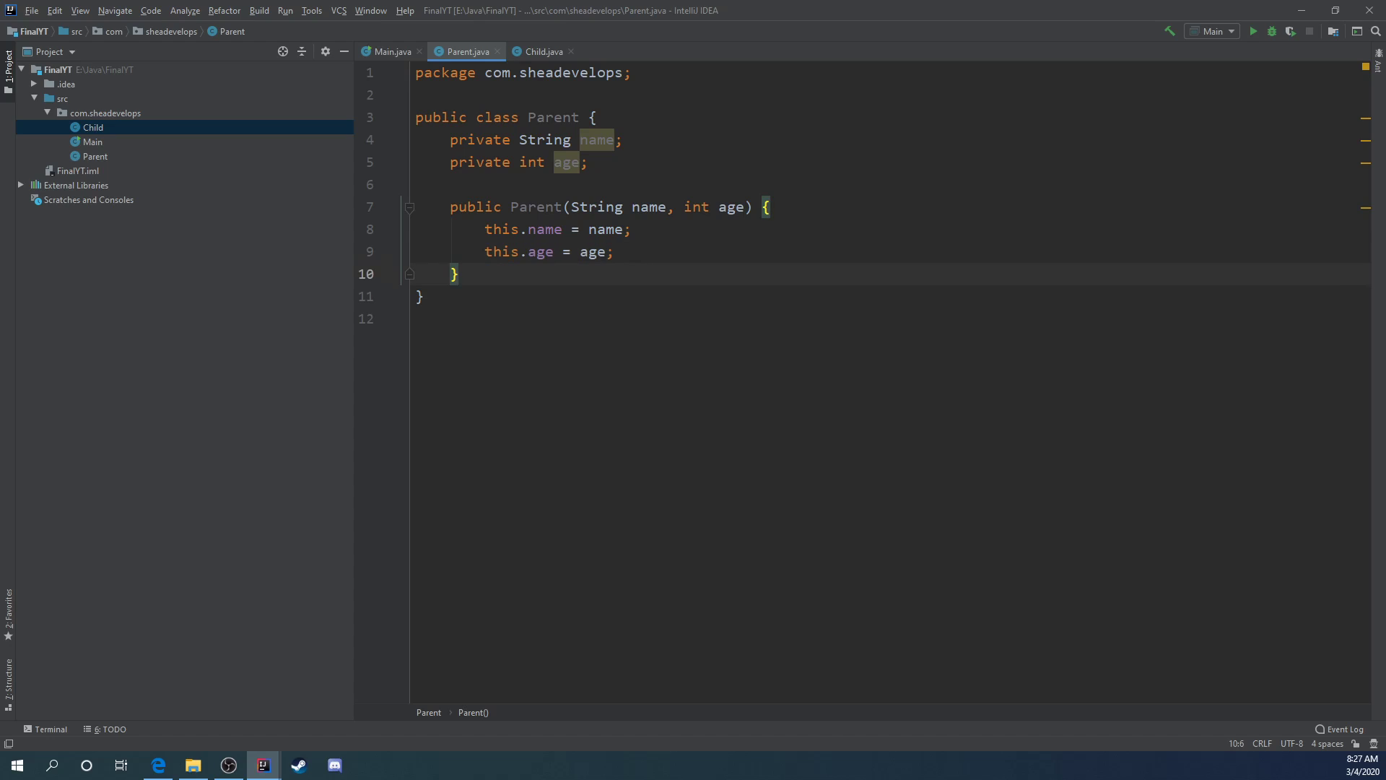
Step: Make Child extend Parent with a generated super(name, age) constructor, then return to Parent
{"action": "left_click", "coordinate": [540, 52]}
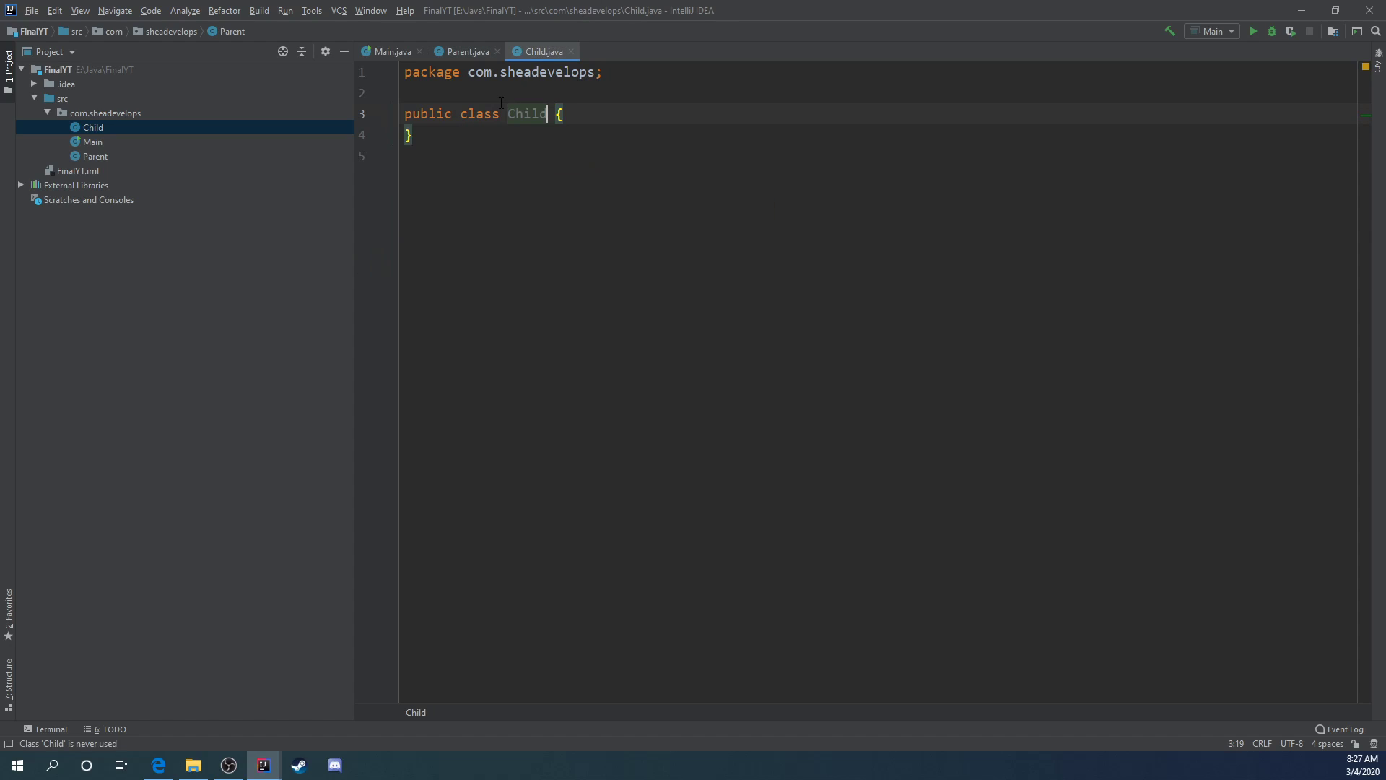
{"action": "type", "text": "extends P"}
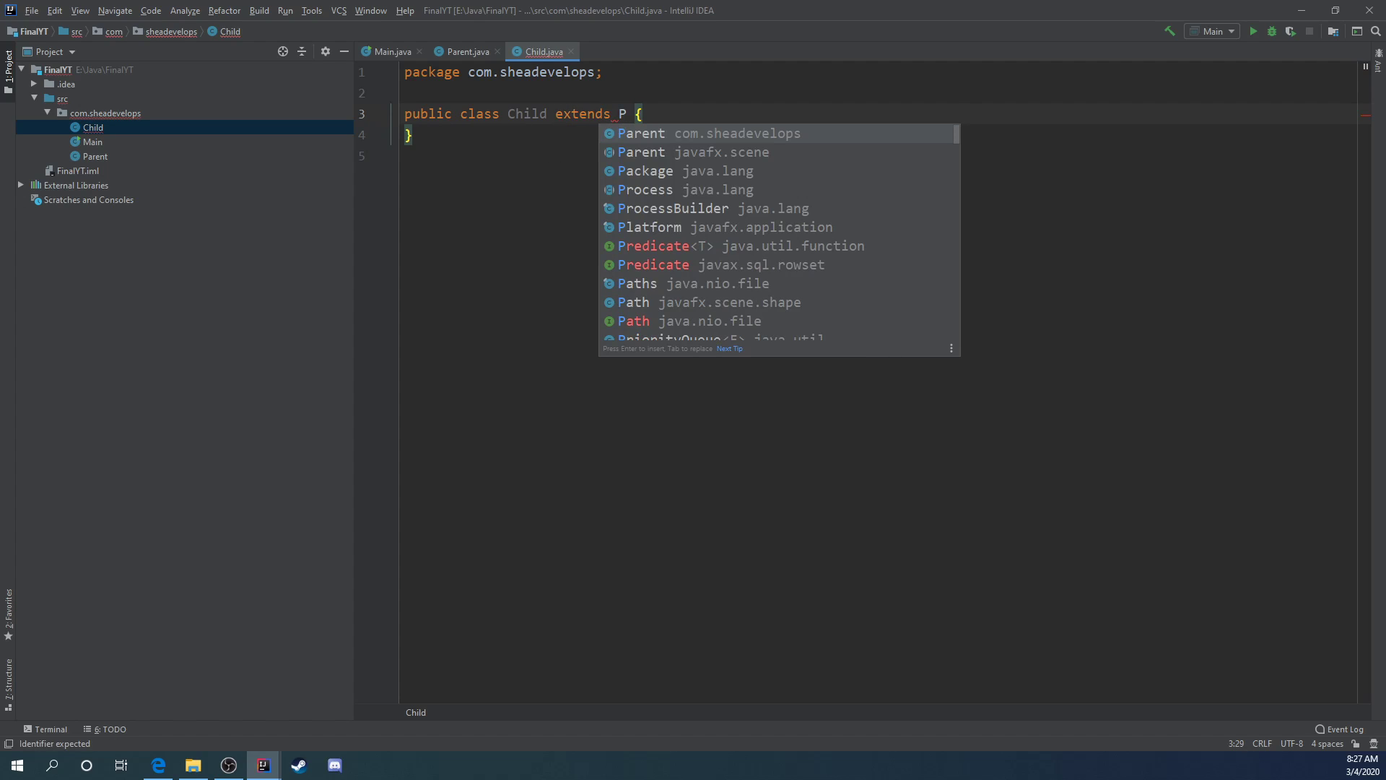
{"action": "type", "text": "arent.."}
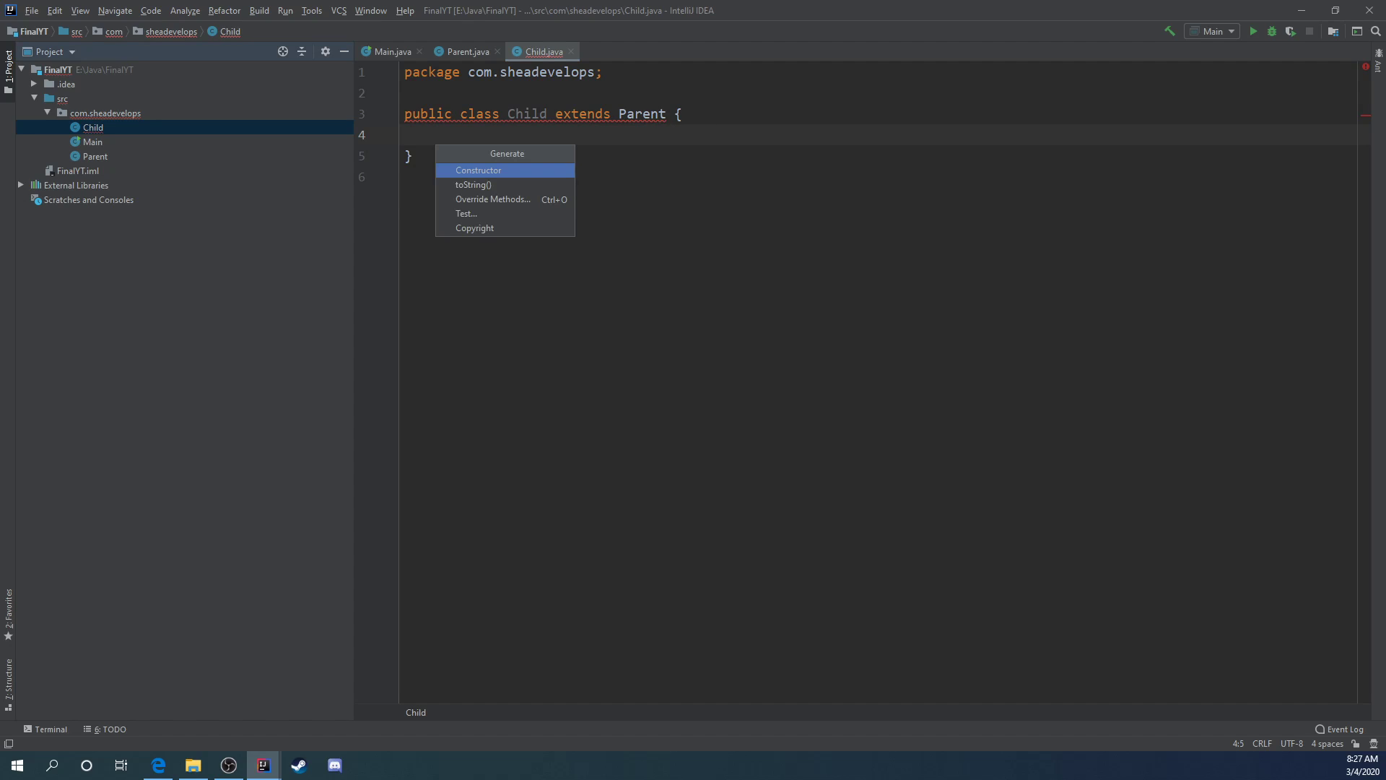
{"action": "left_click", "coordinate": [478, 170]}
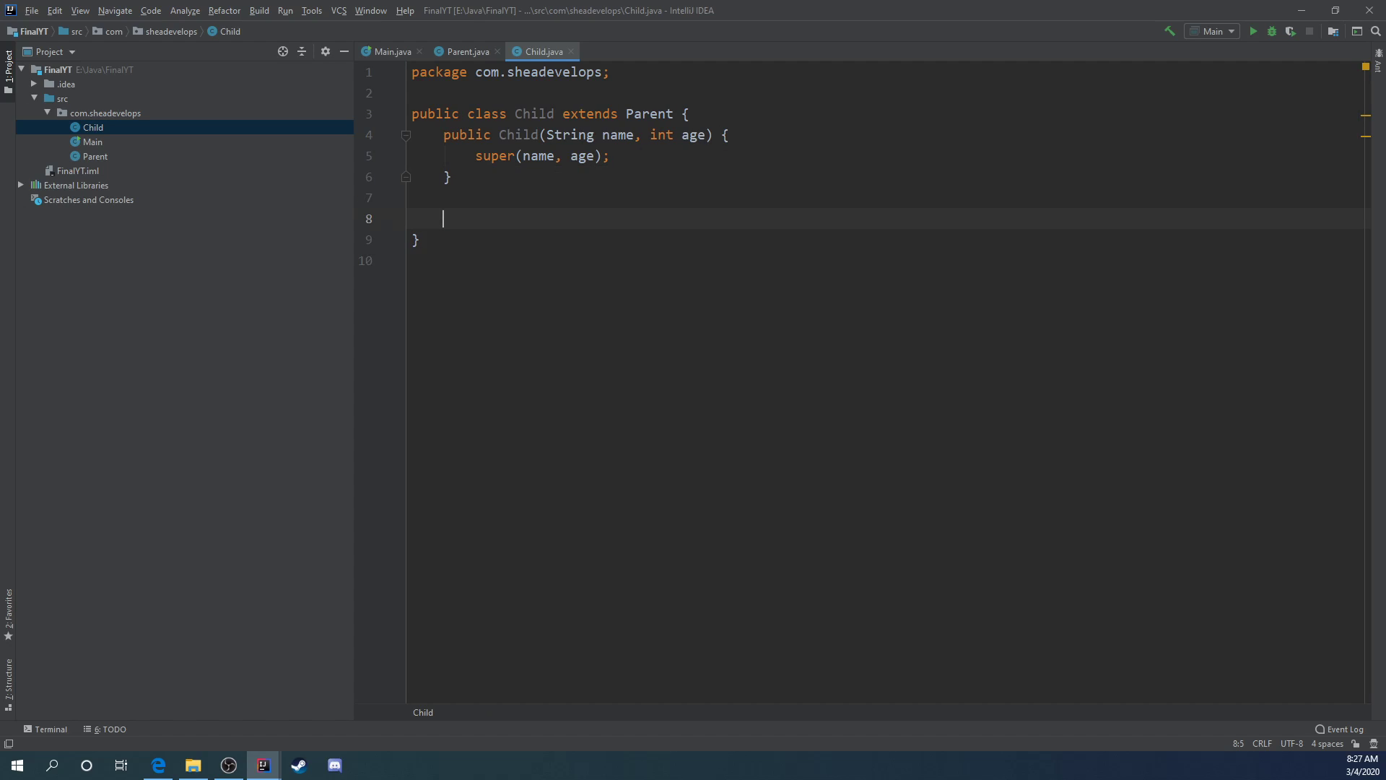
{"action": "left_click", "coordinate": [465, 51]}
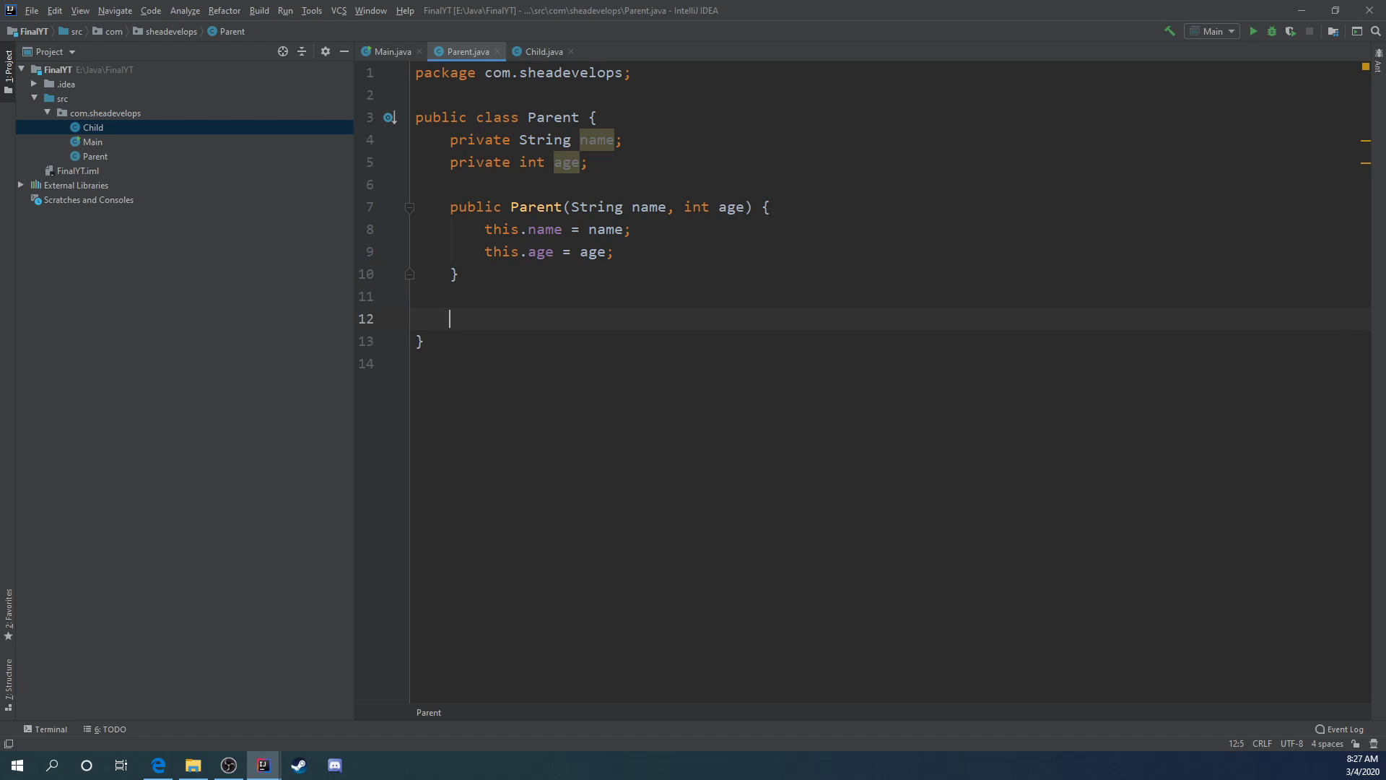
Step: Declare public void printStats() in Parent containing a System.out.println call
{"action": "type", "text": "public"}
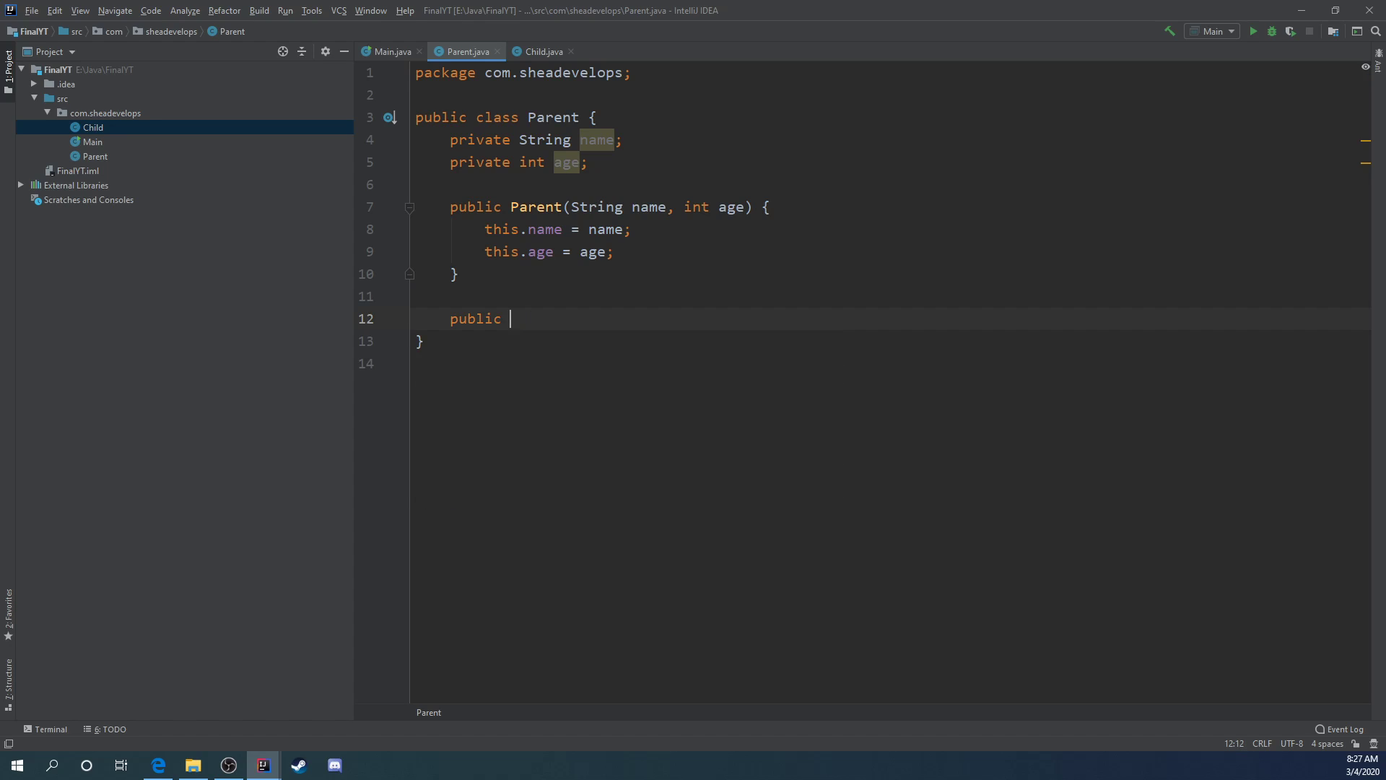
{"action": "type", "text": "void"}
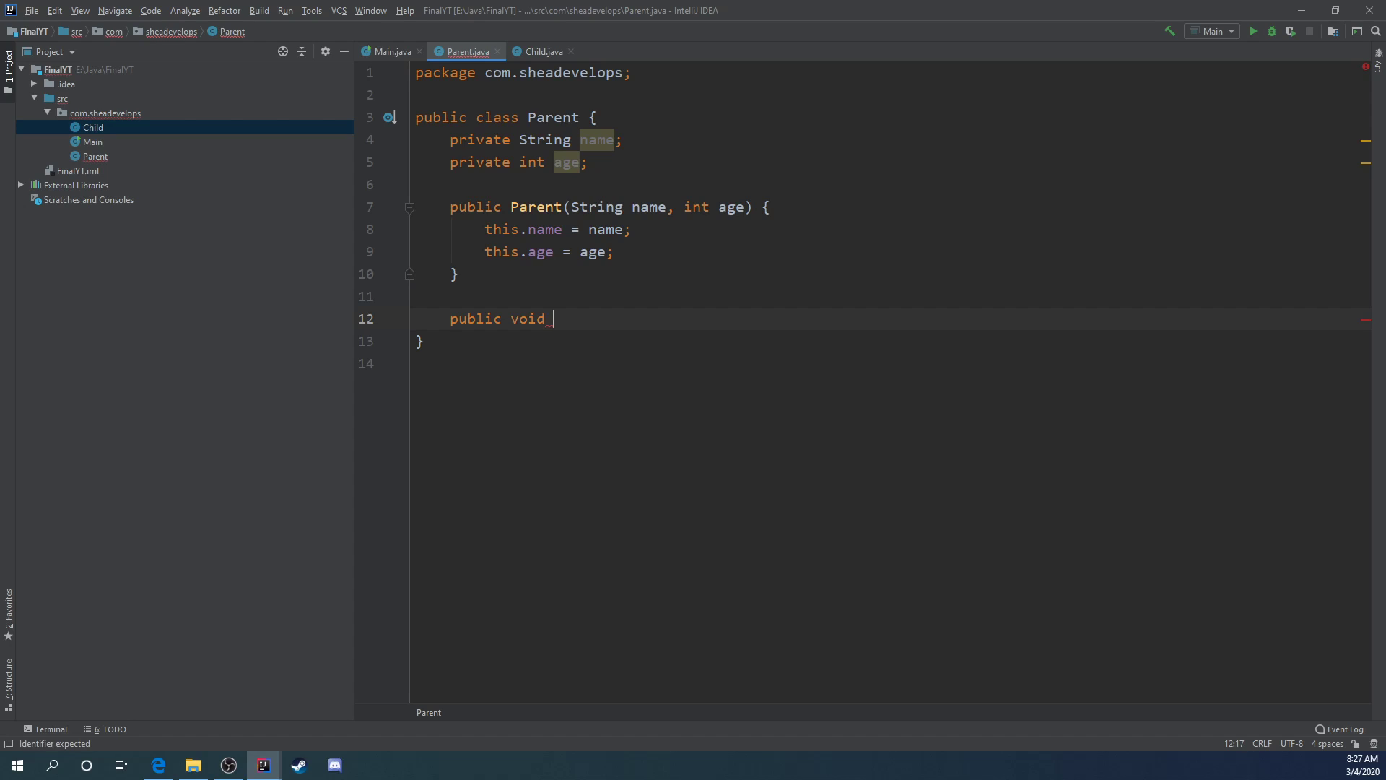
{"action": "type", "text": "print"}
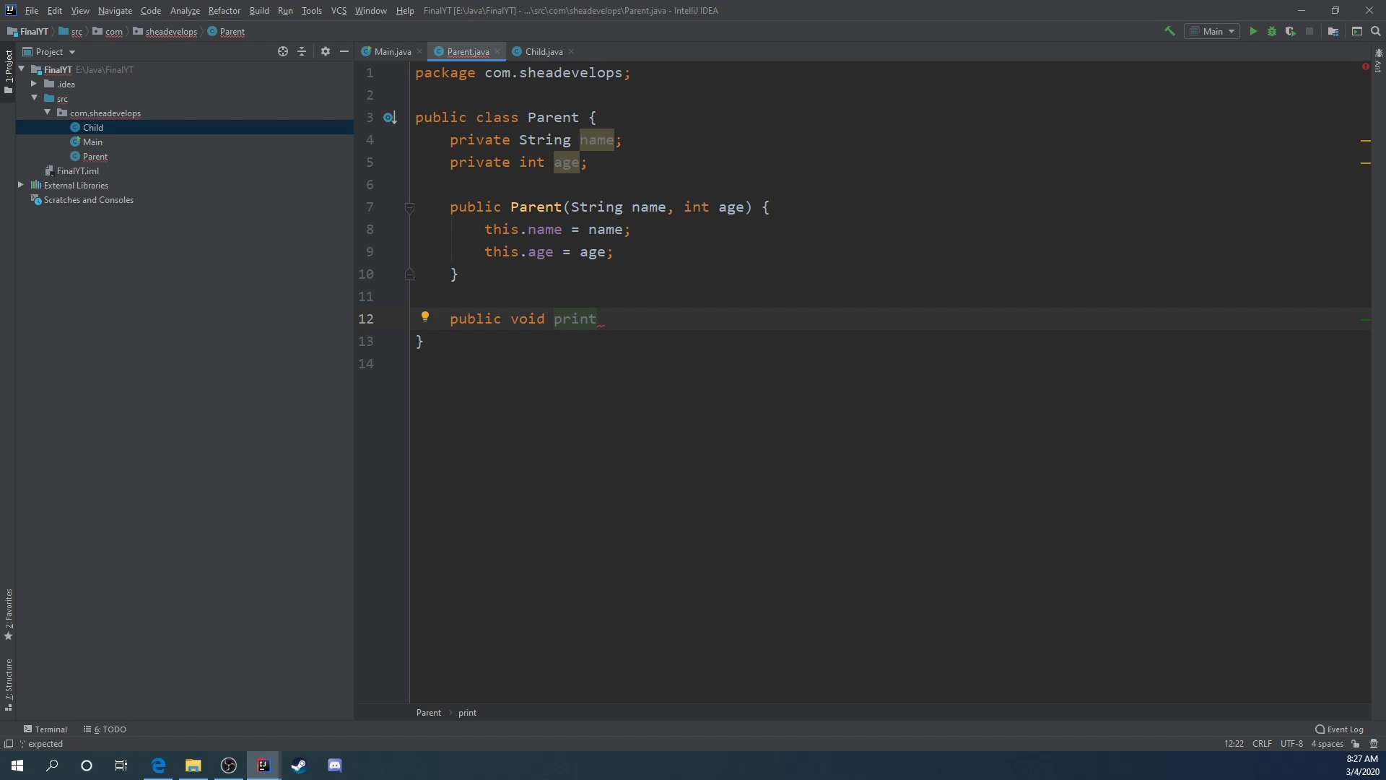
{"action": "type", "text": "Stats()"}
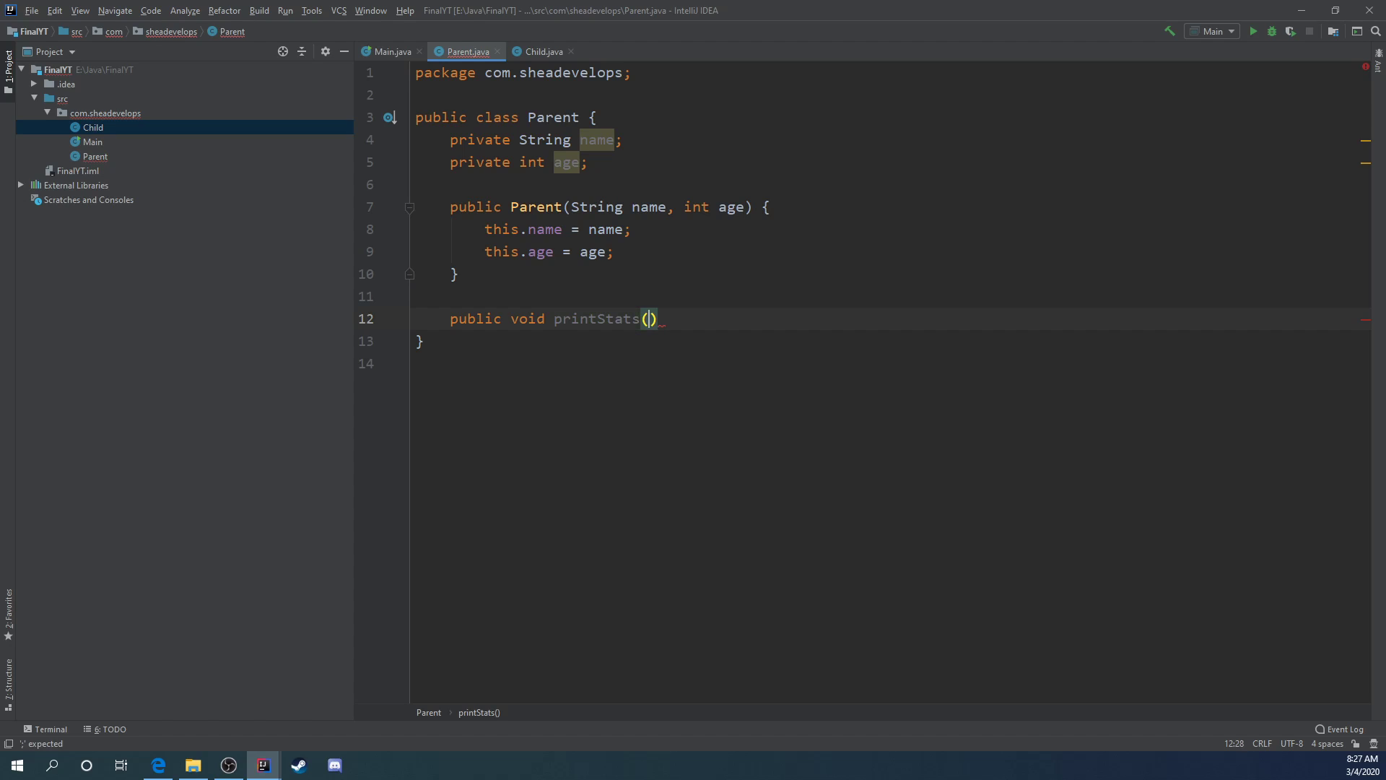
{"action": "type", "text": "{"}
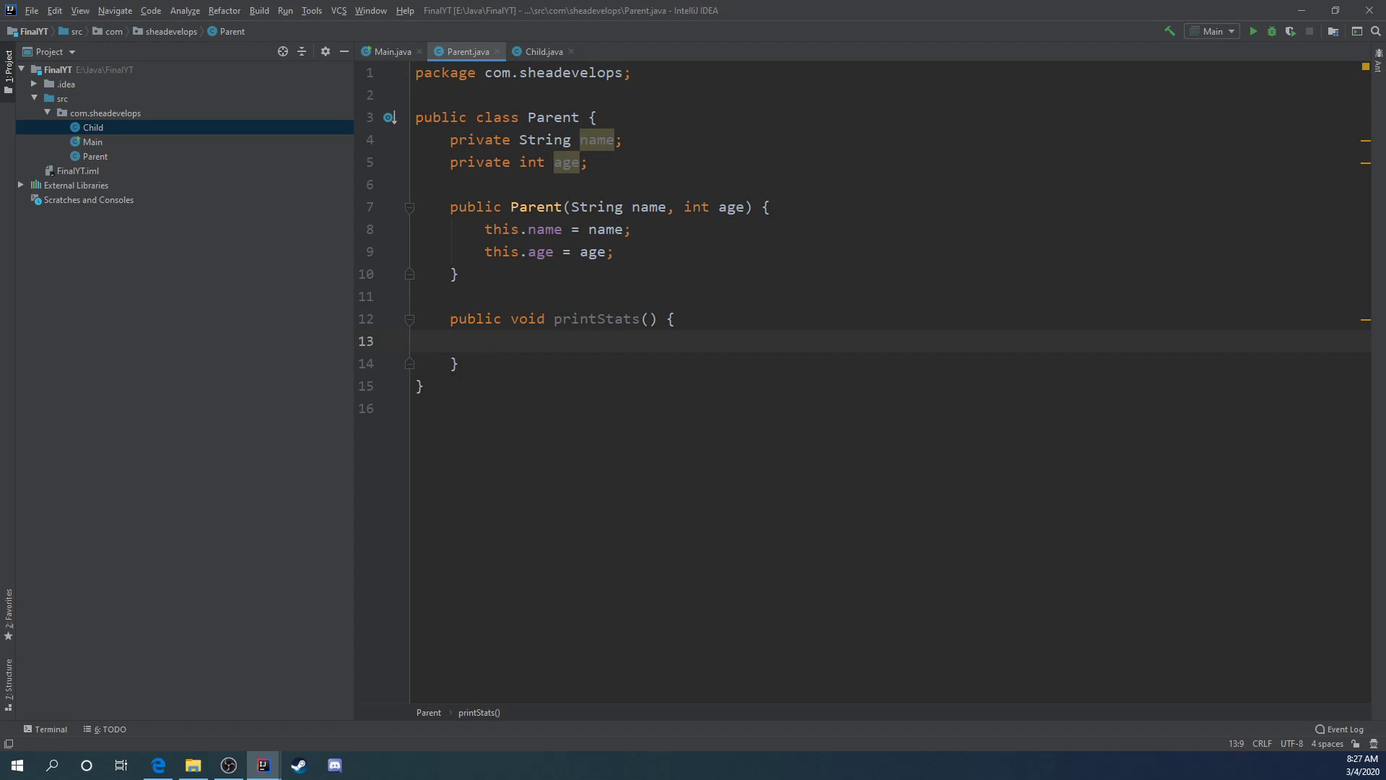
{"action": "type", "text": "System.out.println();"}
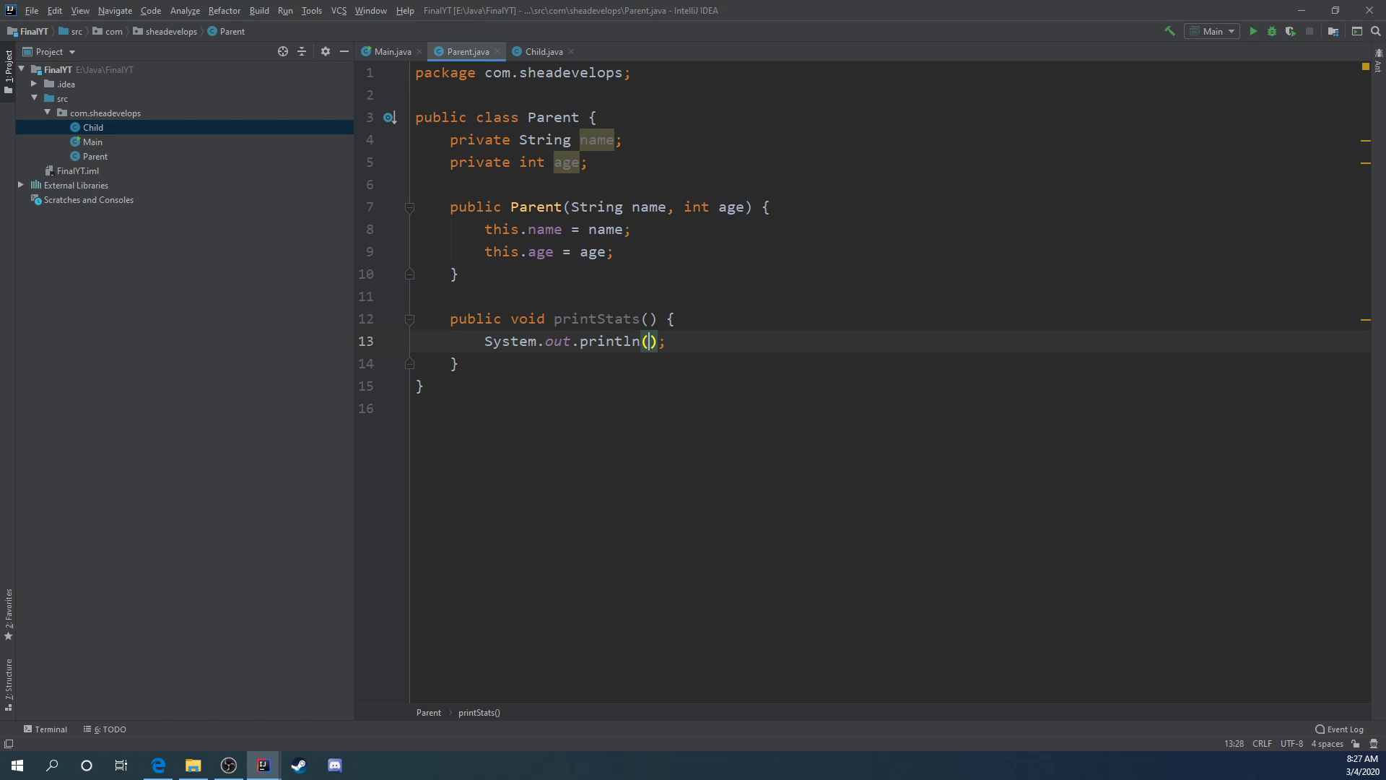
Step: Print "The person is named " + this.name + " and their age is " + this.age
{"action": "type", "text": "\"\""}
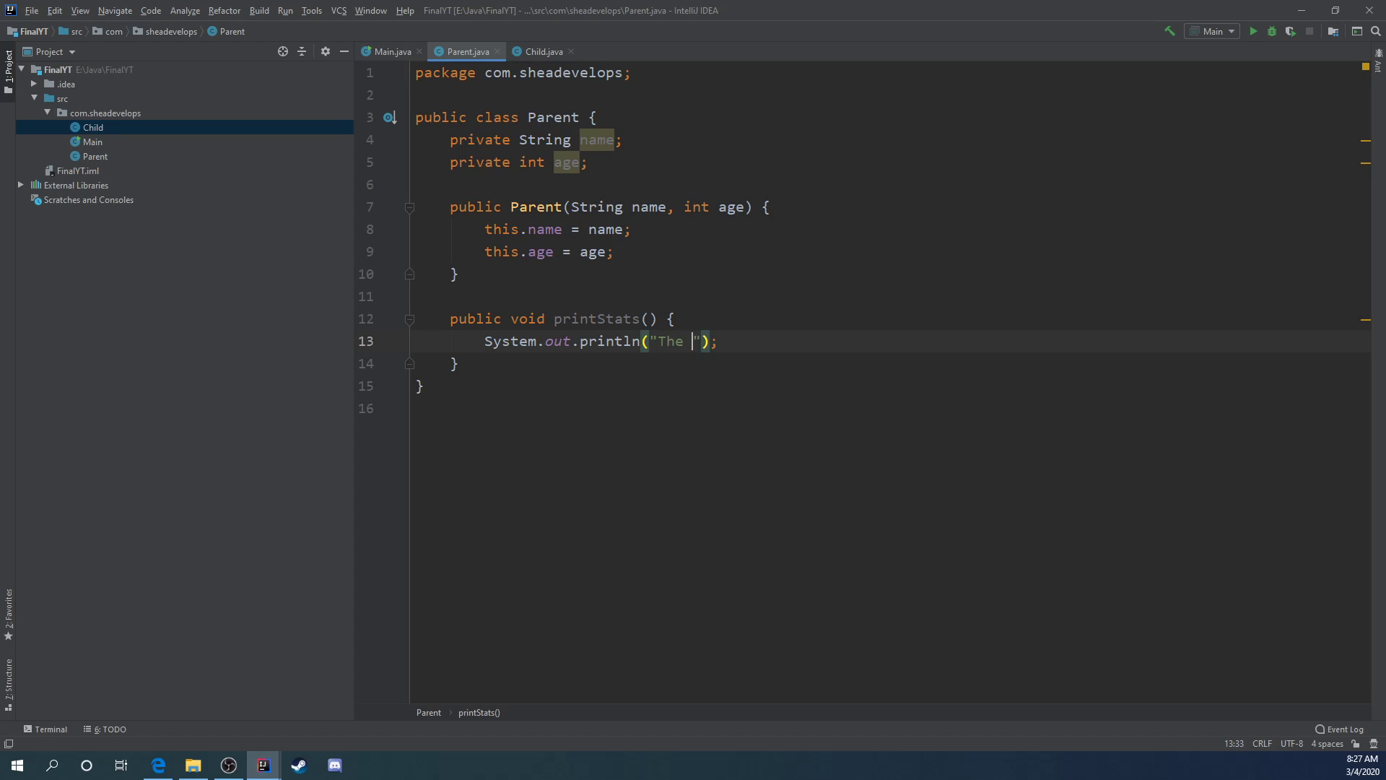
{"action": "type", "text": "person is age"}
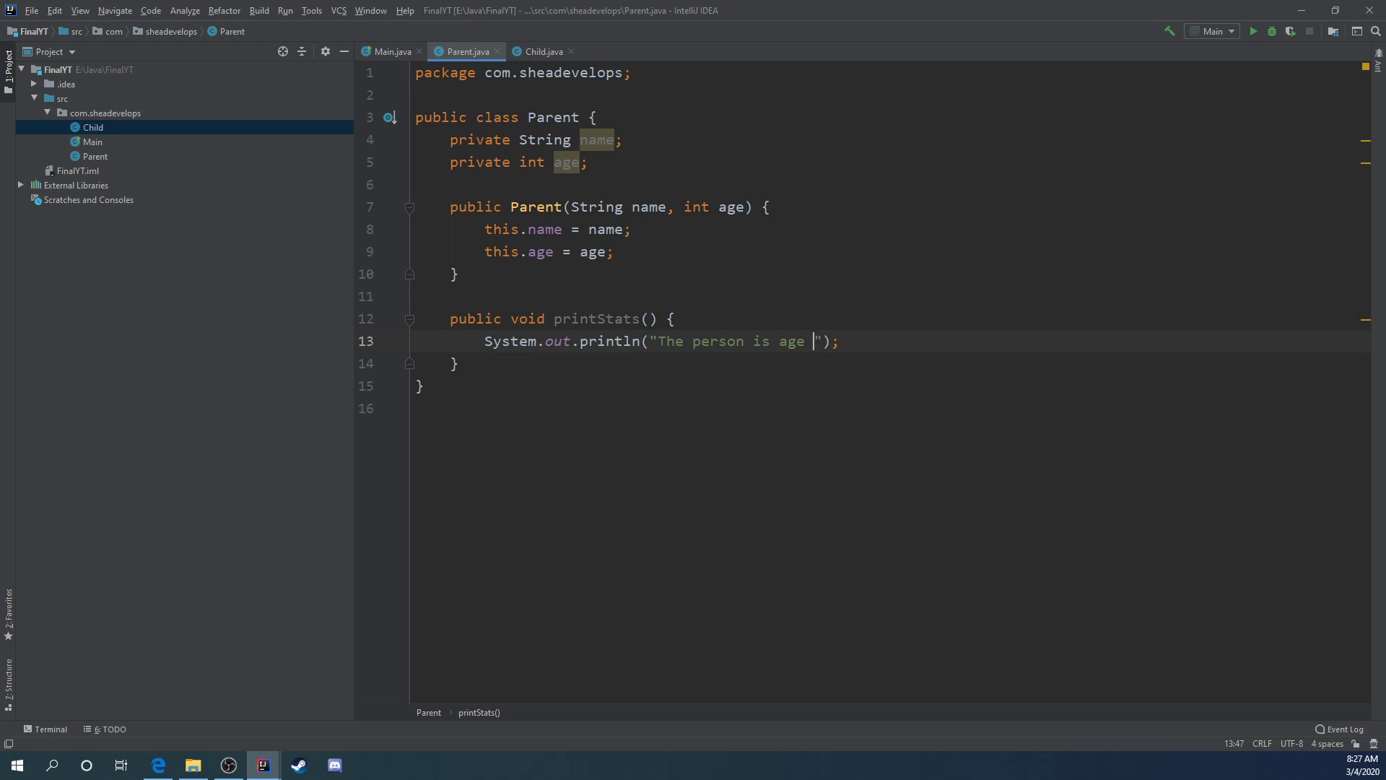
{"action": "type", "text": "named"}
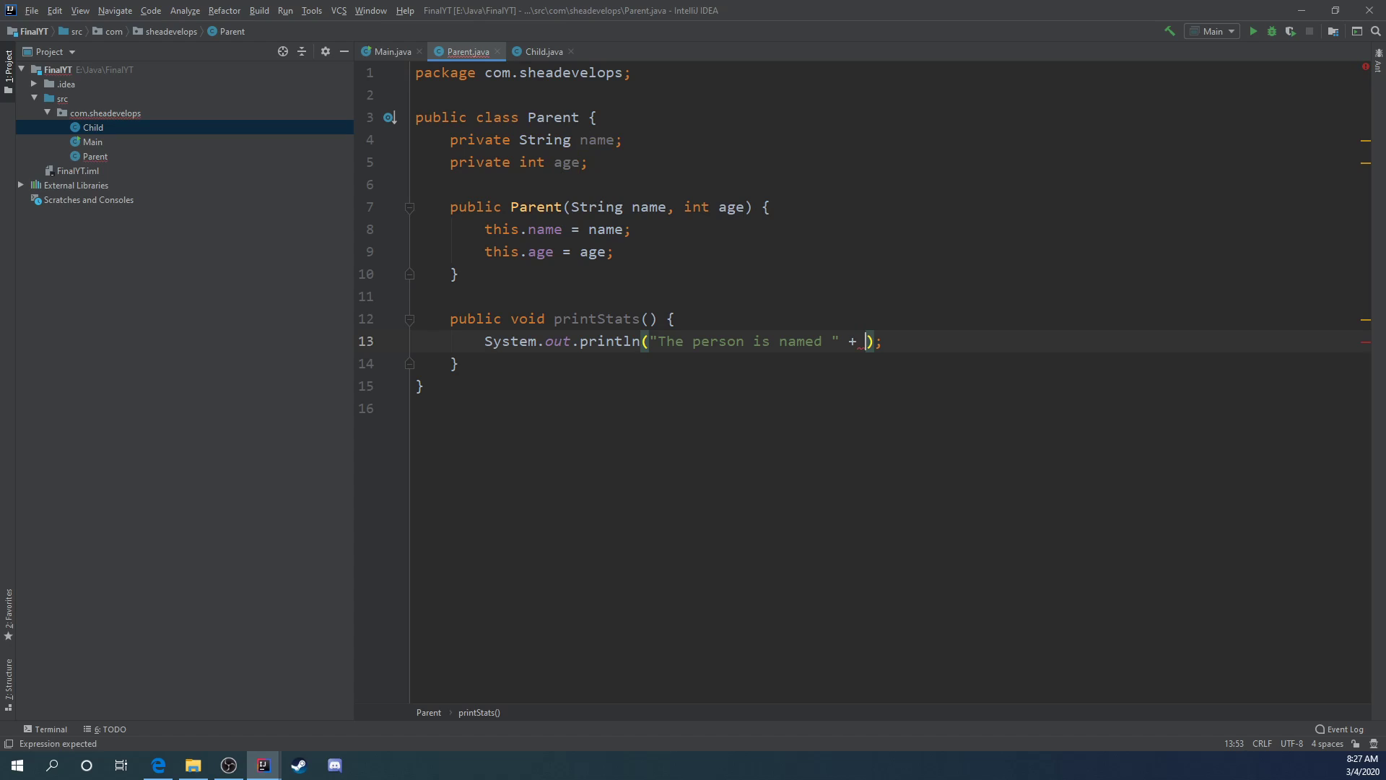
{"action": "type", "text": "this.name + \" and their"}
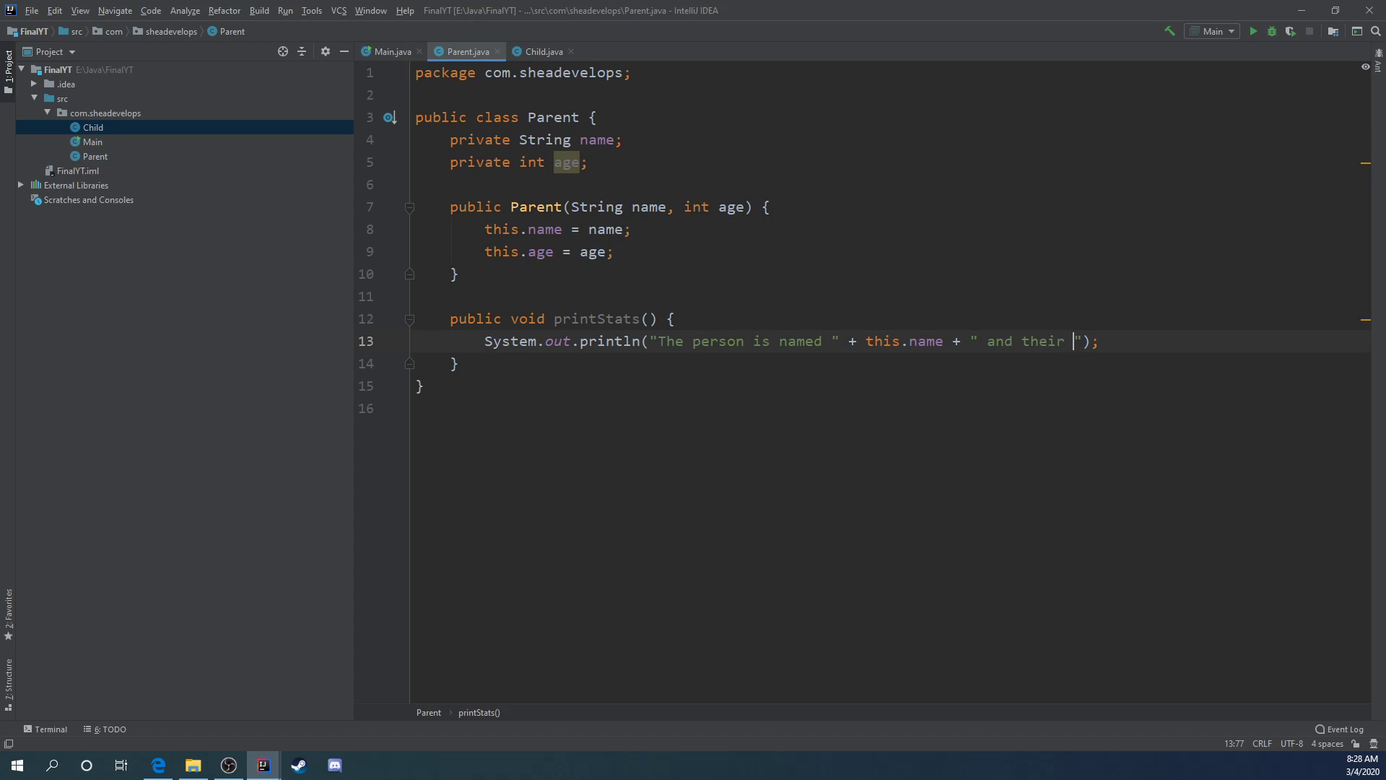
{"action": "type", "text": "age is"}
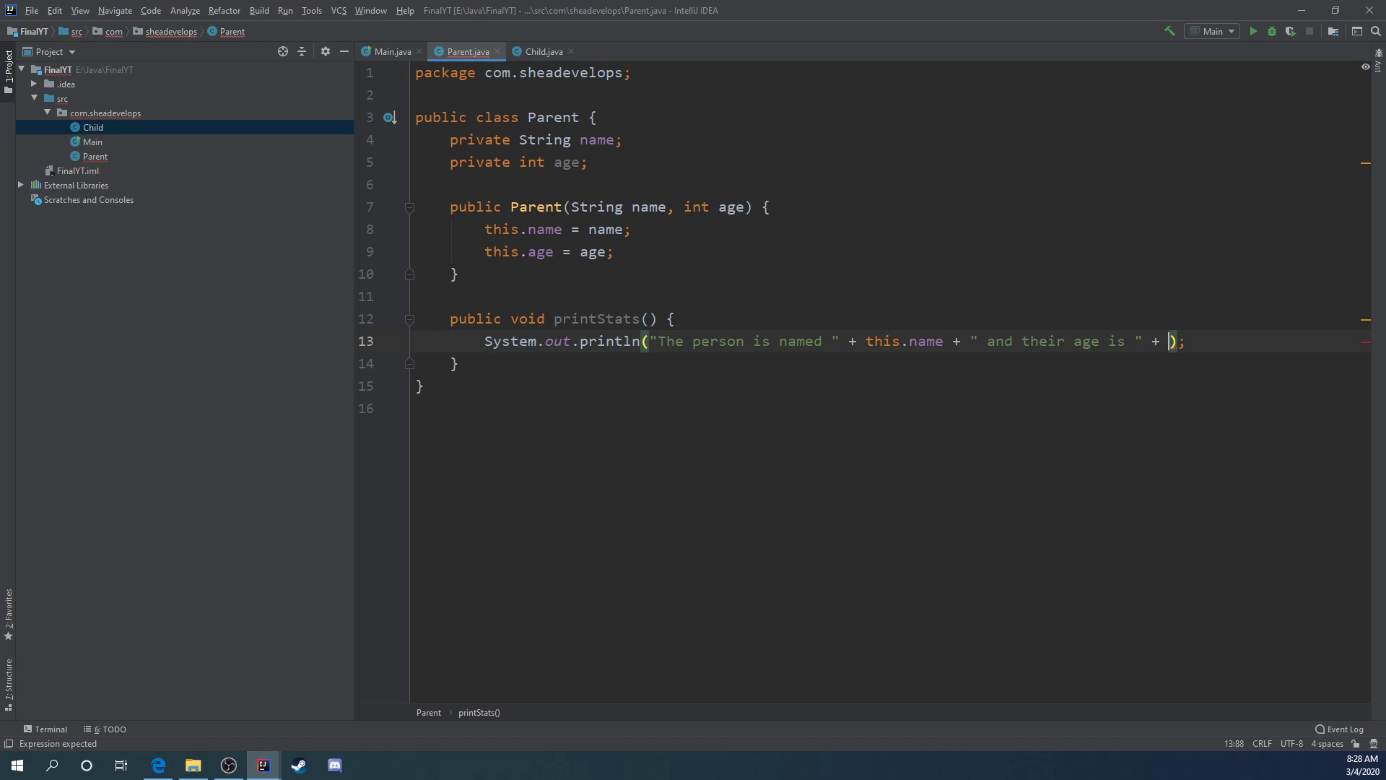
{"action": "type", "text": "this.age"}
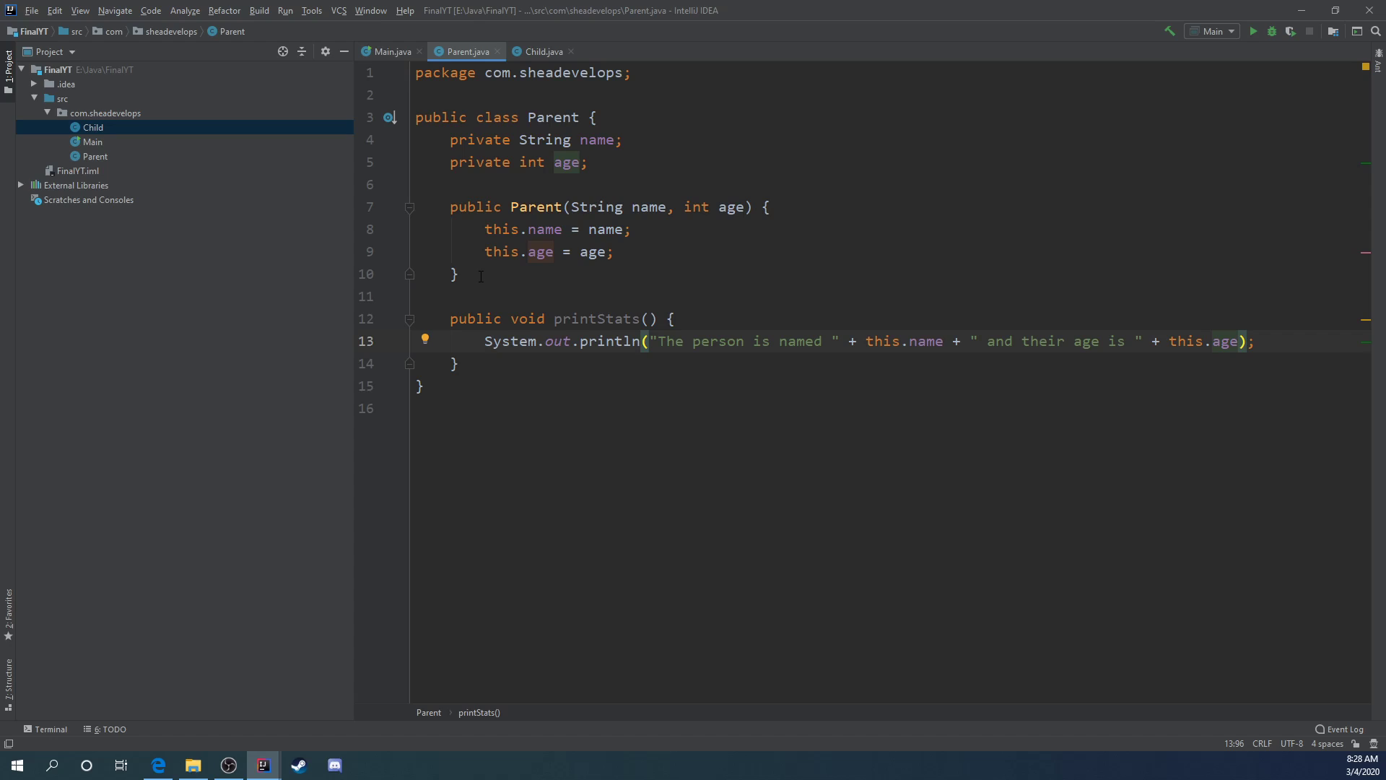
{"action": "mouse_move", "coordinate": [543, 50]}
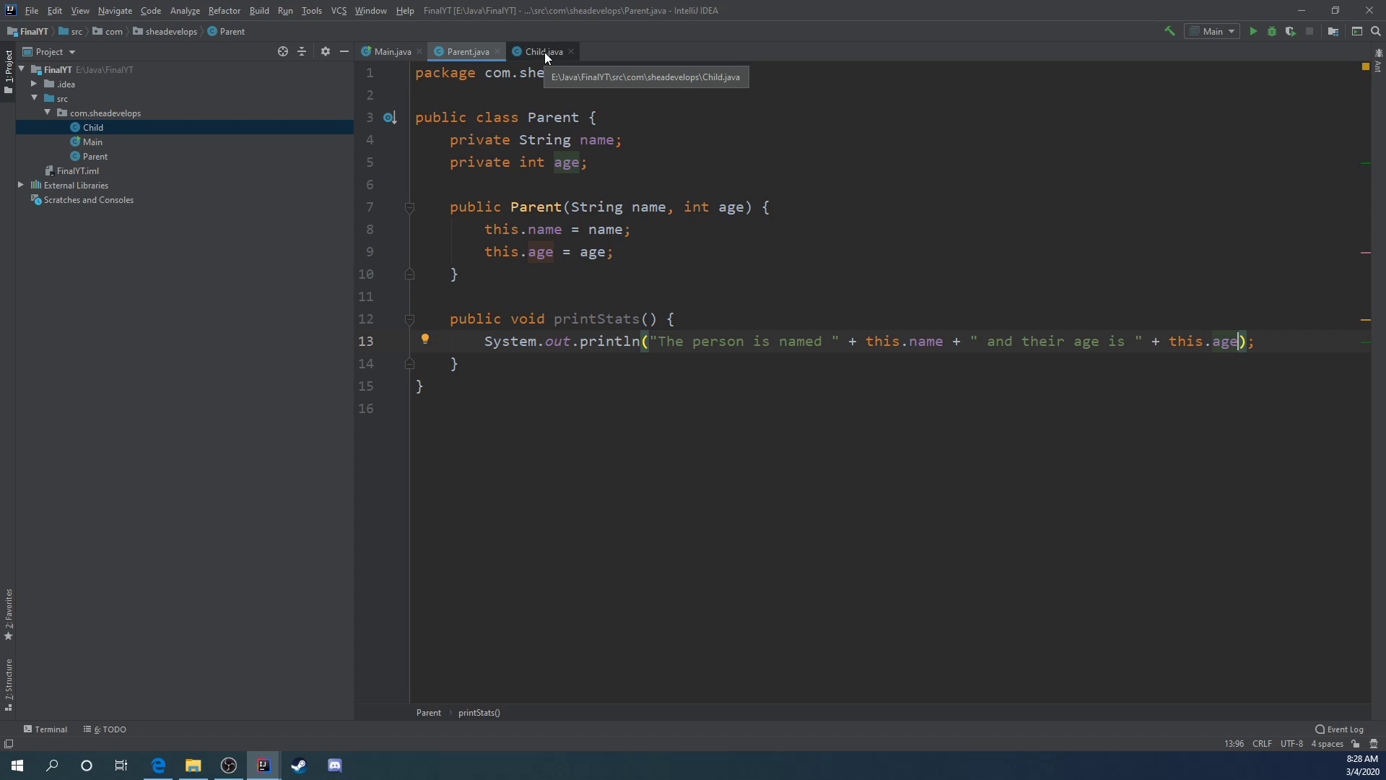
Step: In Main, create parent1 = new Parent("Billy", 45)
{"action": "left_click", "coordinate": [390, 51]}
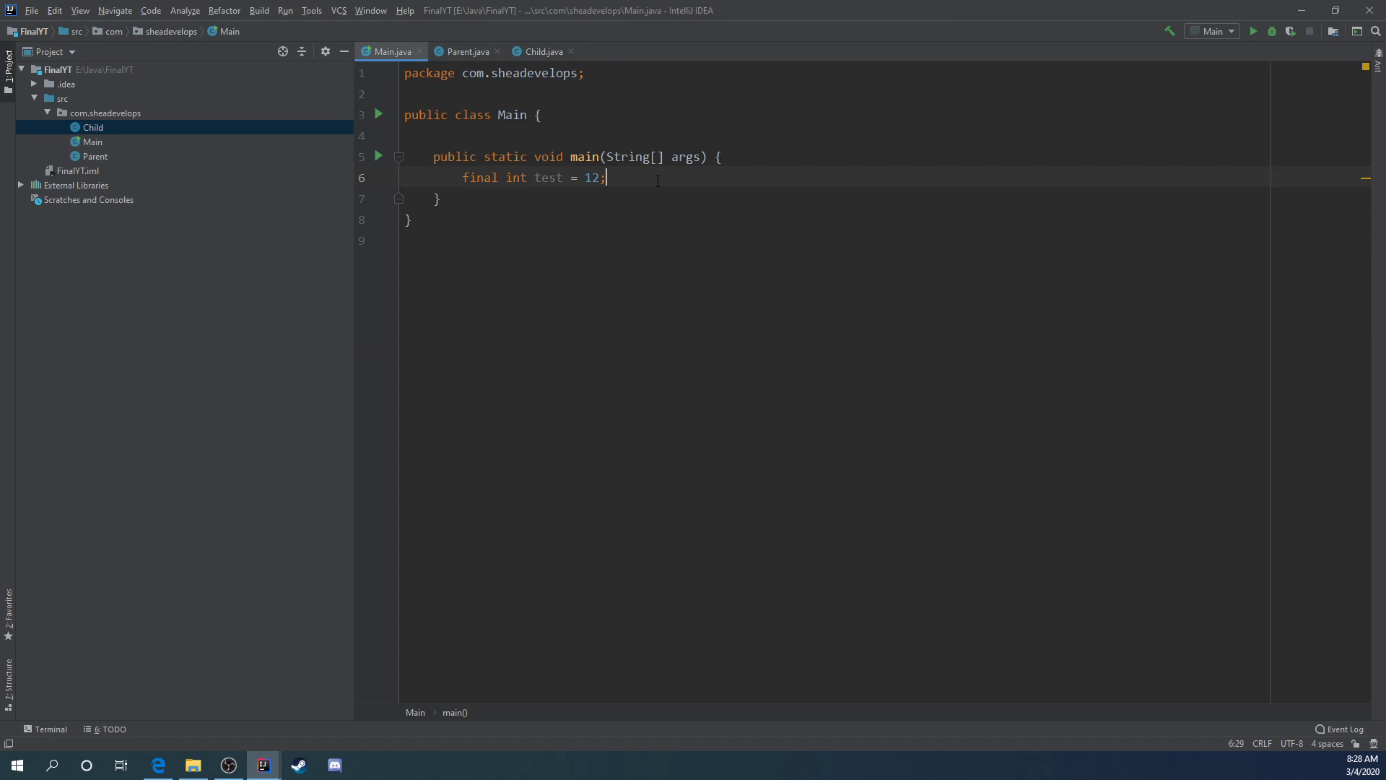
{"action": "type", "text": "Parent p"}
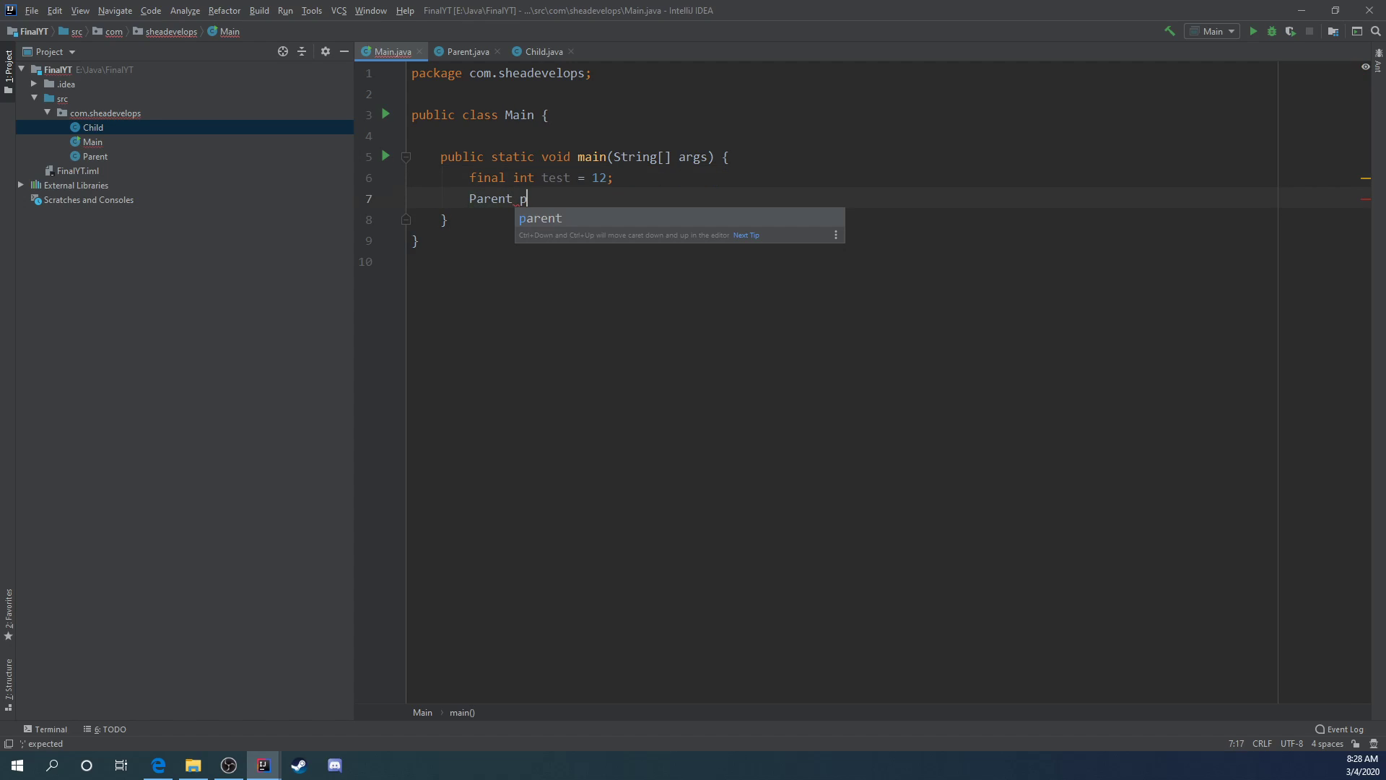
{"action": "type", "text": "a"}
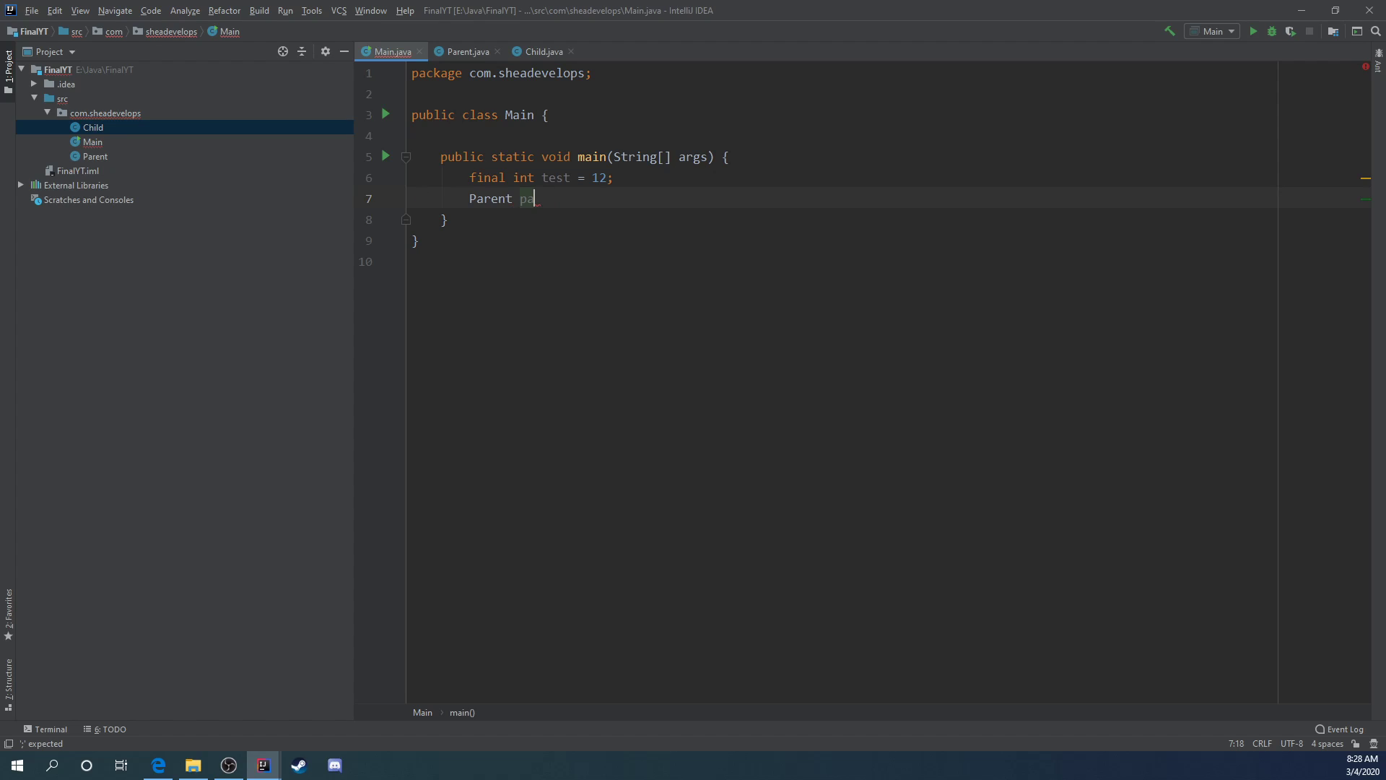
{"action": "type", "text": "rent1 = new"}
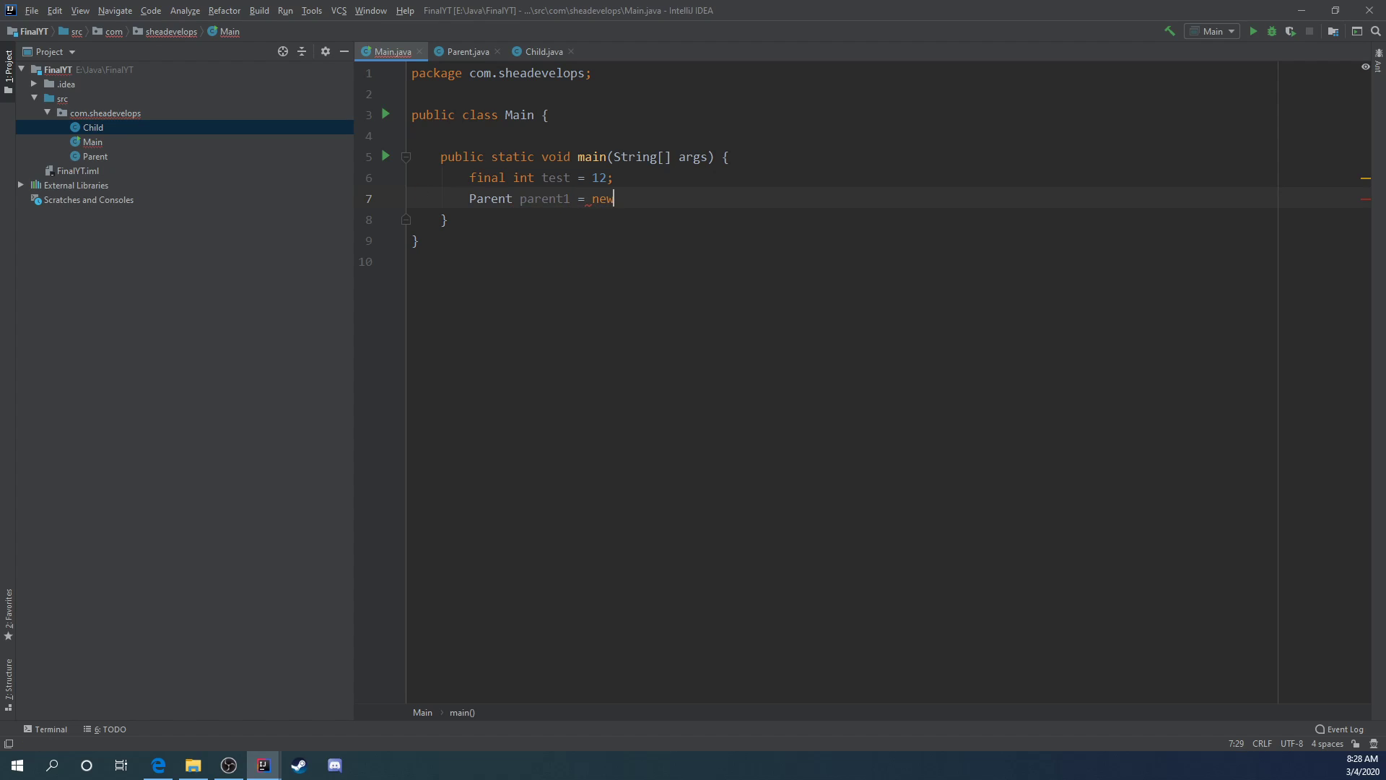
{"action": "type", "text": "Parent()"}
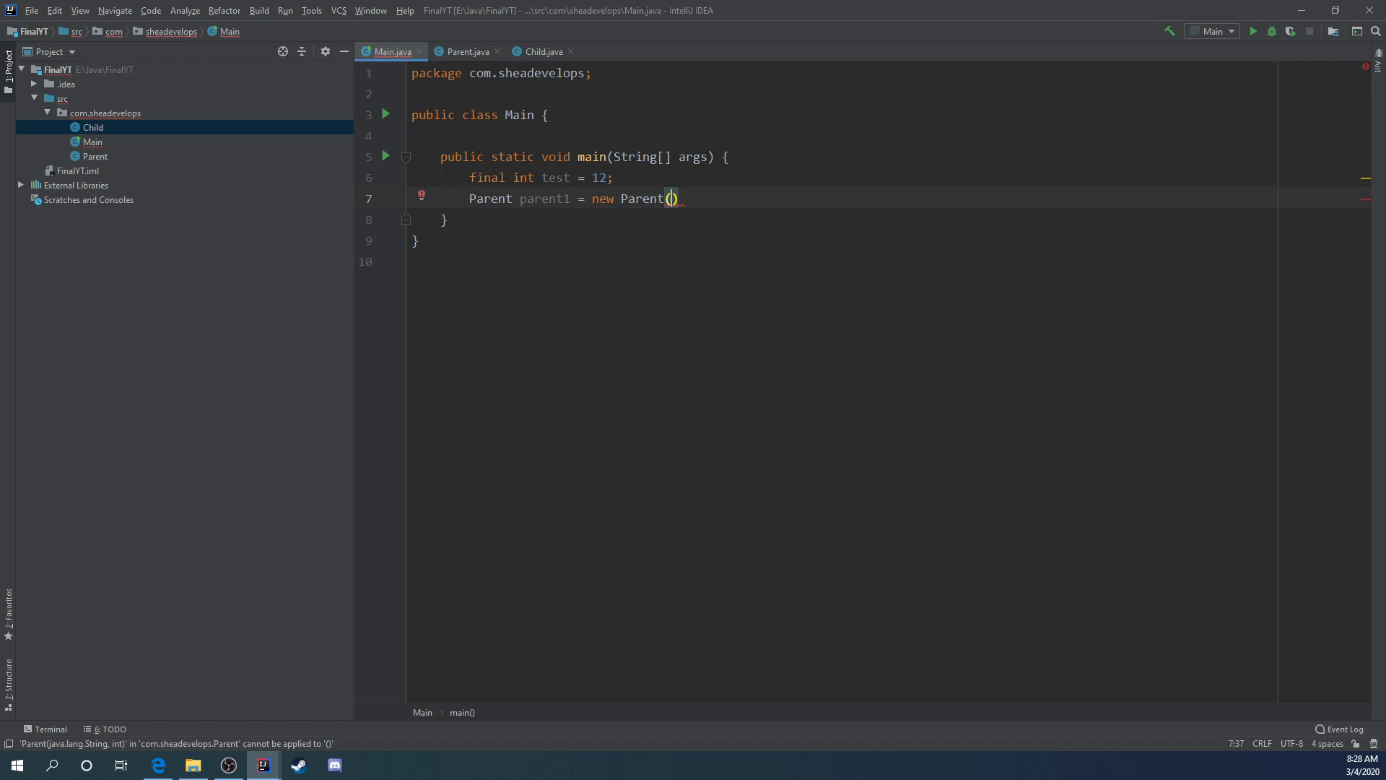
{"action": "type", "text": "\"Billy\","}
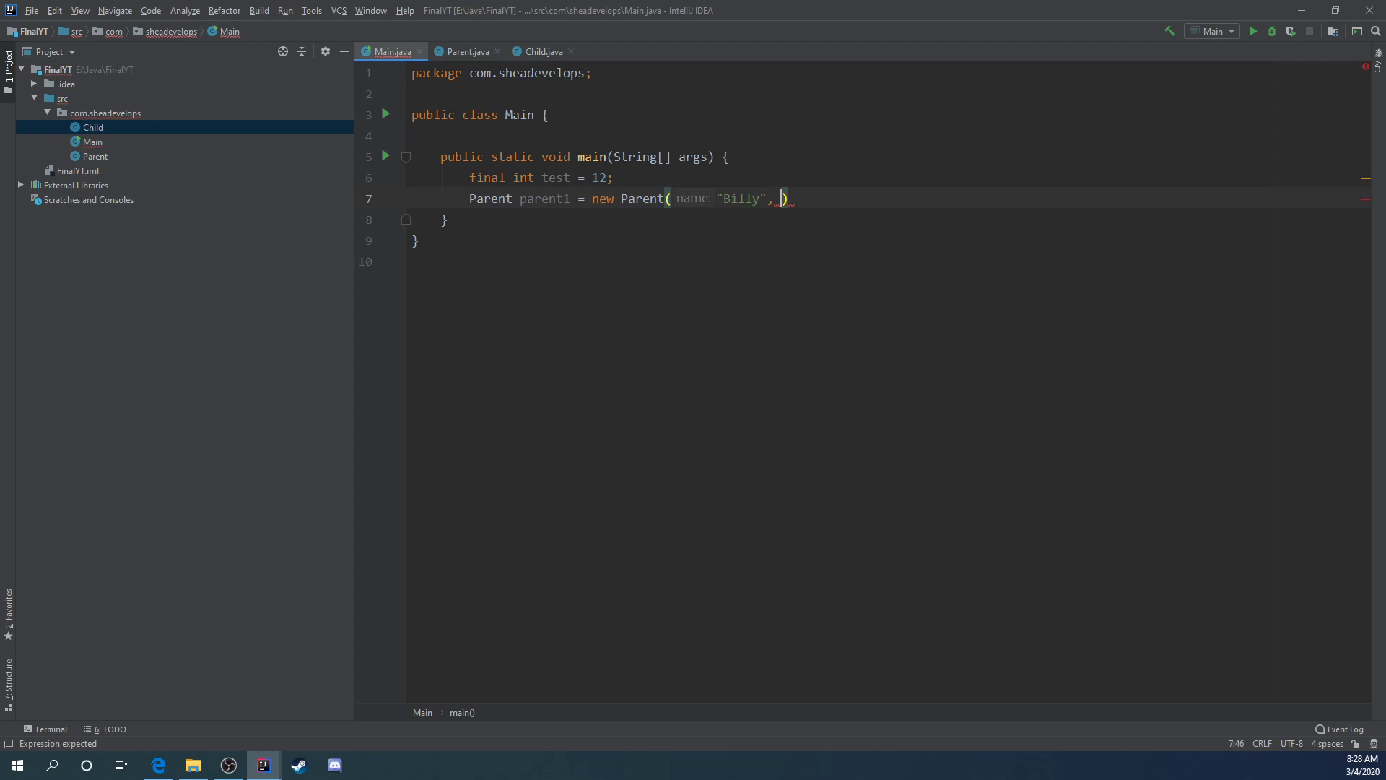
{"action": "type", "text": "45"}
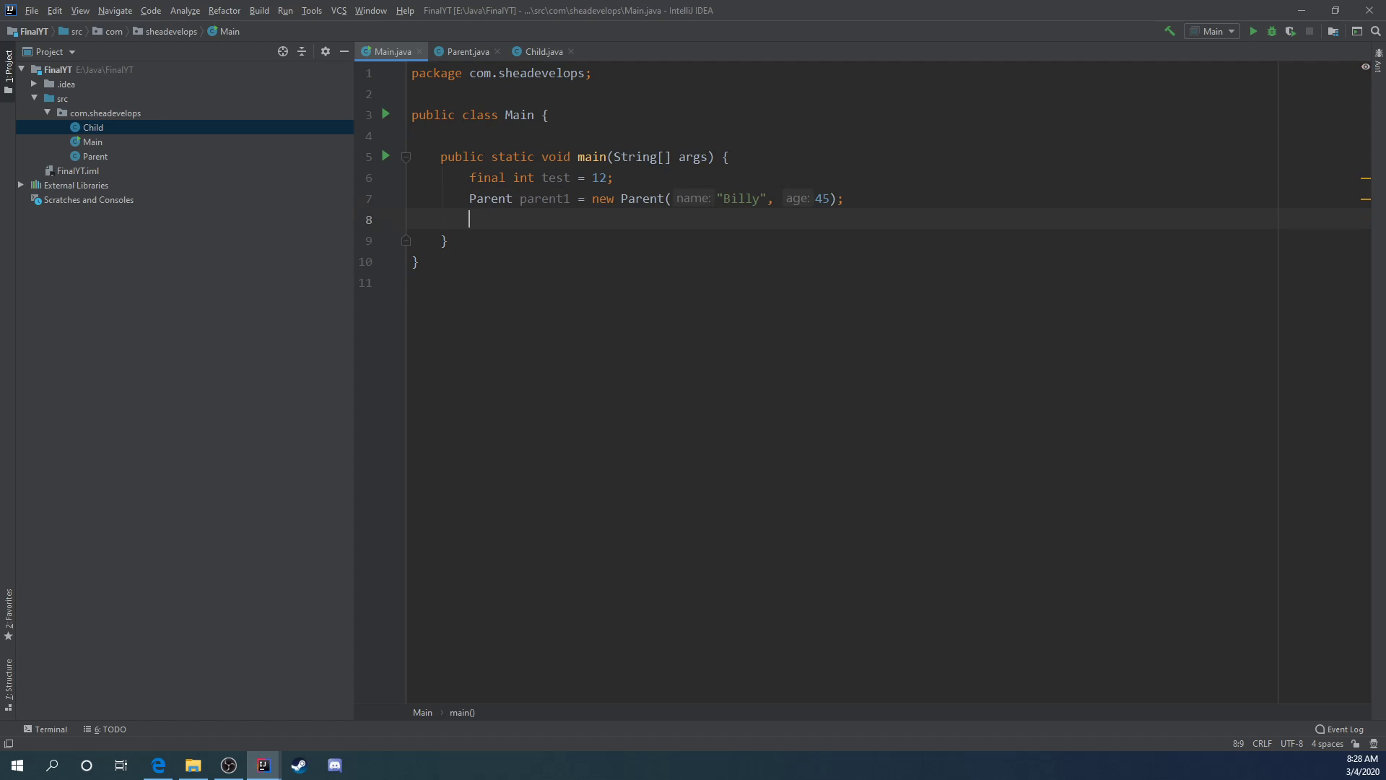
Step: Create child1 = new Child("Timmy", 12) and call printStats() on parent1 and child1
{"action": "type", "text": "Child child1 ="}
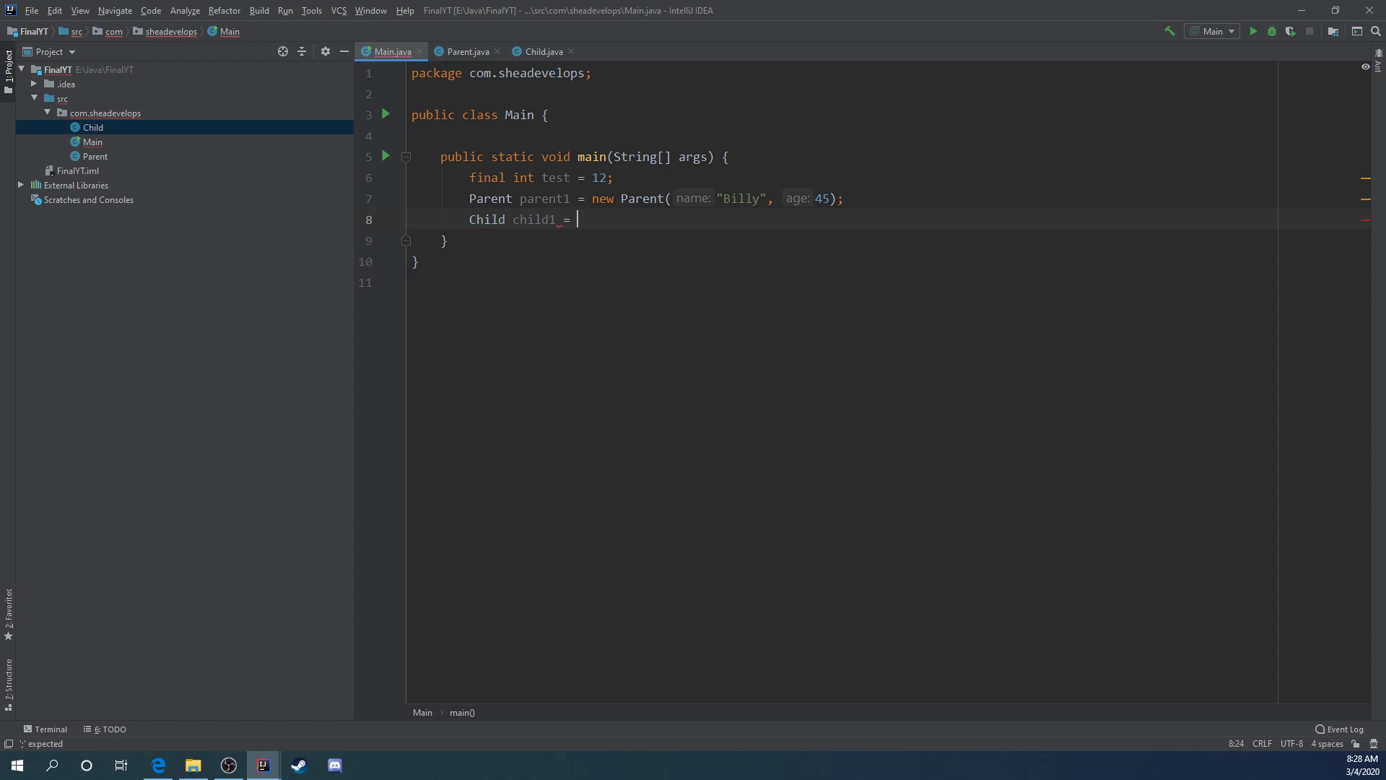
{"action": "type", "text": "new Child()"}
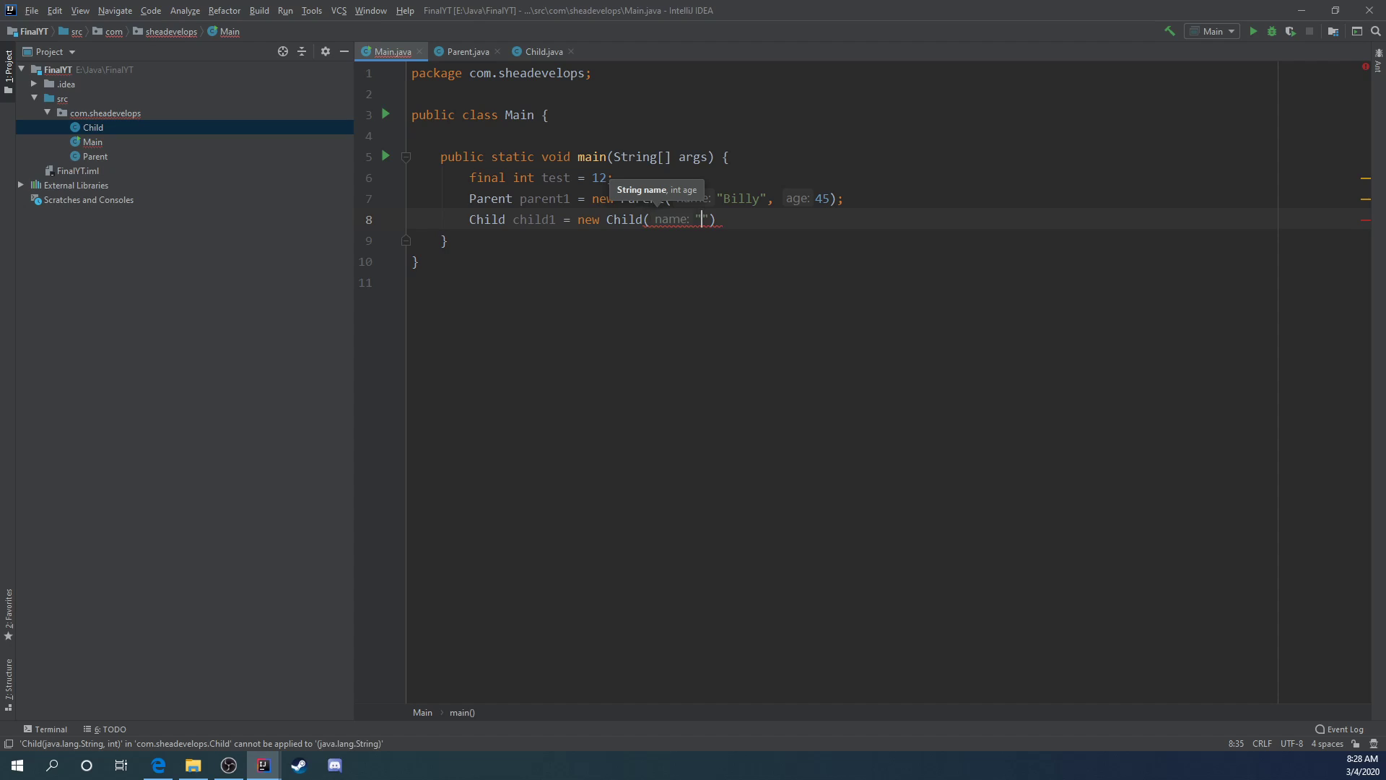
{"action": "type", "text": "Timmy"}
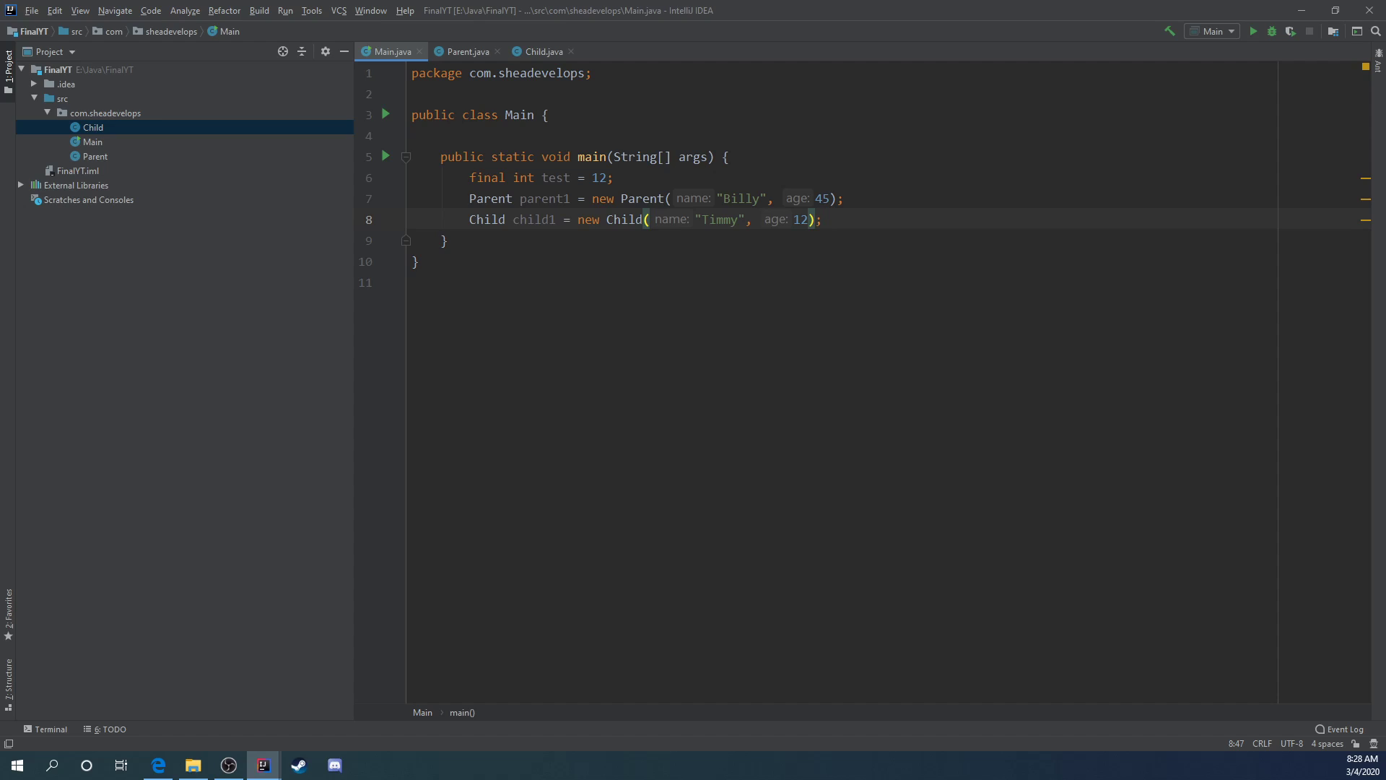
{"action": "key", "text": "enter"}
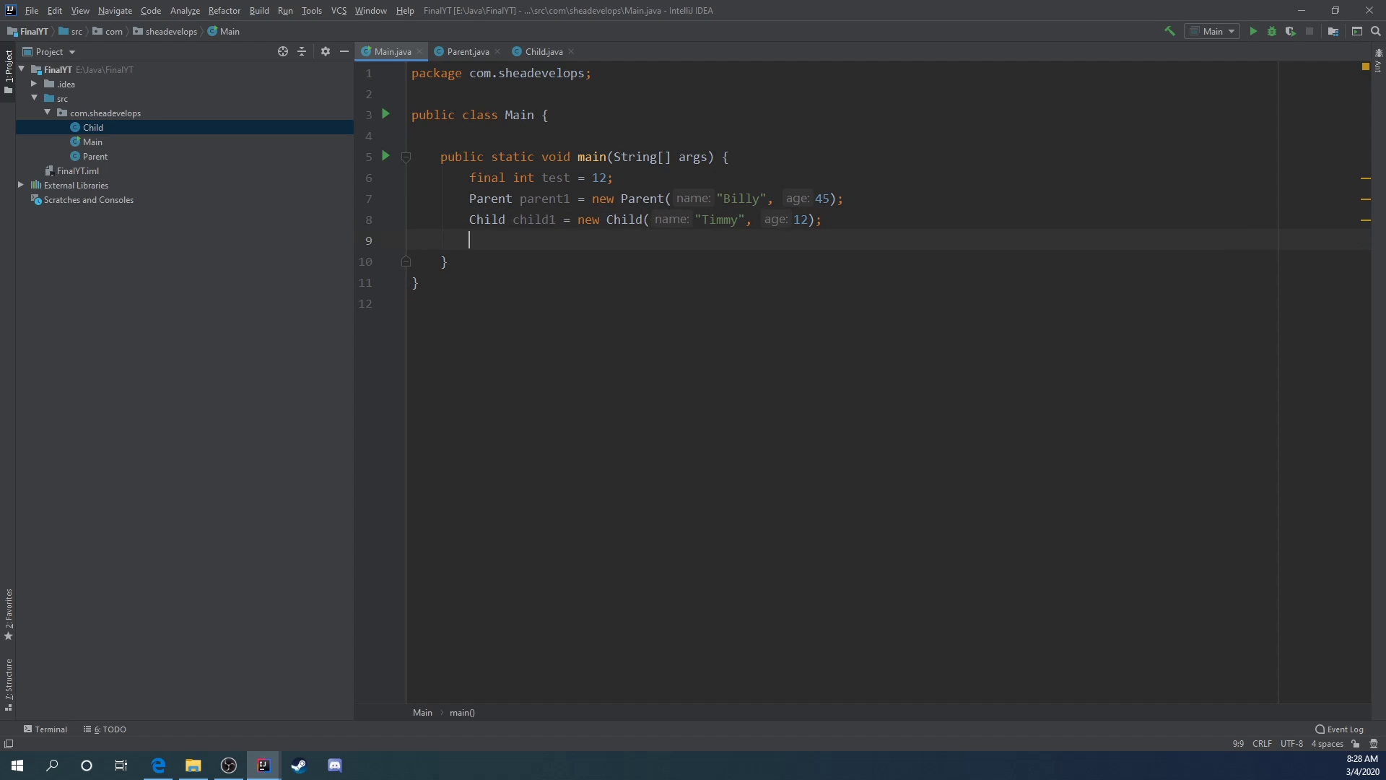
{"action": "type", "text": "parent1."}
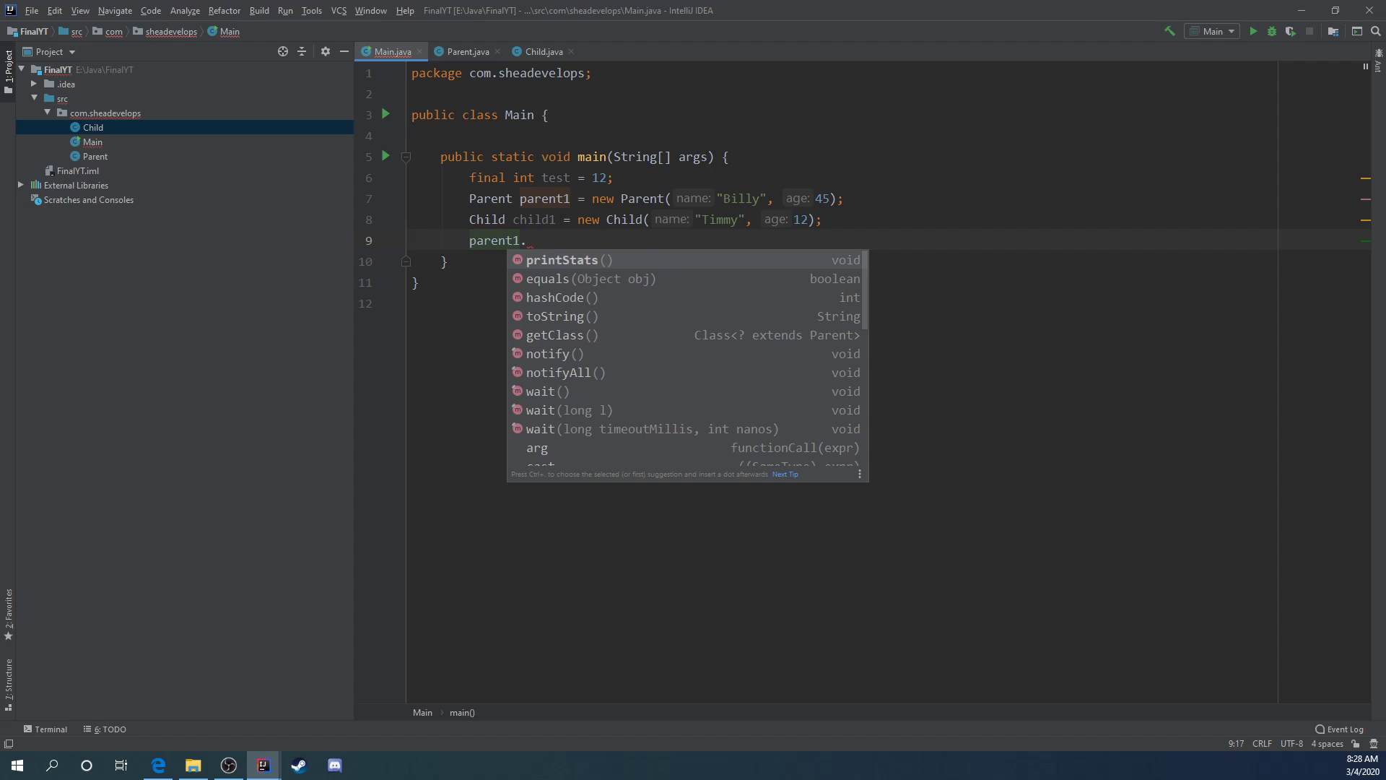
{"action": "left_click", "coordinate": [563, 259]}
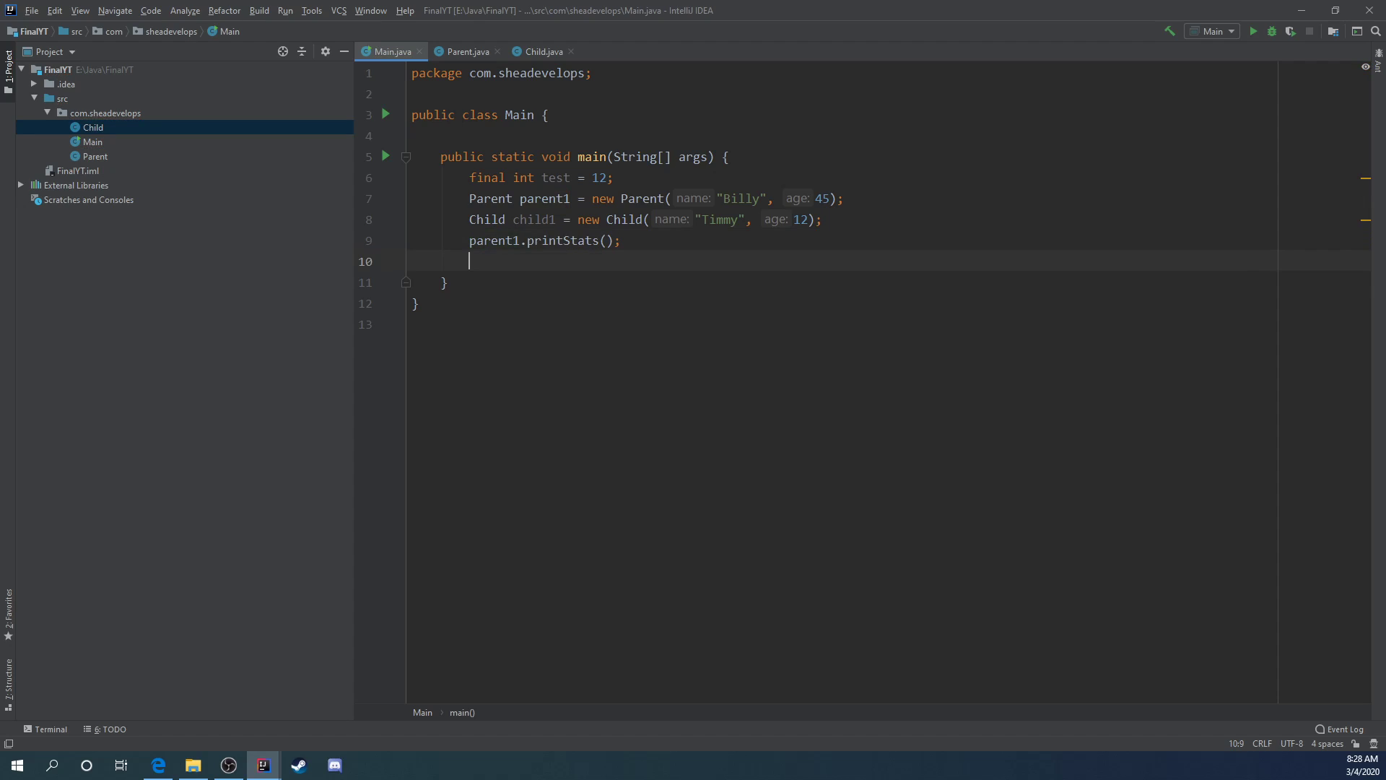
{"action": "type", "text": "child1"}
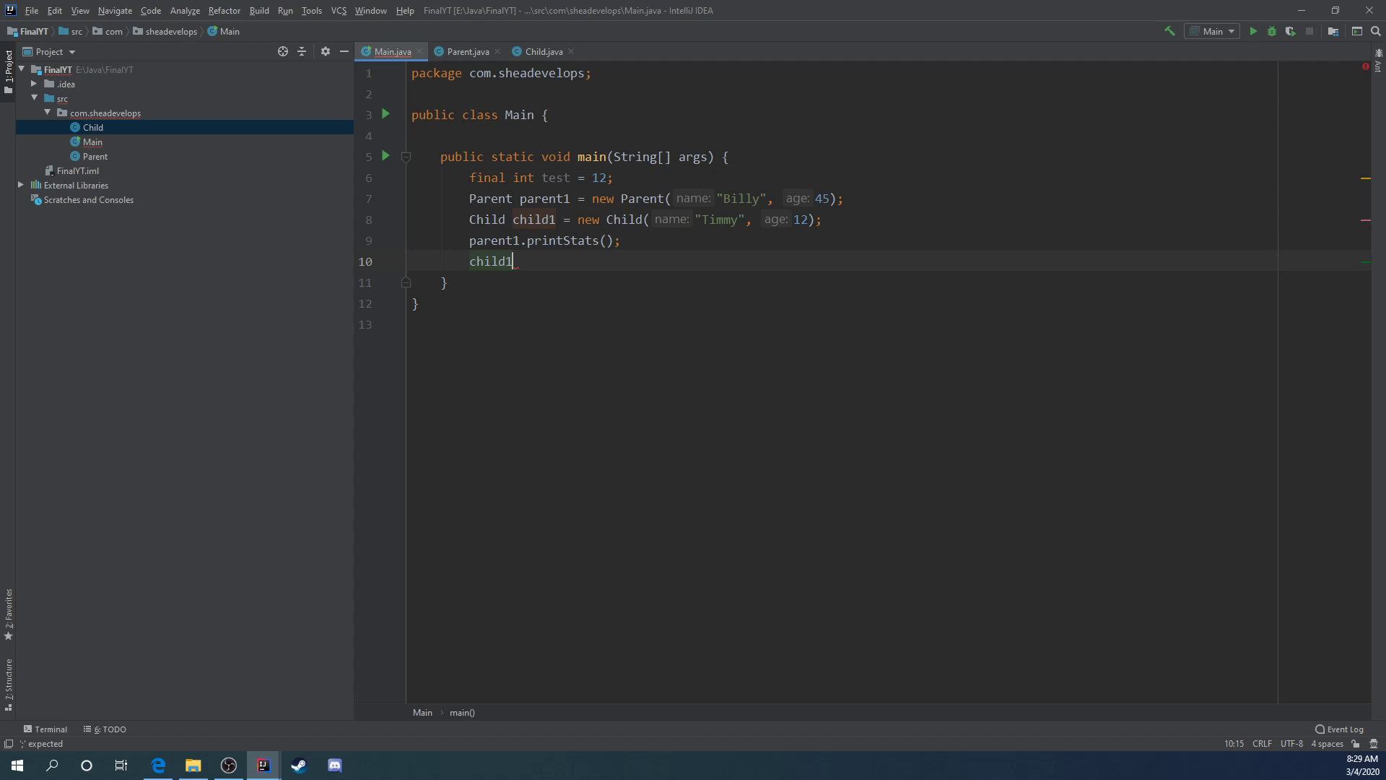
{"action": "type", "text": ".printStats();"}
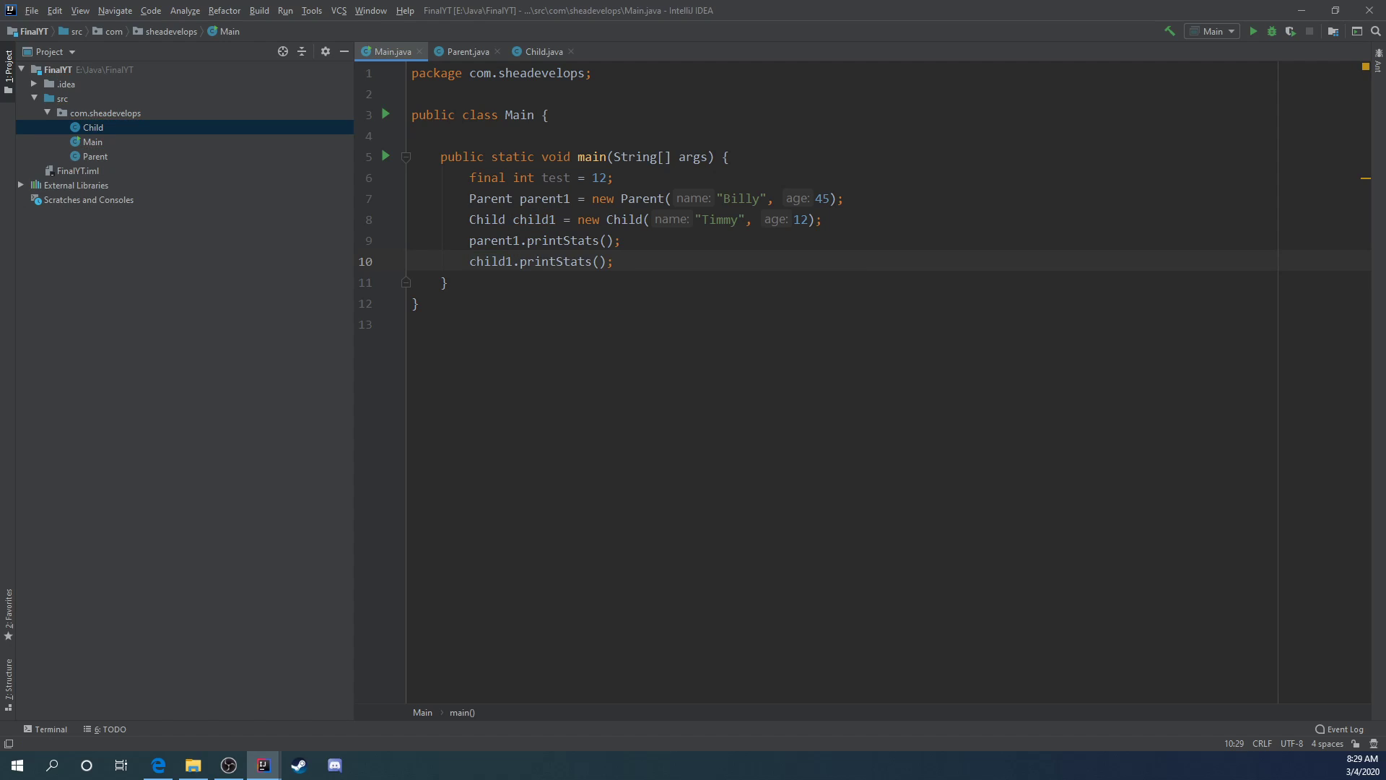
Step: Run Main to print Billy aged 45 and Timmy aged 12, then reopen Child.java
{"action": "left_click", "coordinate": [1251, 31]}
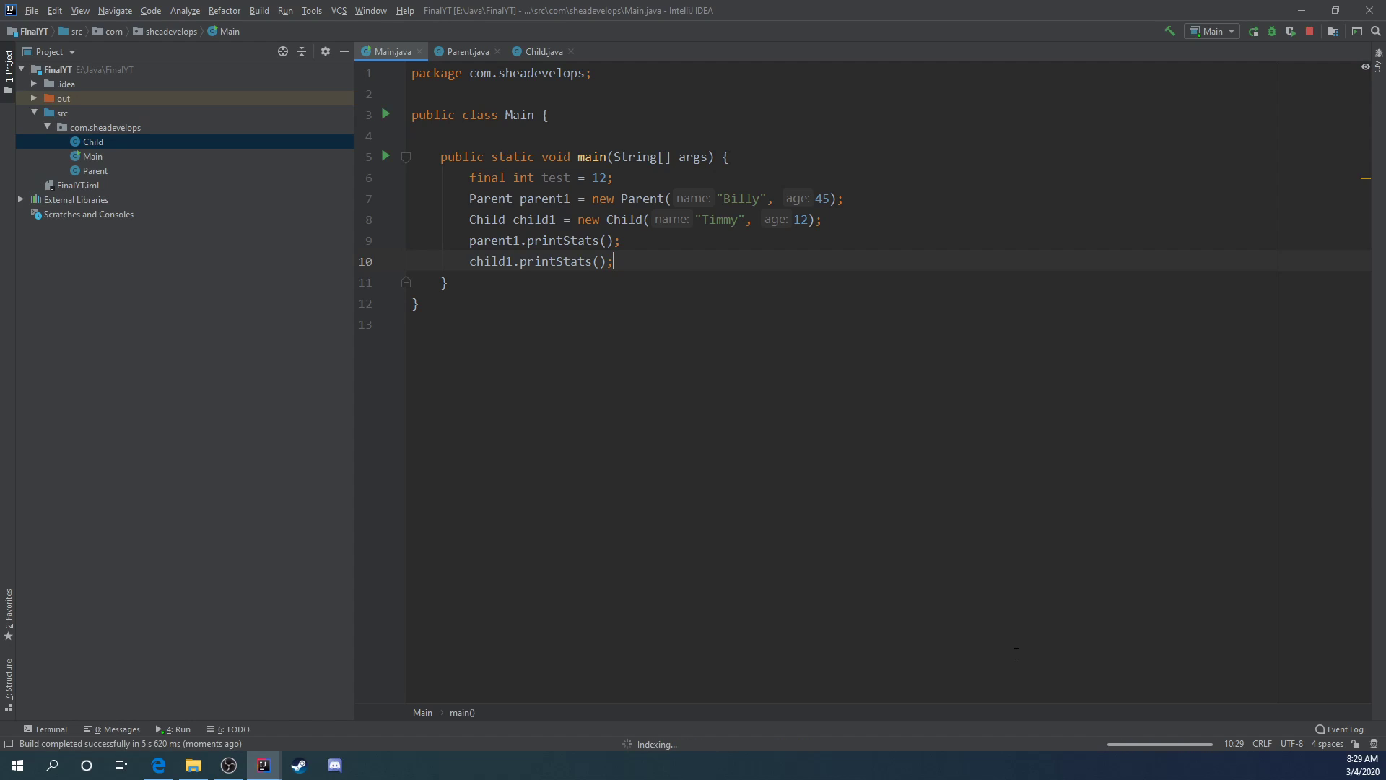
{"action": "left_click", "coordinate": [1252, 31]}
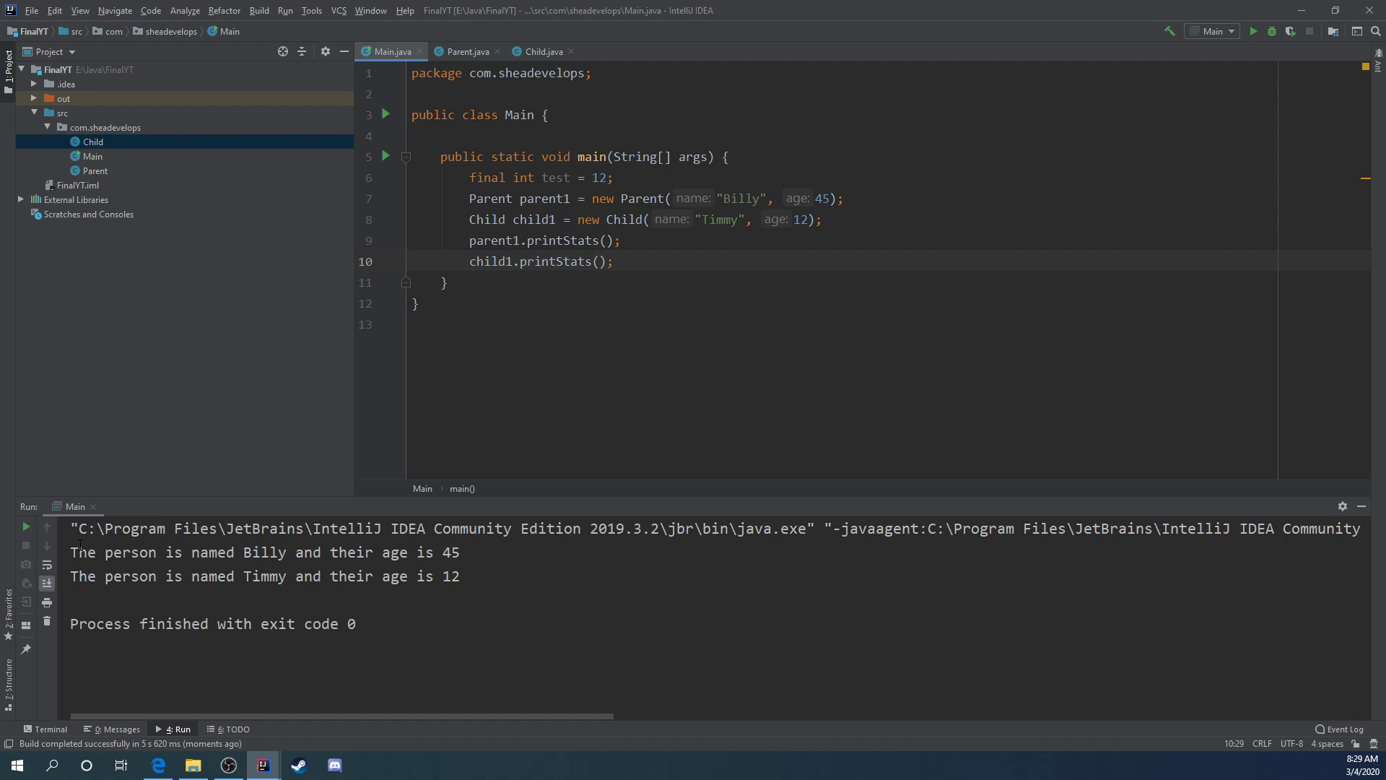
{"action": "mouse_move", "coordinate": [590, 62]}
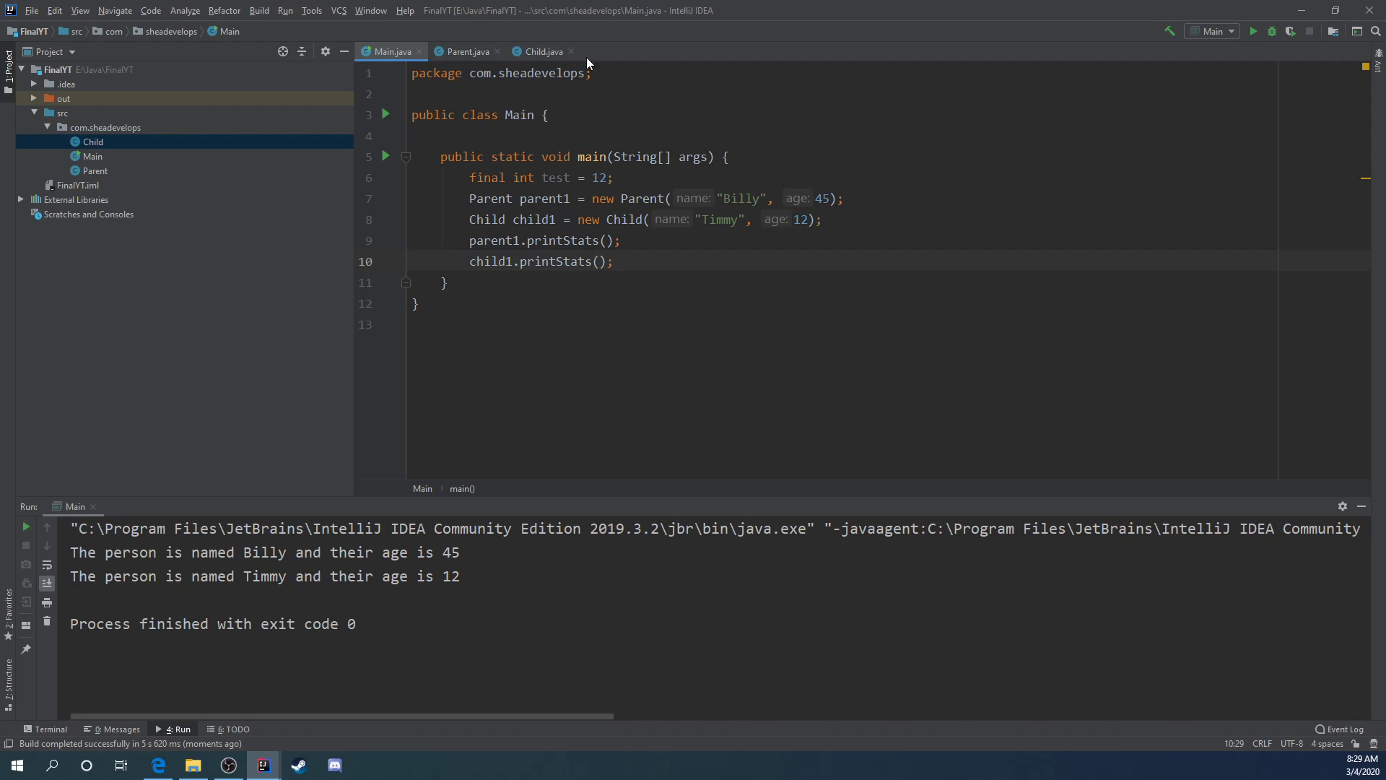
{"action": "left_click", "coordinate": [465, 51]}
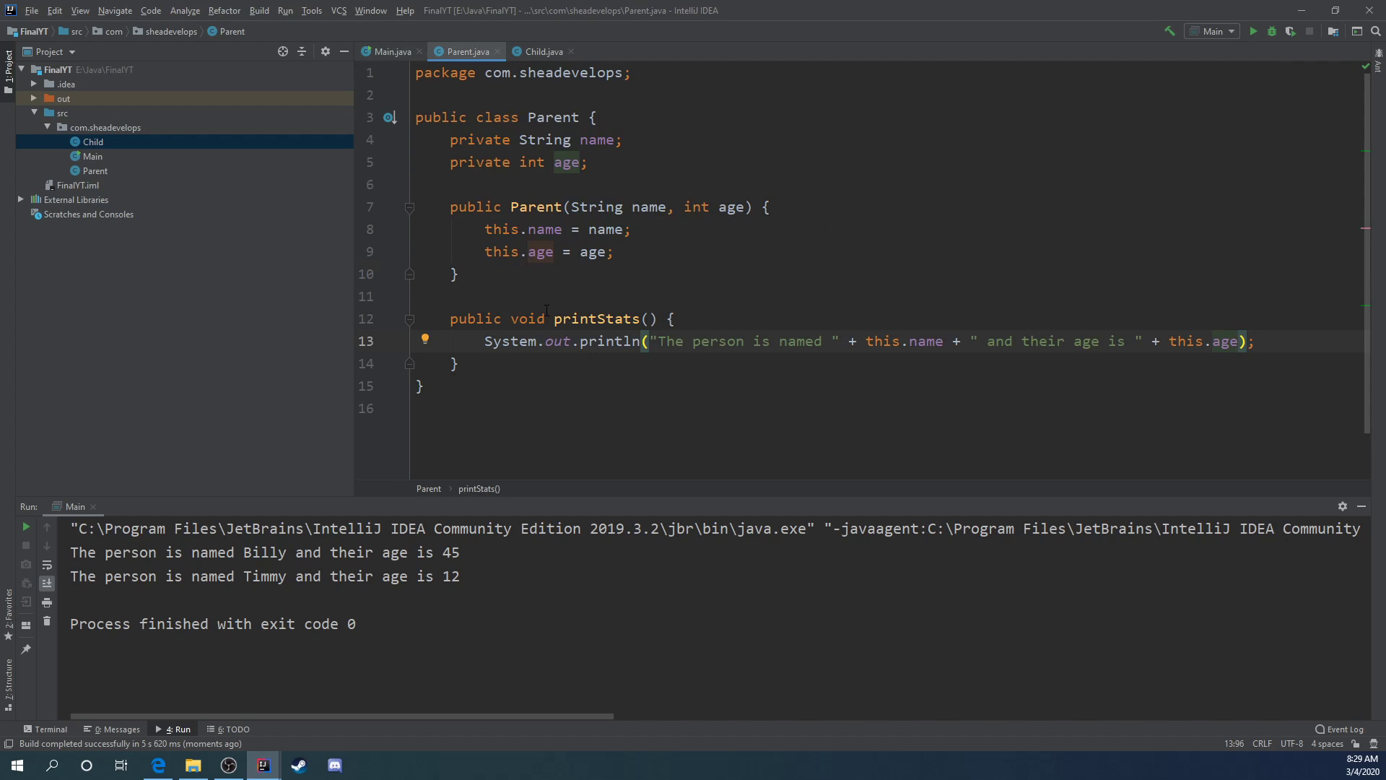
{"action": "left_click", "coordinate": [540, 51]}
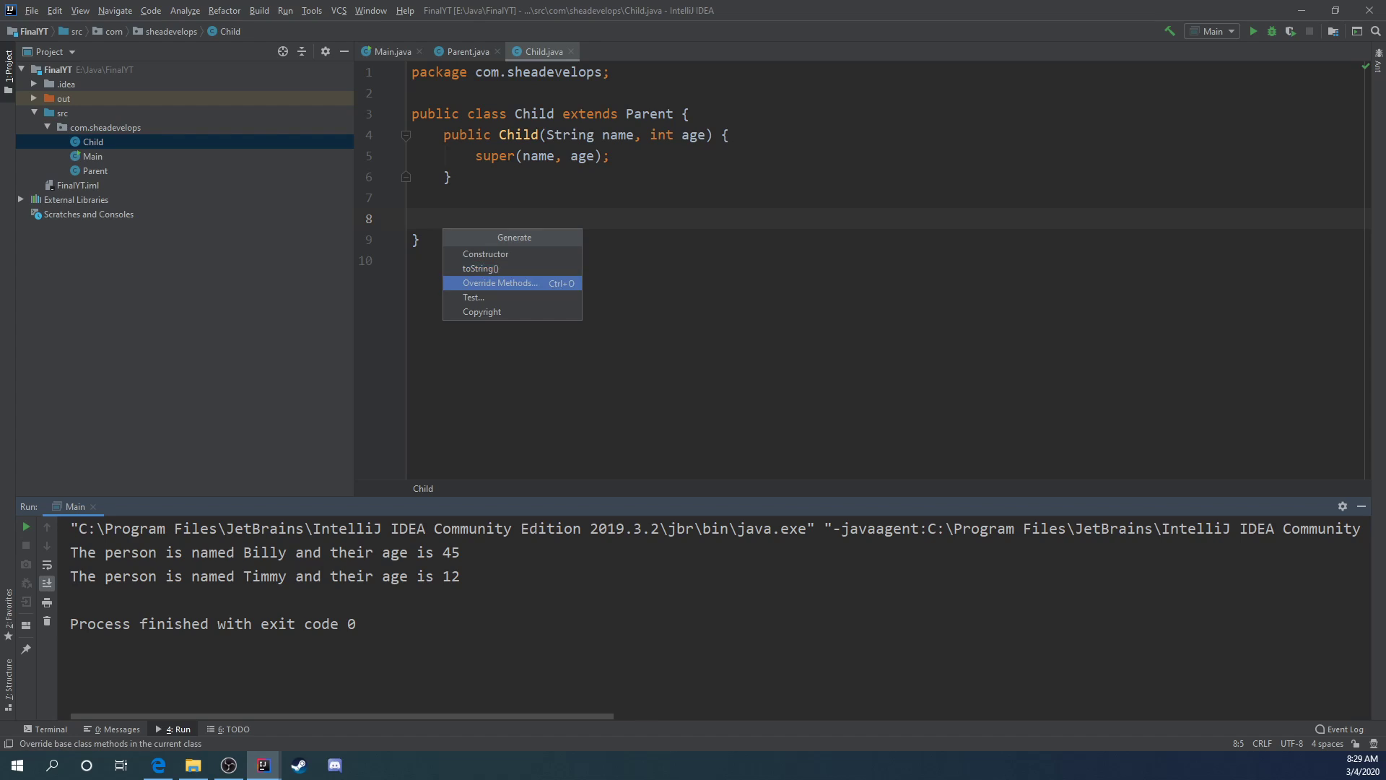
Step: Override printStats in Child to print "This is a child their name is confidential"
{"action": "left_click", "coordinate": [500, 283]}
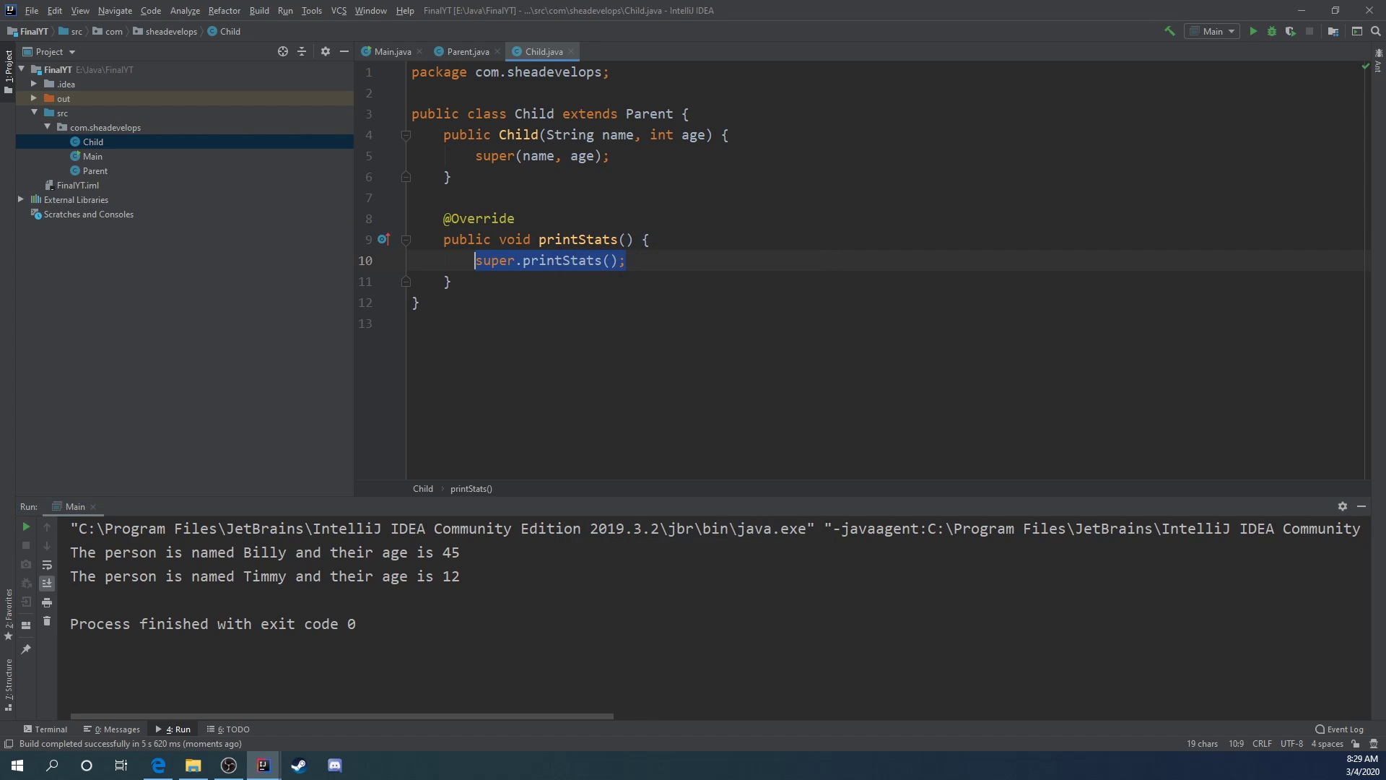
{"action": "type", "text": "so"}
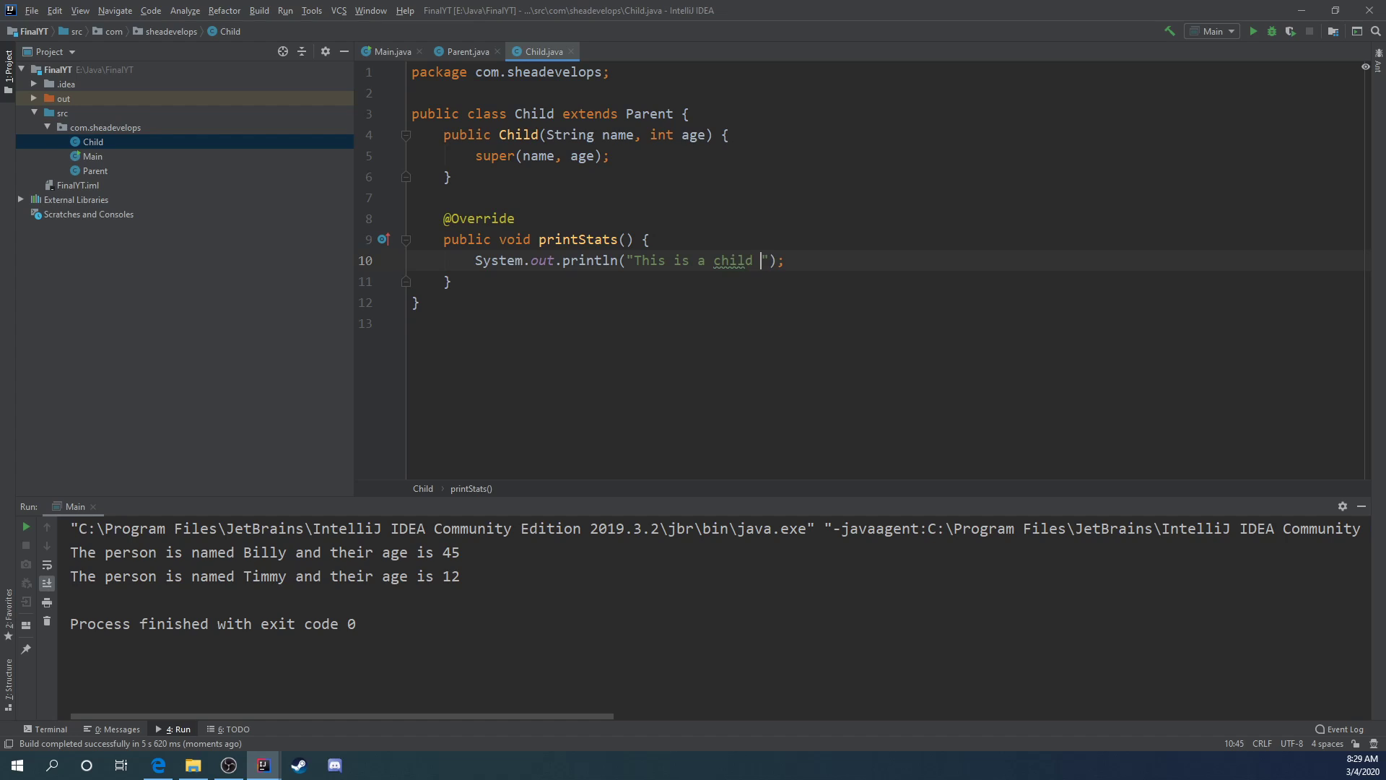
{"action": "type", "text": "and we"}
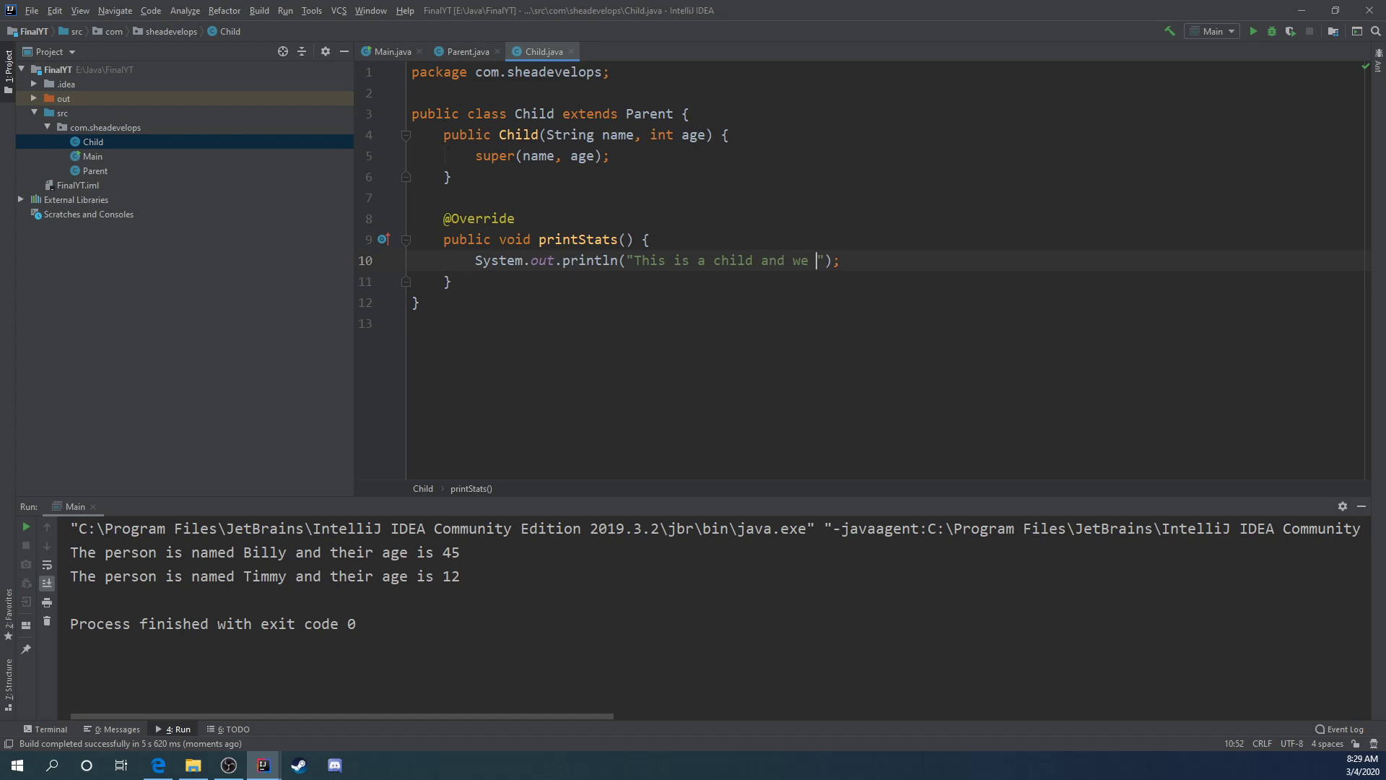
{"action": "key", "text": "BackSpace"}
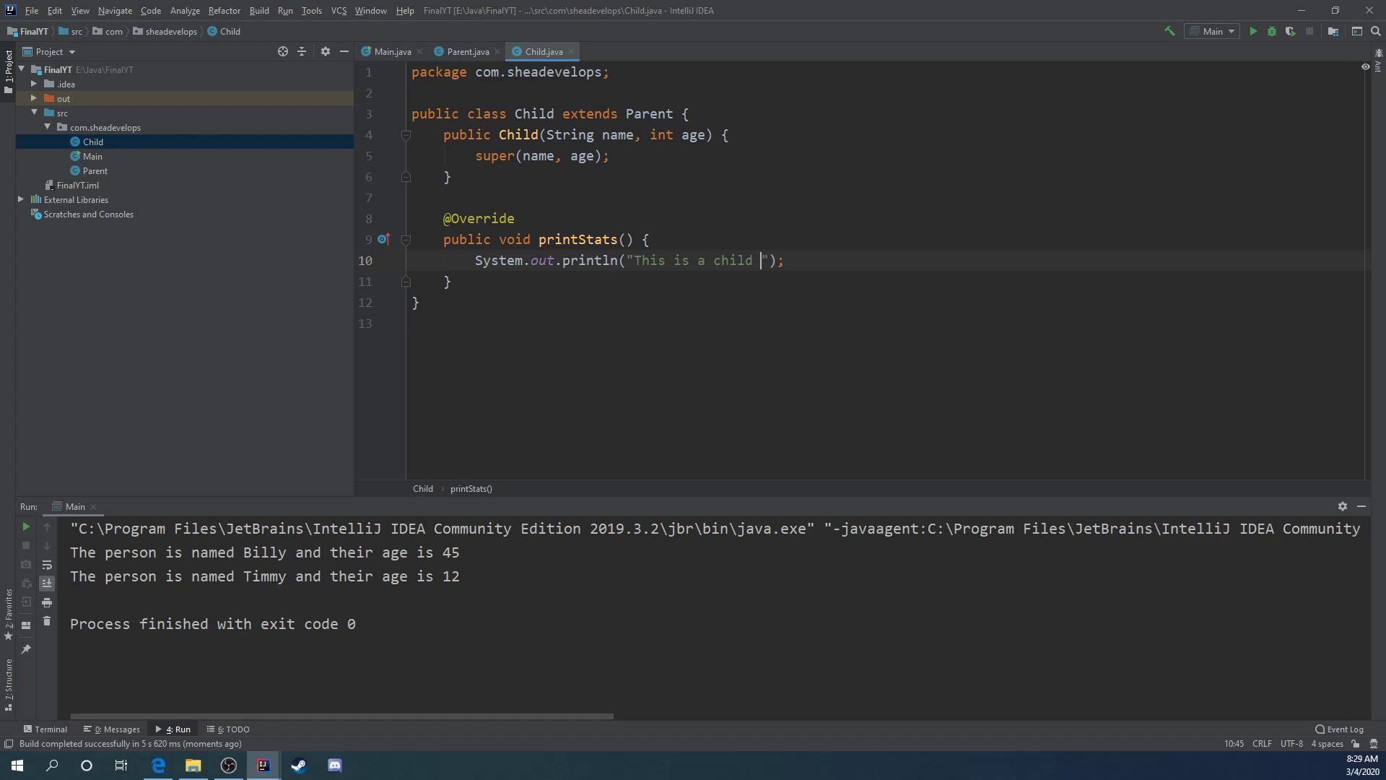
{"action": "type", "text": "their name is"}
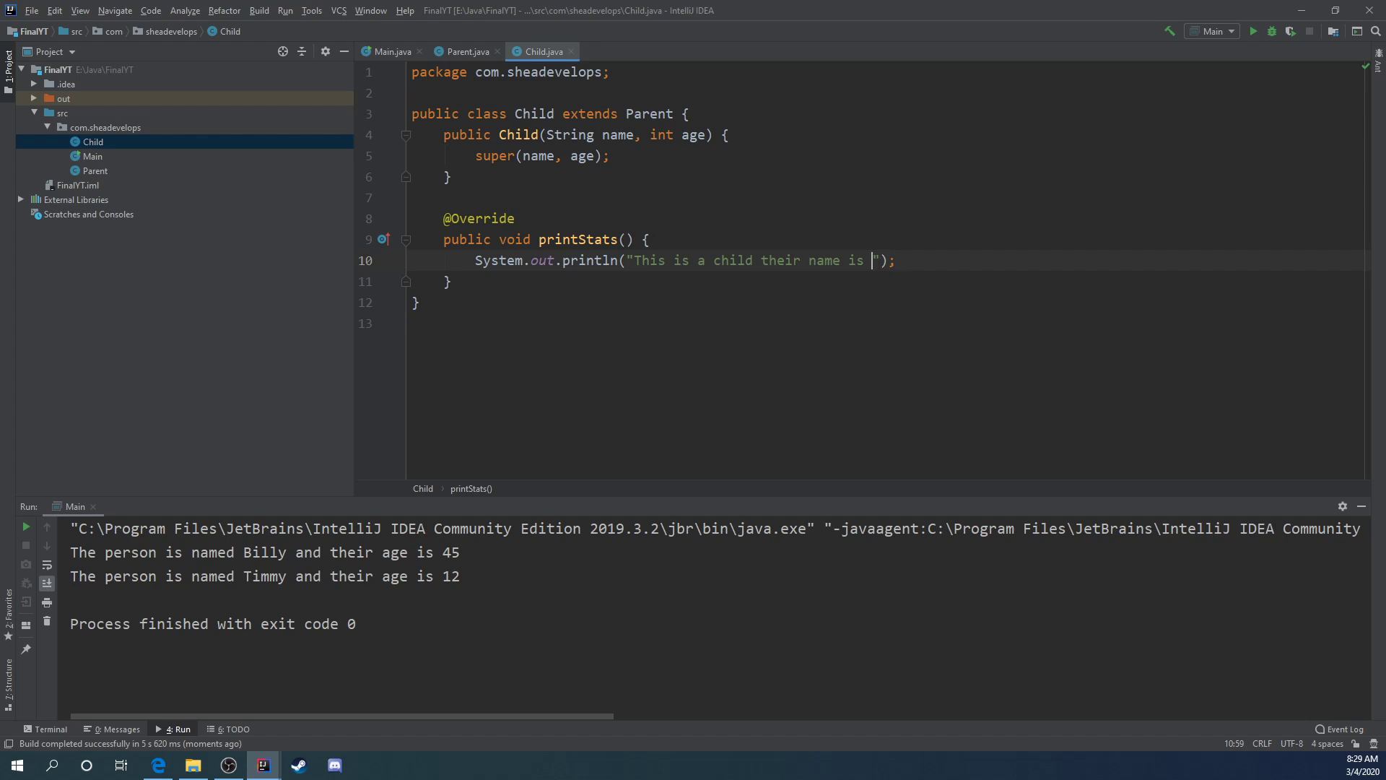
{"action": "type", "text": "config"}
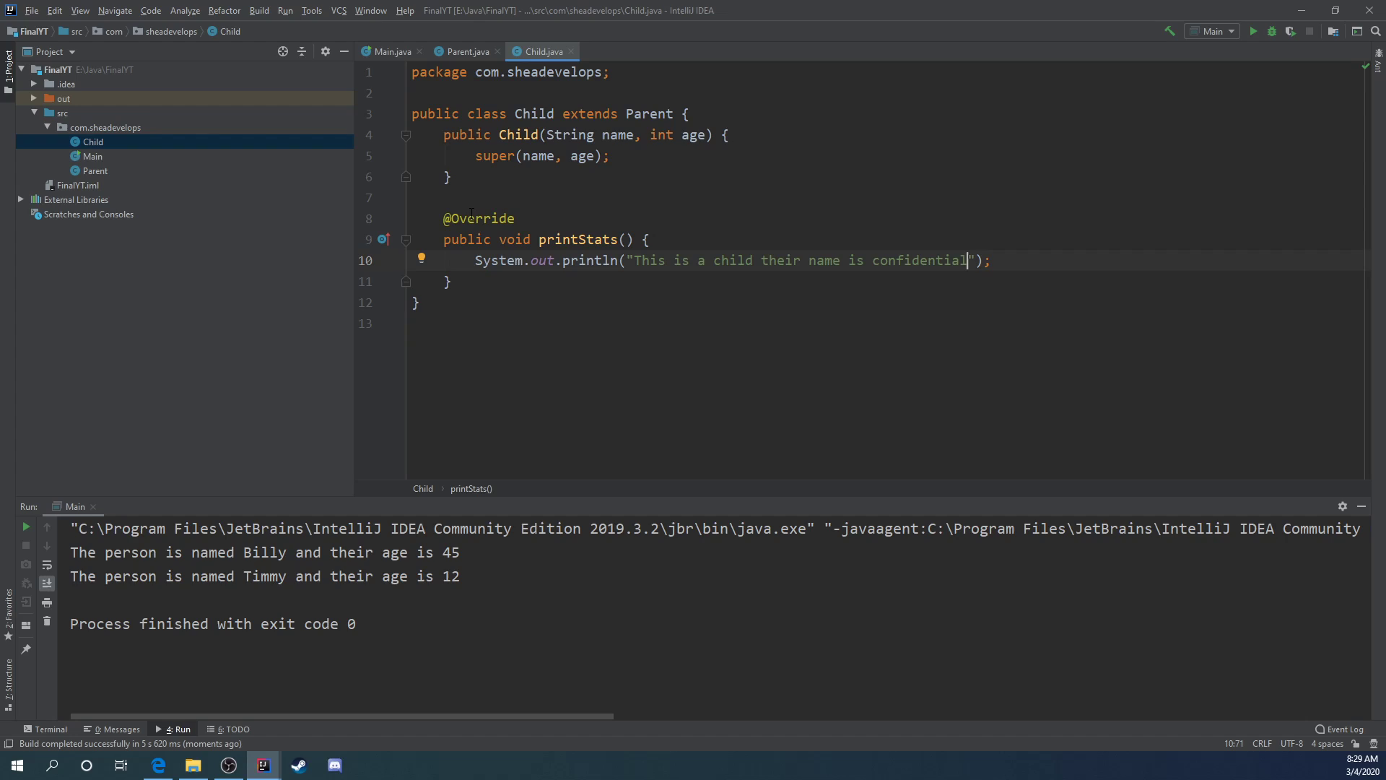
{"action": "mouse_move", "coordinate": [457, 68]}
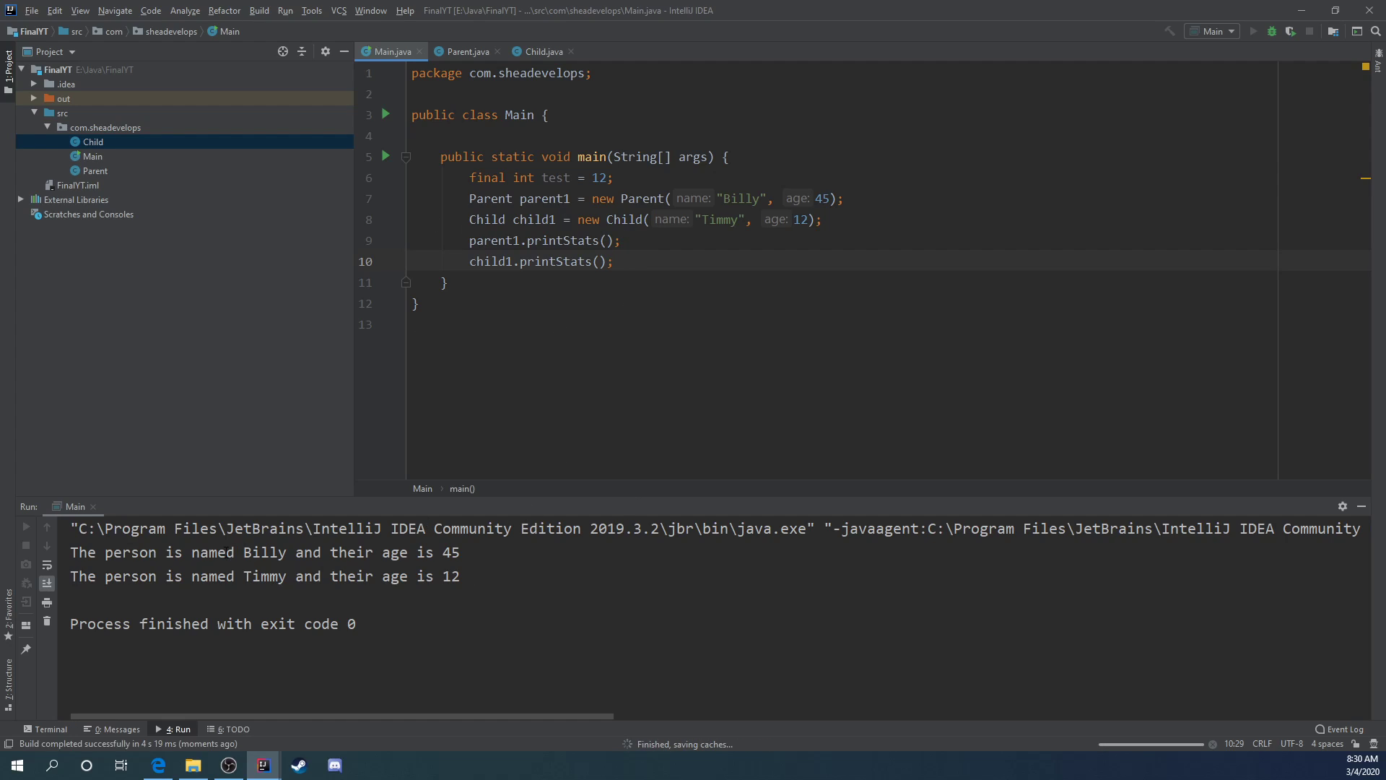
Step: Rerun Main to see the confidential message, then move through Child.java to Parent.java
{"action": "left_click", "coordinate": [1253, 31]}
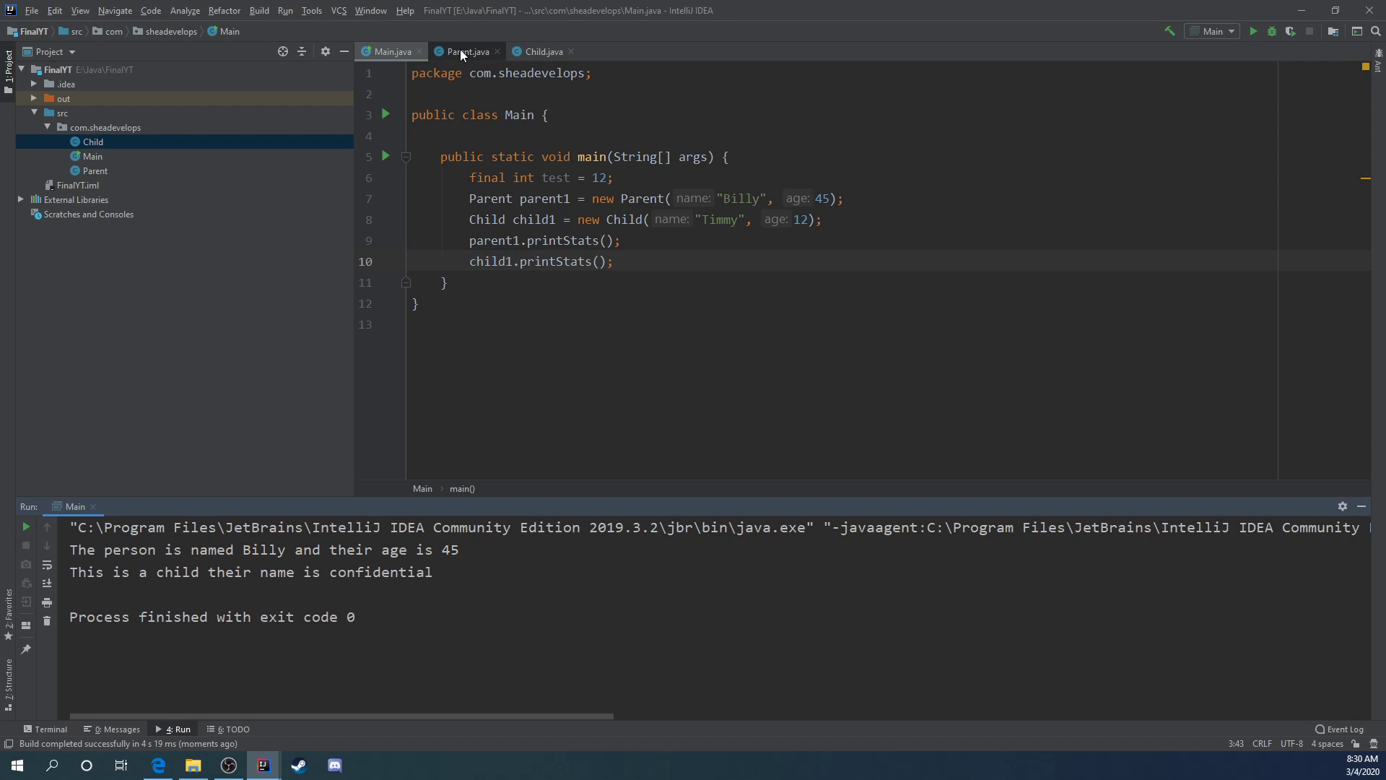
{"action": "left_click", "coordinate": [543, 51]}
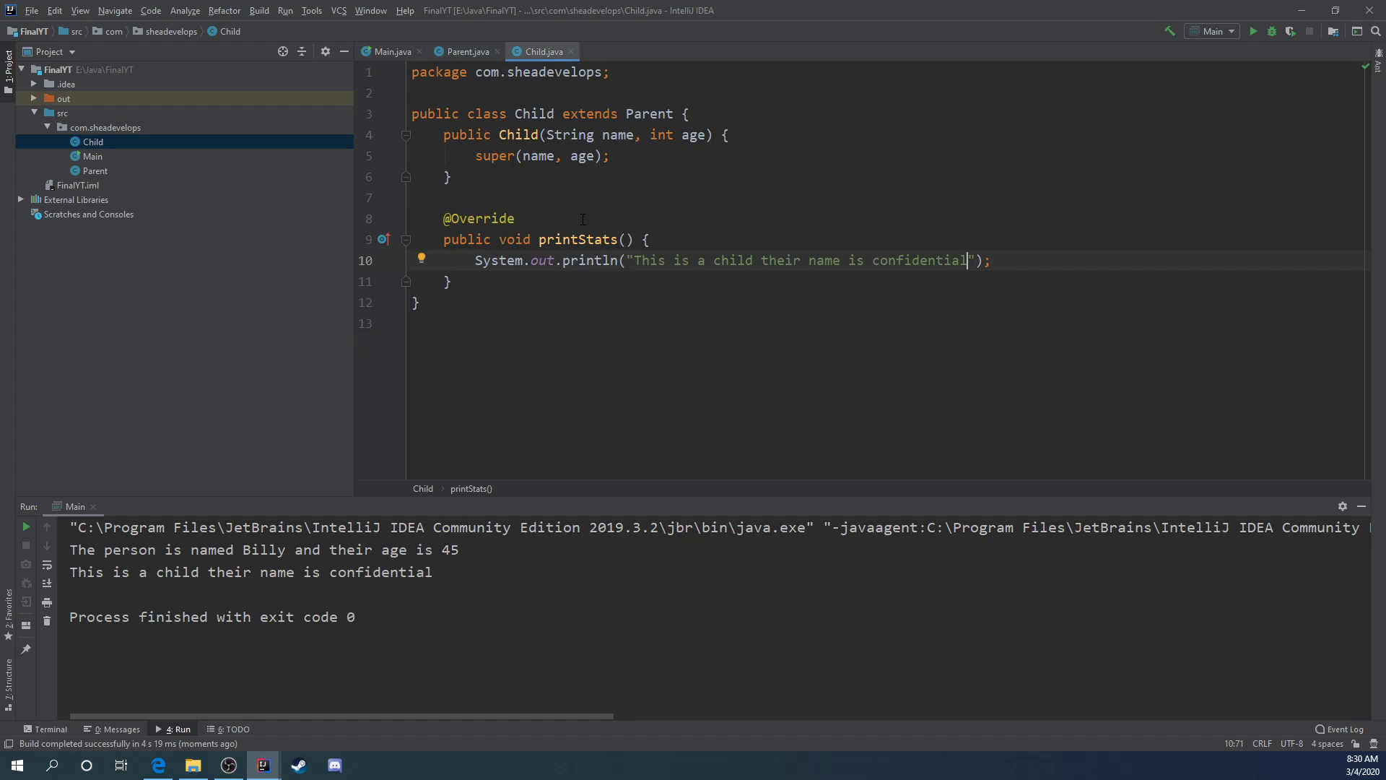
{"action": "left_click", "coordinate": [463, 51]}
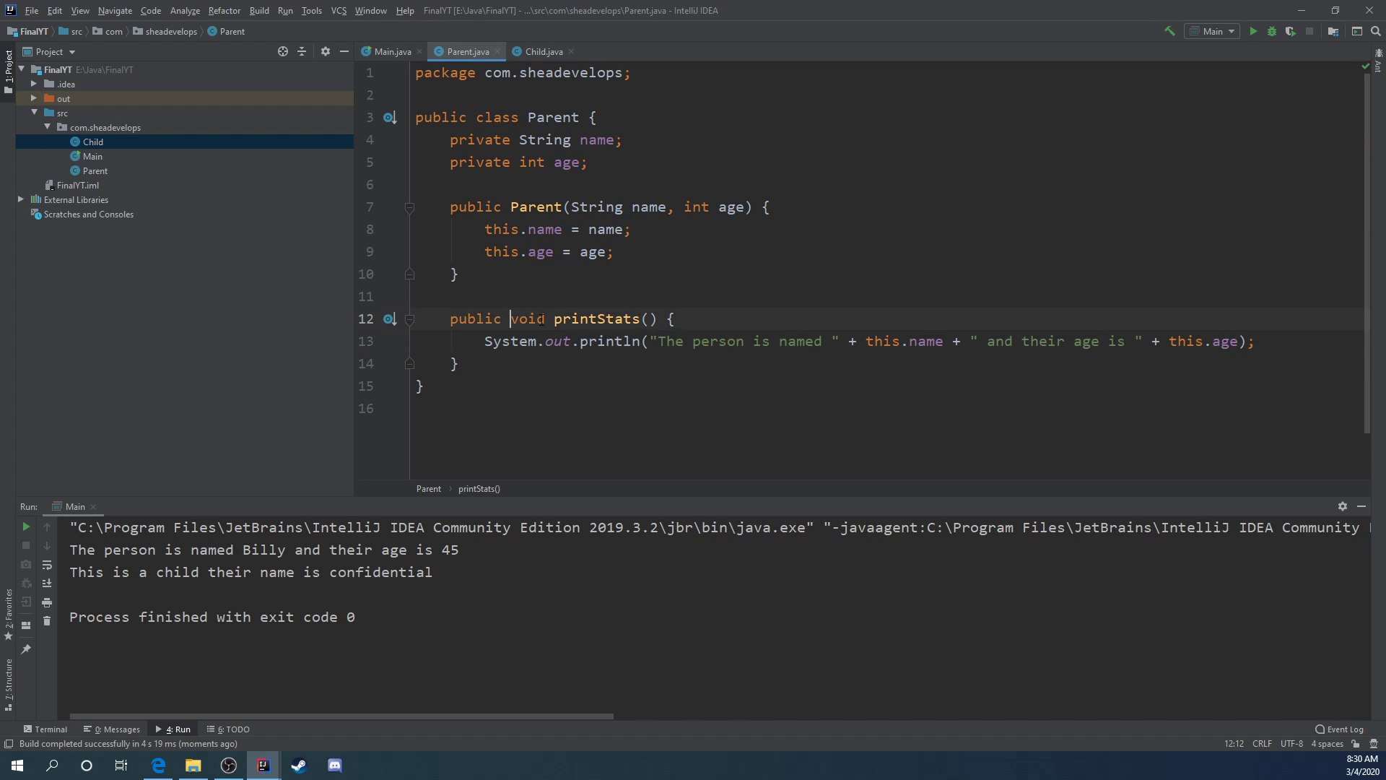
Step: Make Parent's printStats final and check the resulting override error in Child
{"action": "type", "text": "final"}
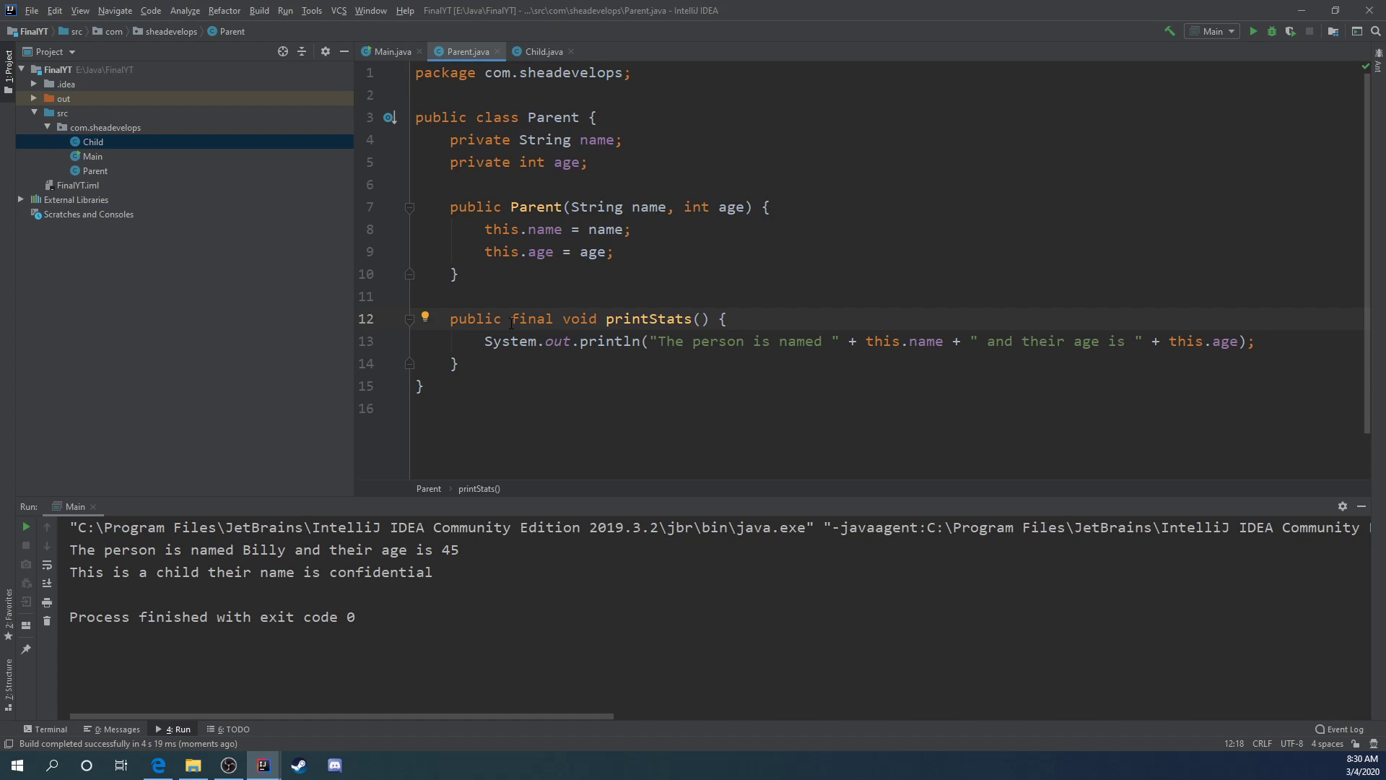
{"action": "left_click", "coordinate": [542, 50]}
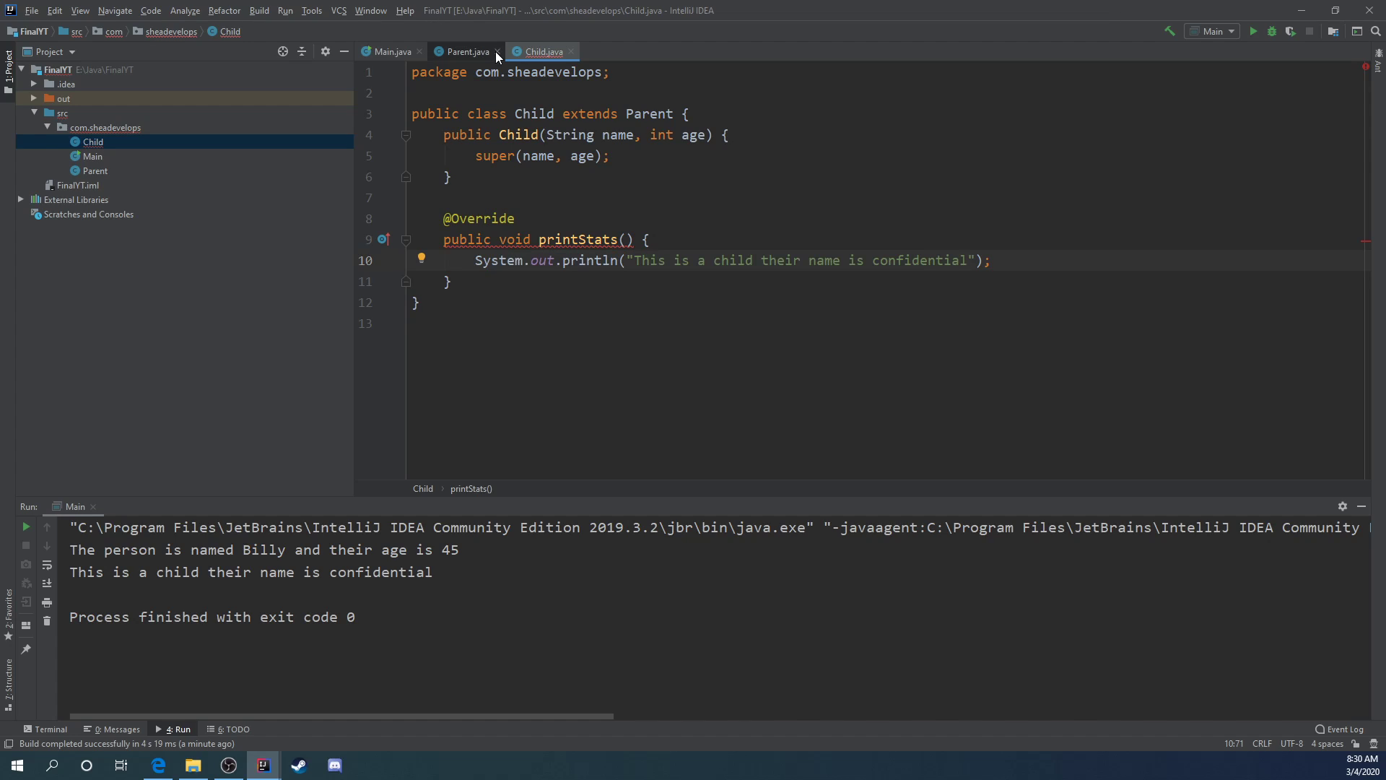
{"action": "left_click", "coordinate": [468, 52]}
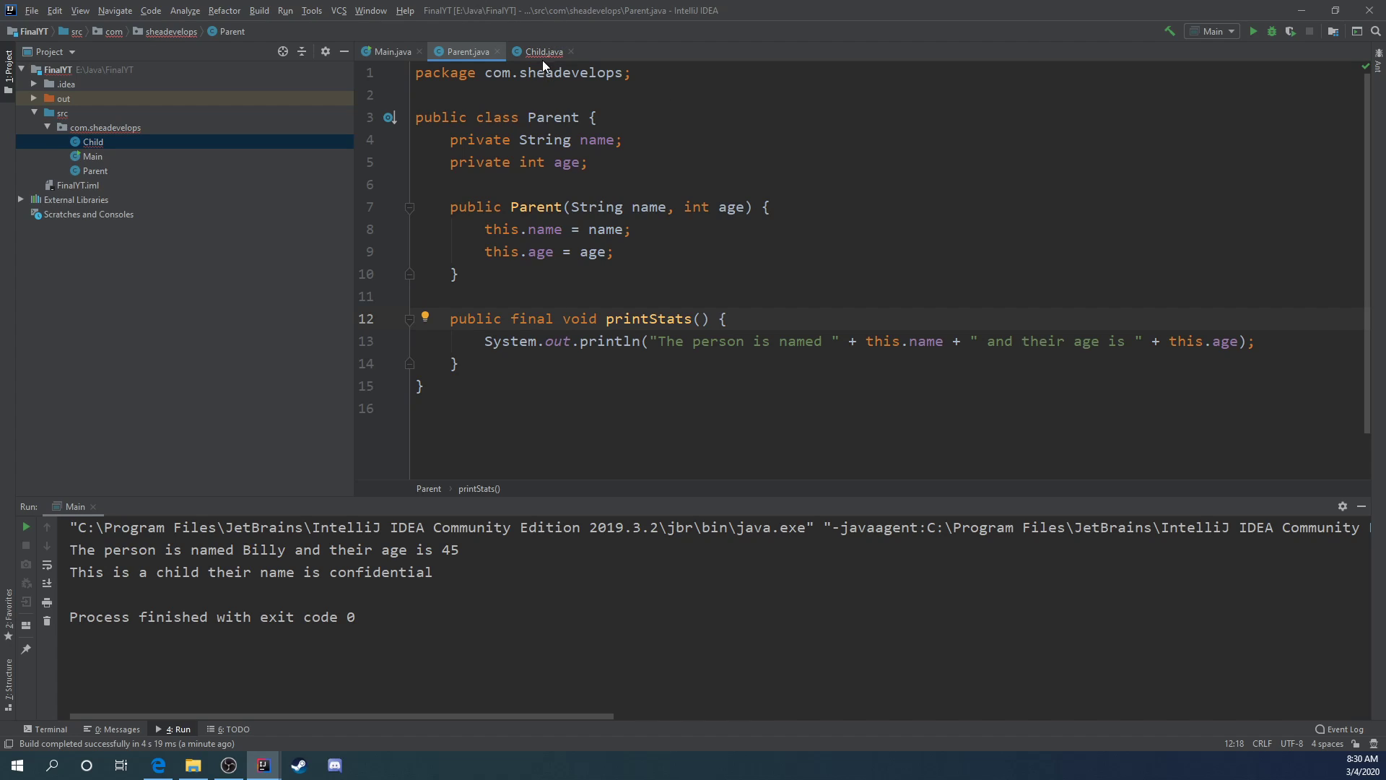
{"action": "left_click", "coordinate": [542, 51]}
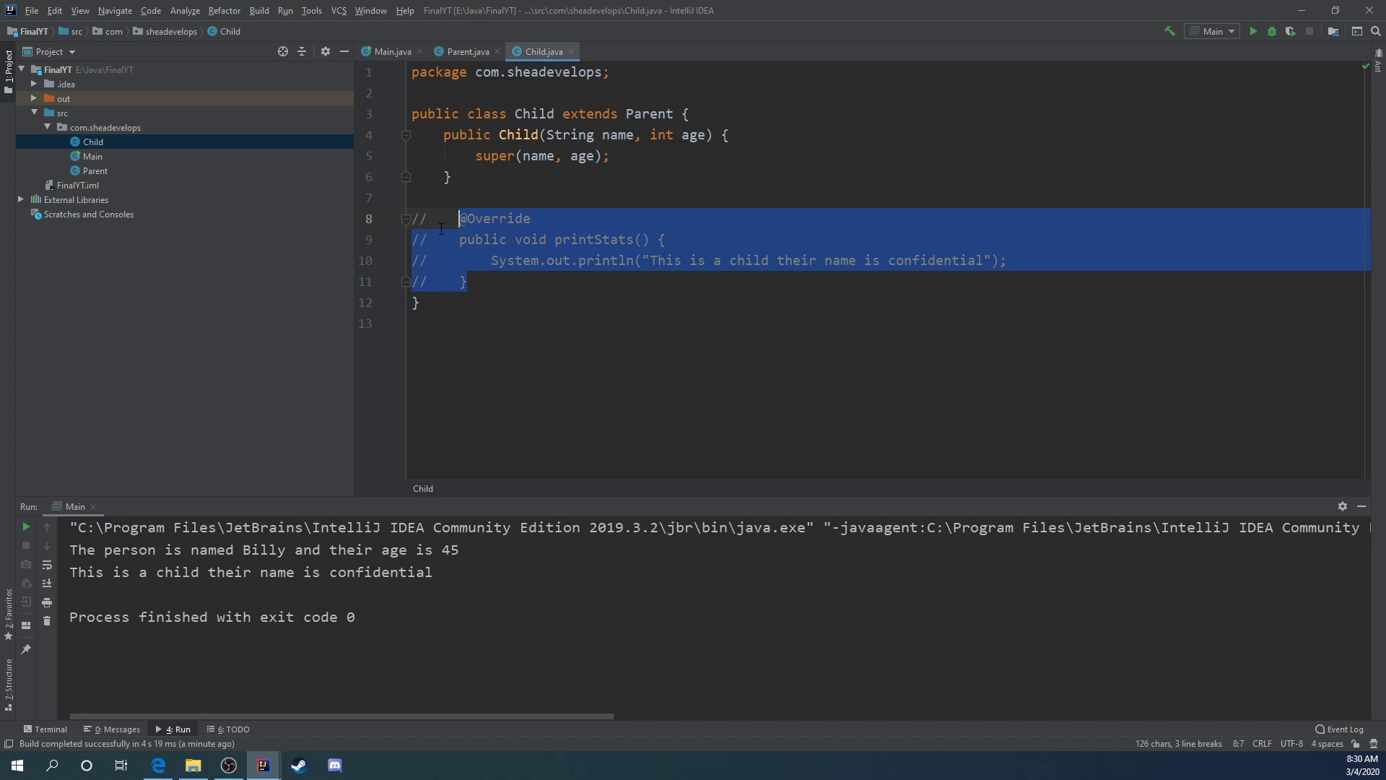
{"action": "left_click", "coordinate": [464, 52]}
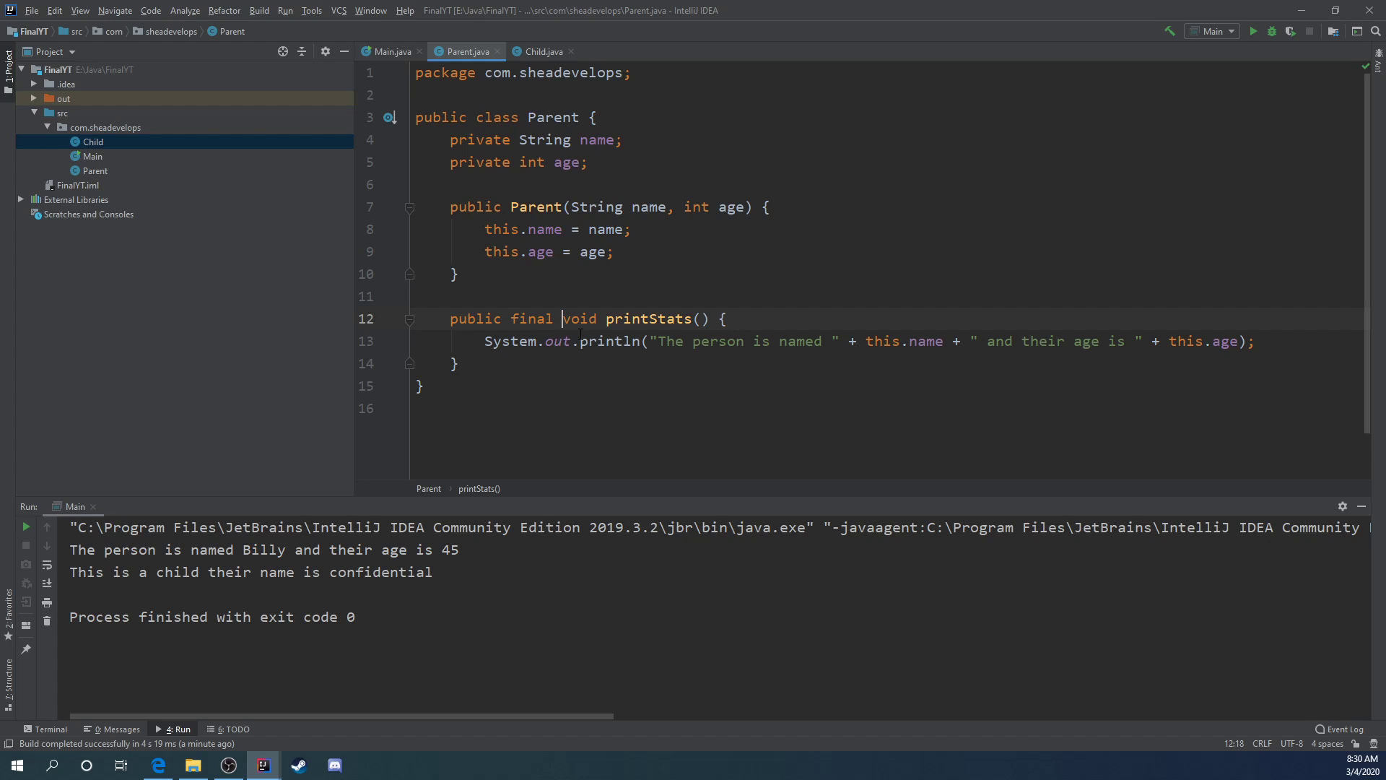
Step: Rerun Main to print stats for Billy (45) and Timmy (12), then reopen Parent.java
{"action": "left_click", "coordinate": [391, 51]}
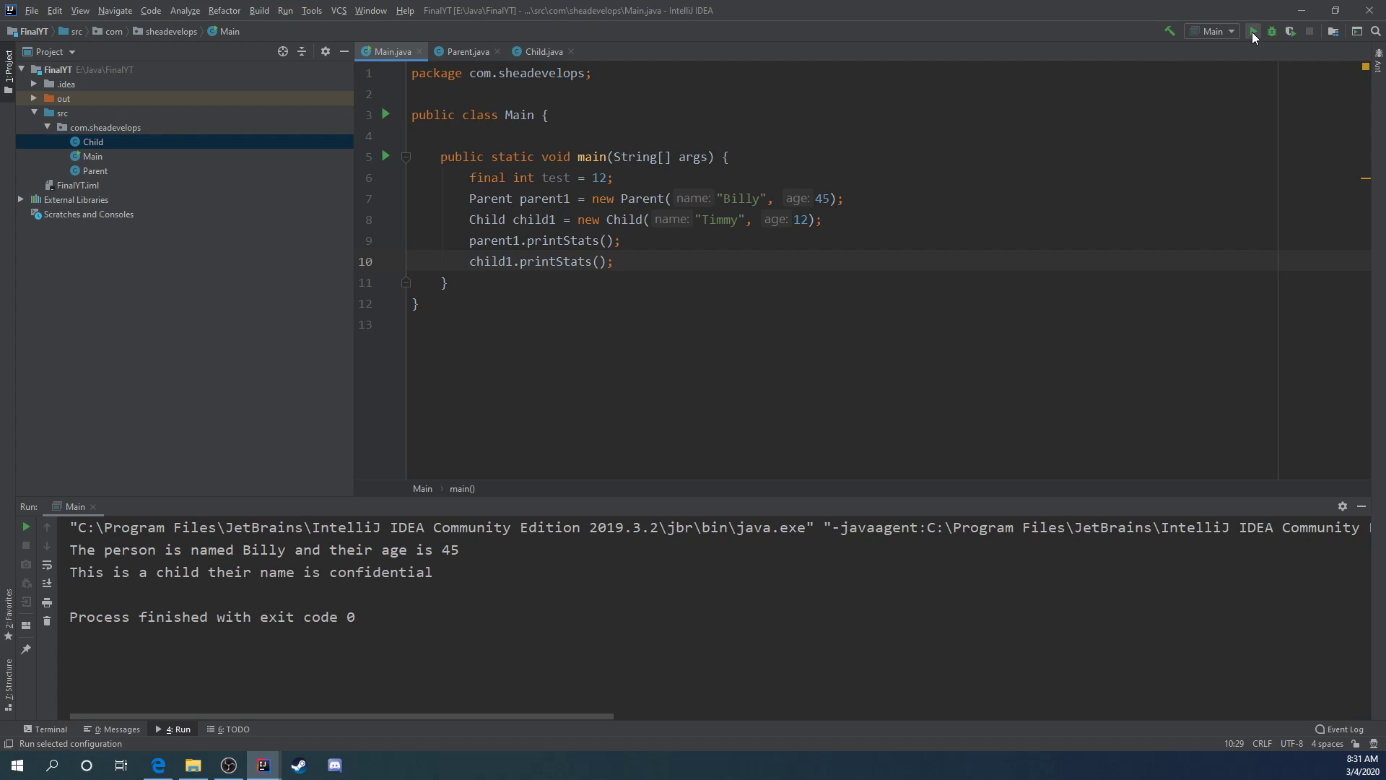
{"action": "left_click", "coordinate": [1252, 31]}
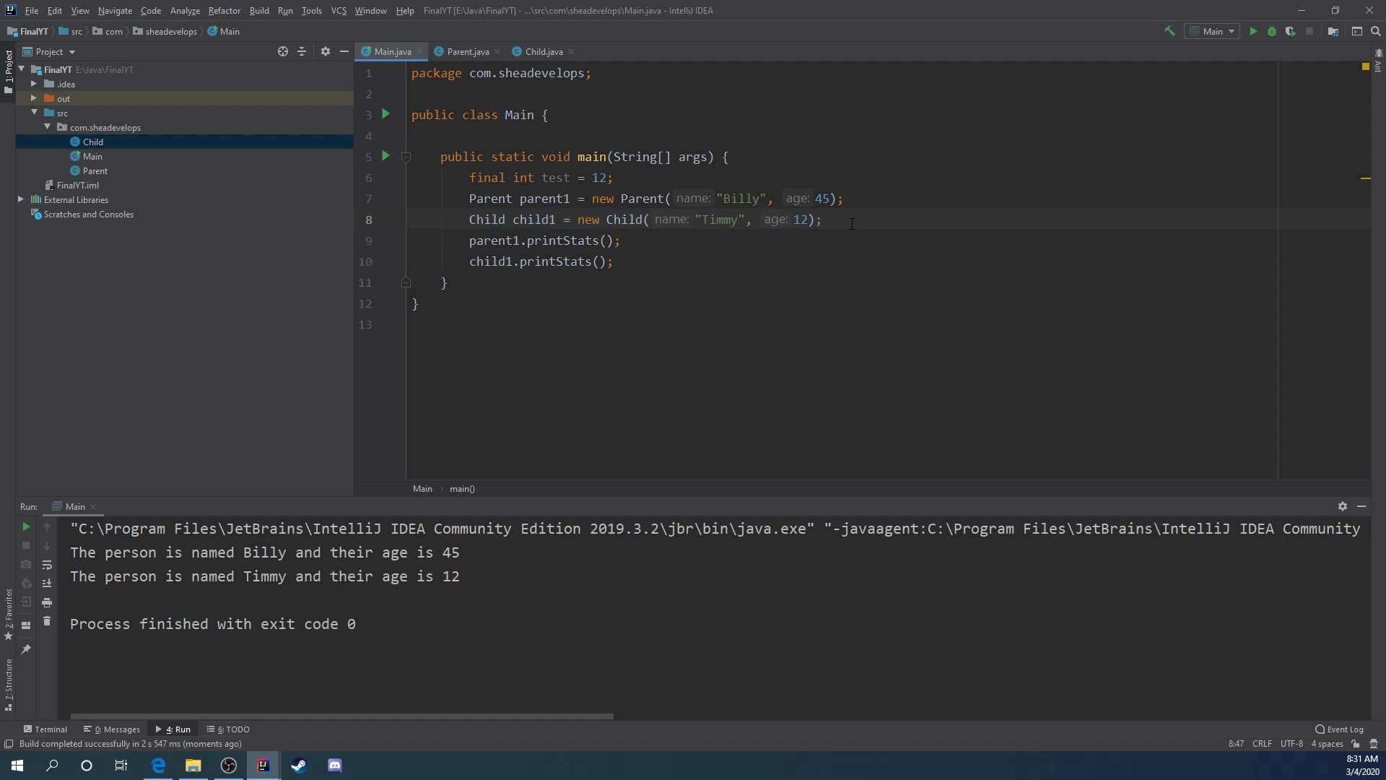
{"action": "left_click", "coordinate": [103, 126]}
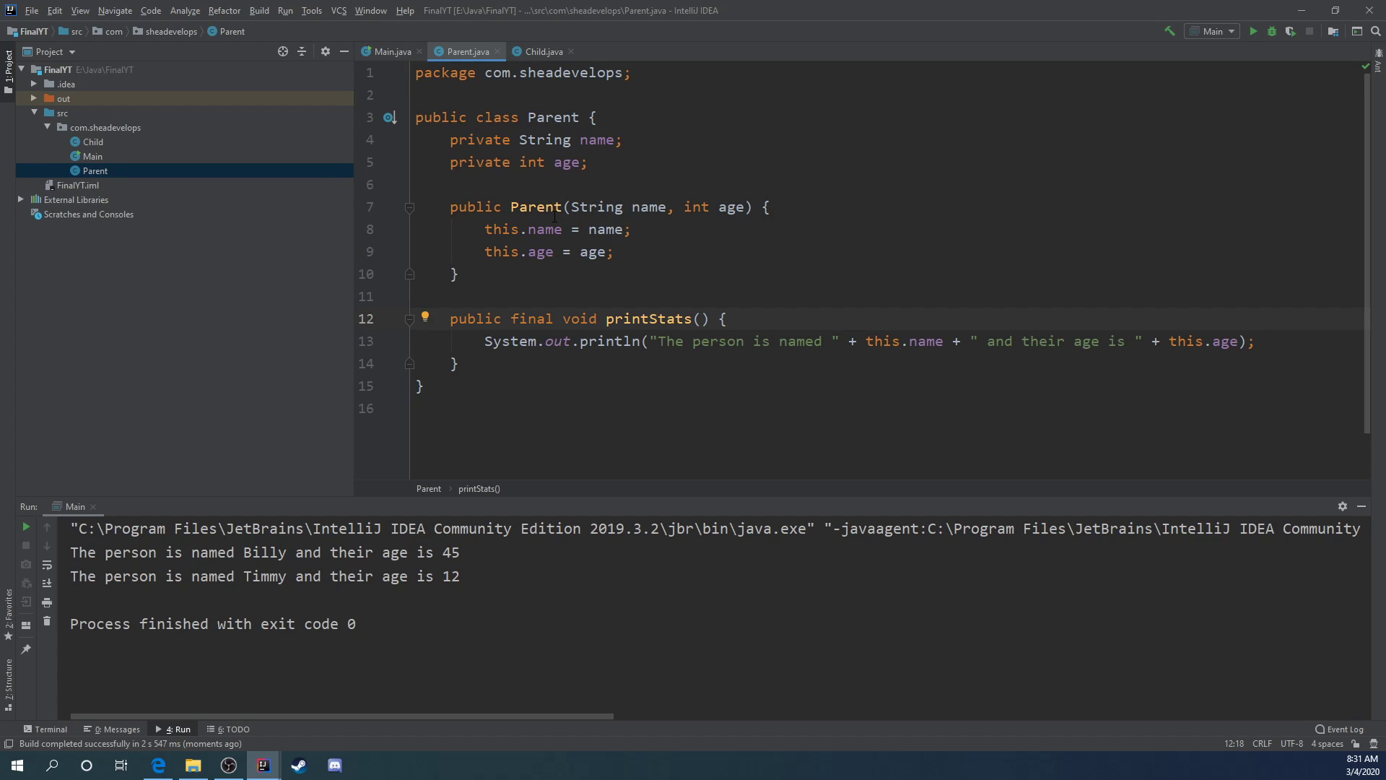
{"action": "mouse_move", "coordinate": [195, 166]}
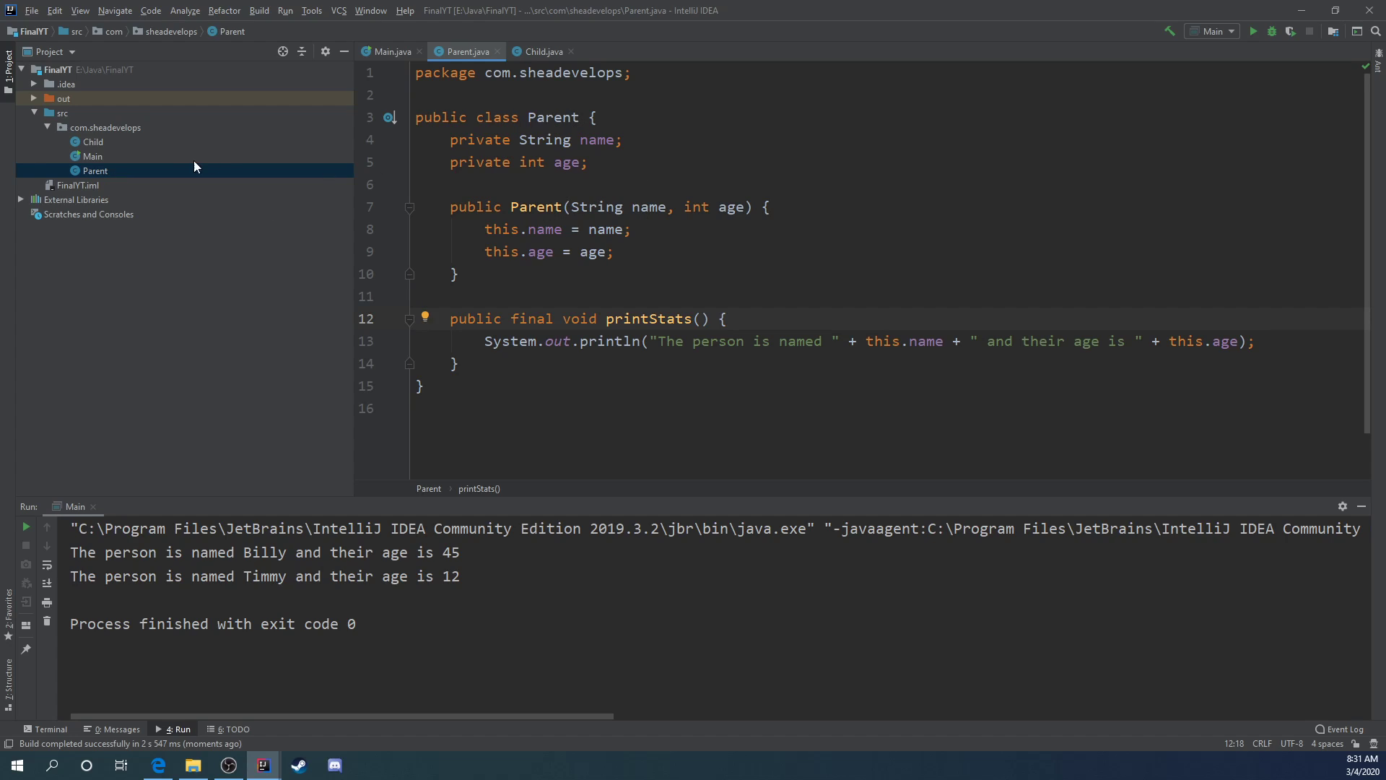
Step: Create a new Java class named FinalClass in the package
{"action": "right_click", "coordinate": [103, 126]}
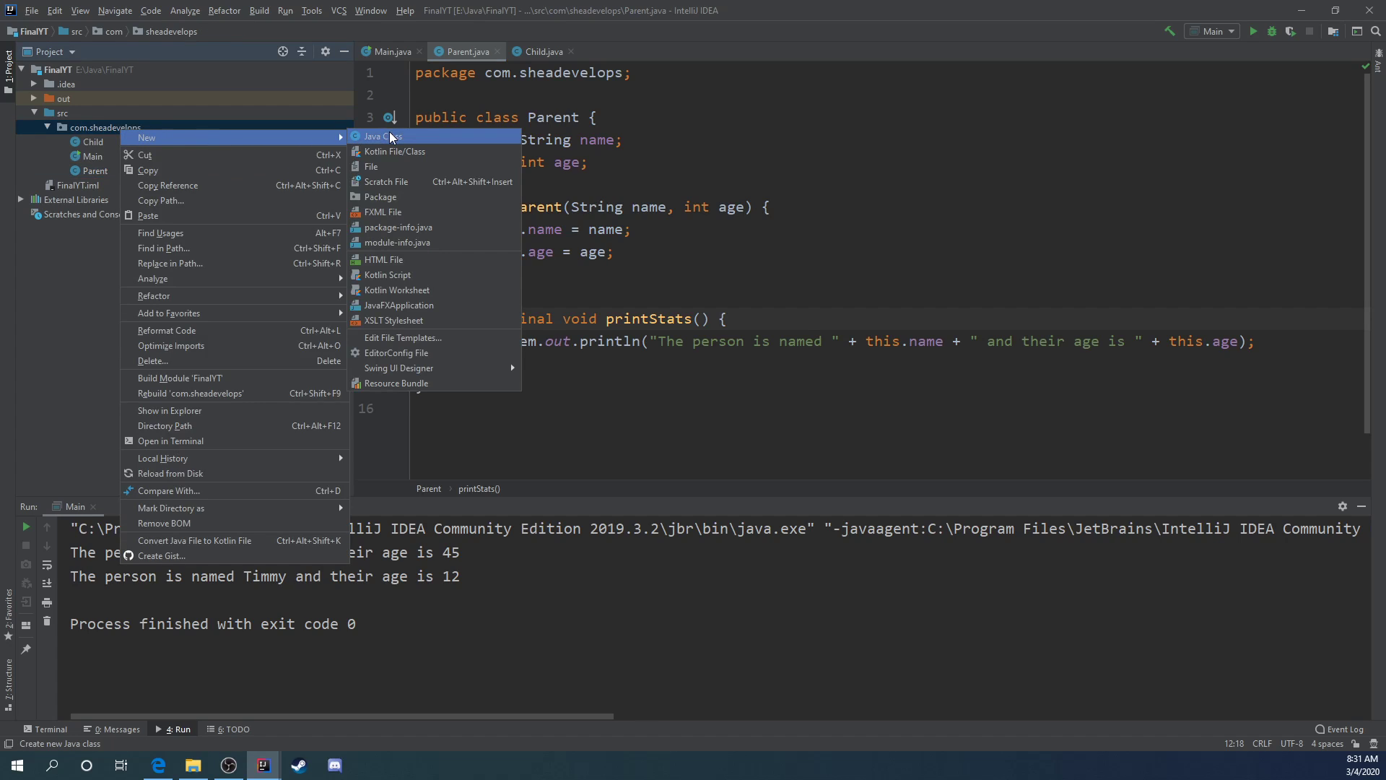
{"action": "left_click", "coordinate": [381, 135]}
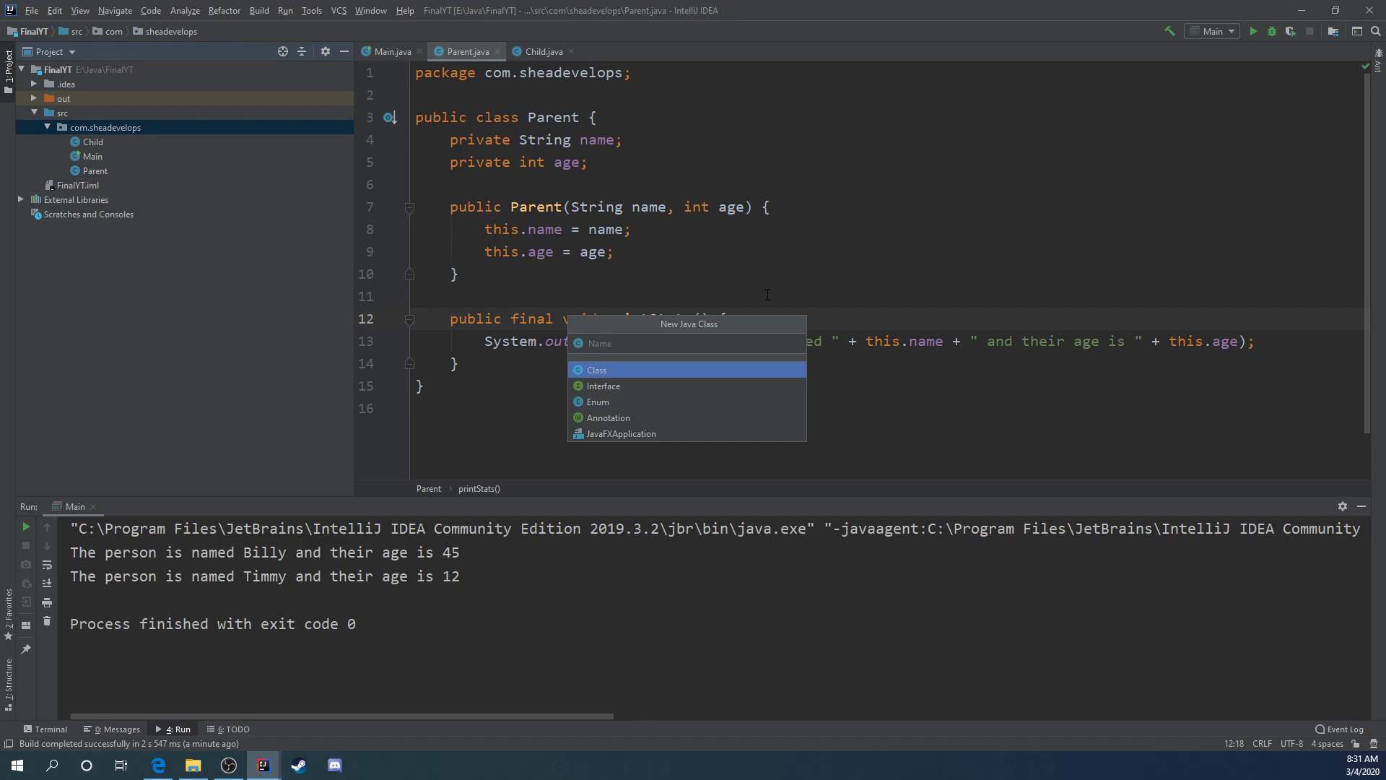
{"action": "type", "text": "FinalCla"}
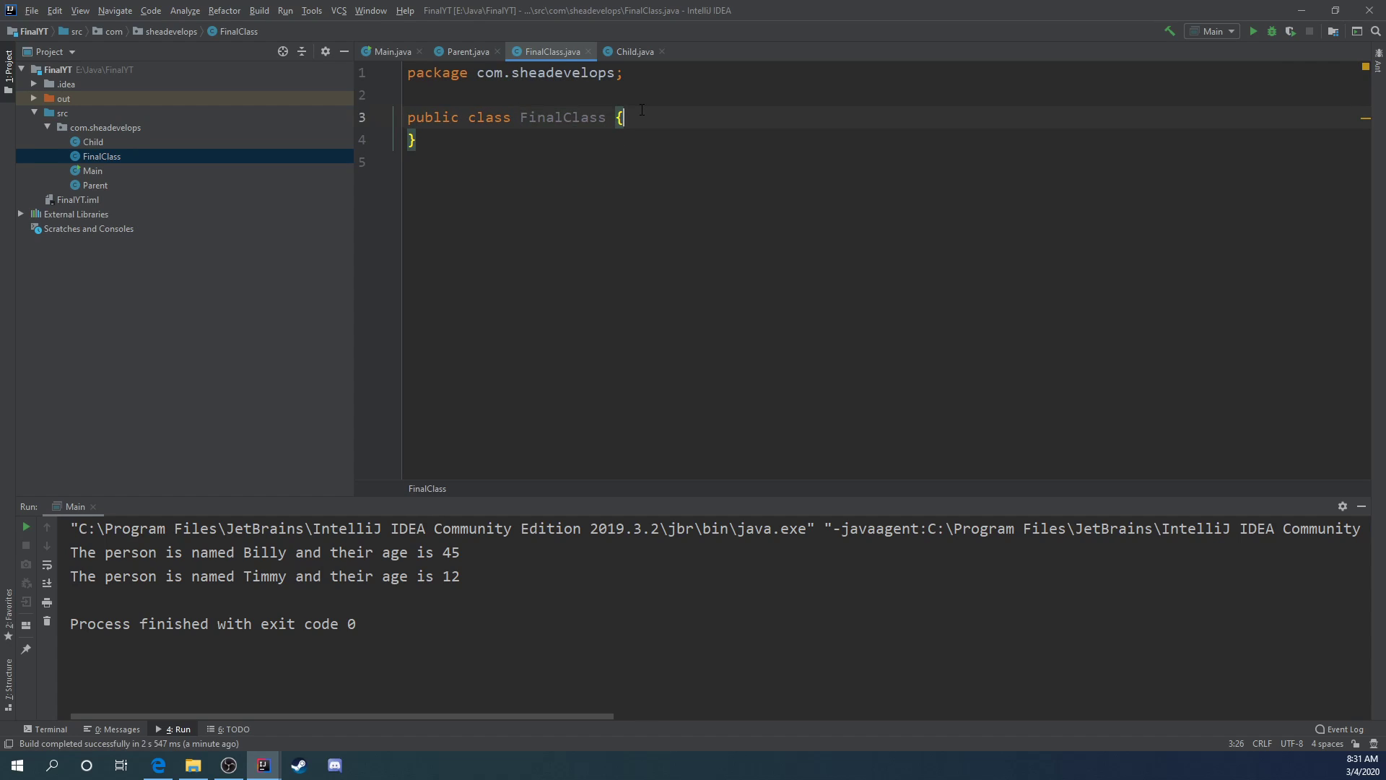
Step: Give FinalClass a private String name field, a generated constructor, and the final modifier
{"action": "type", "text": "private String a"}
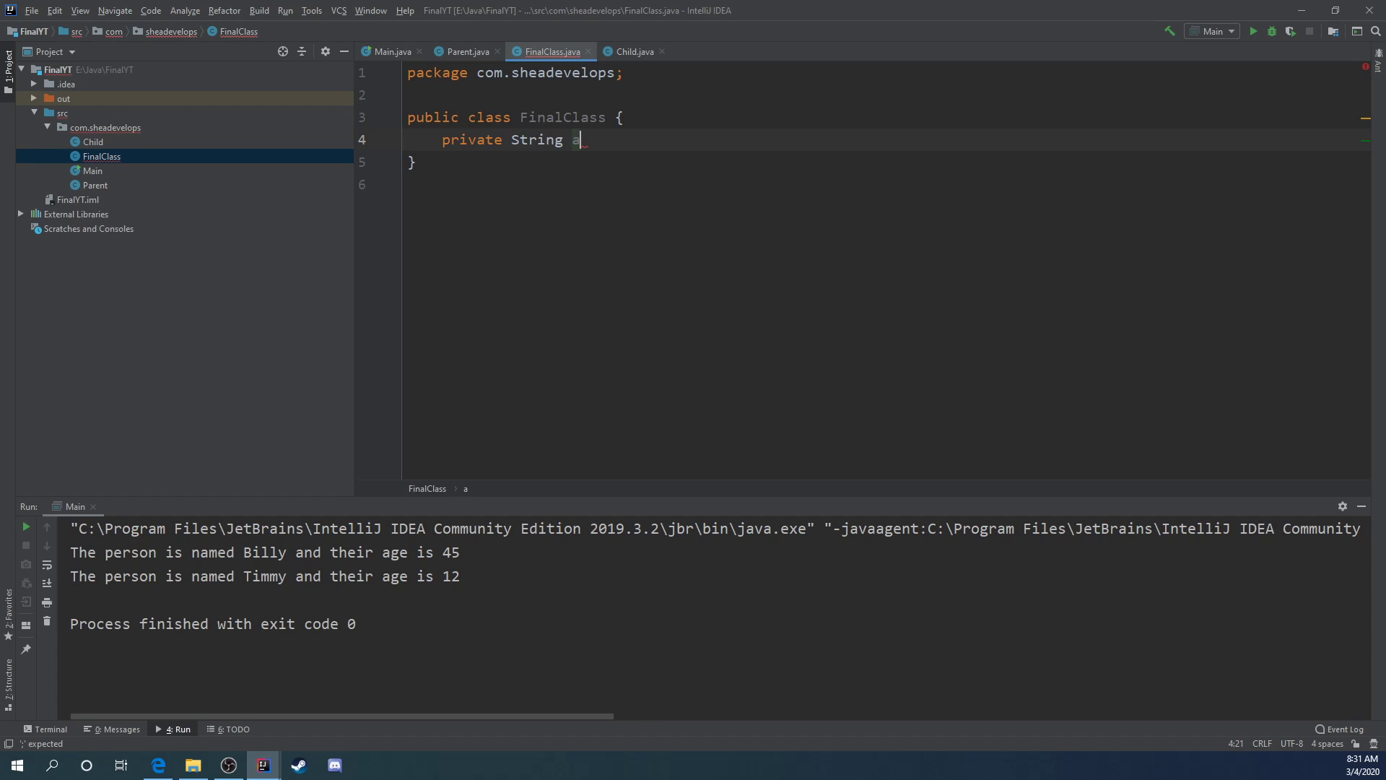
{"action": "type", "text": "name;"}
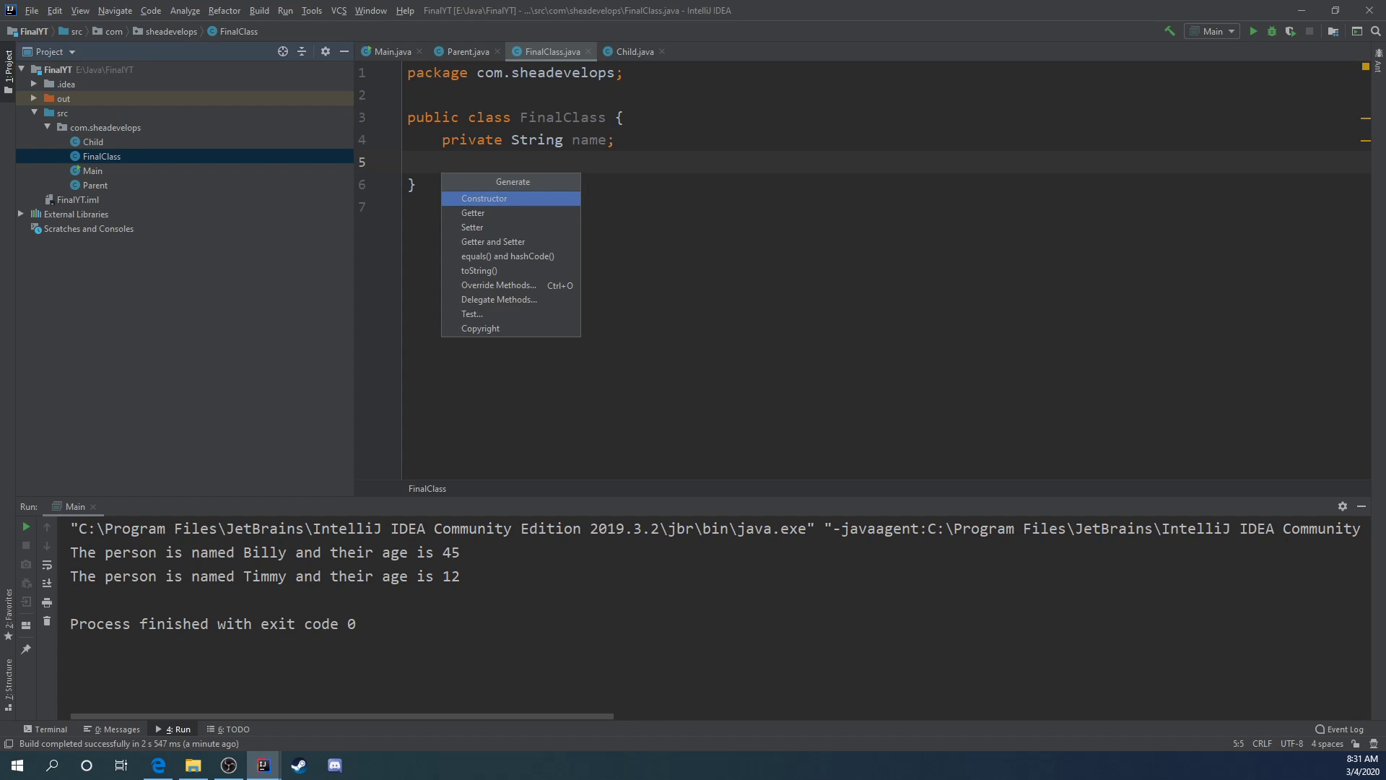
{"action": "left_click", "coordinate": [484, 198]}
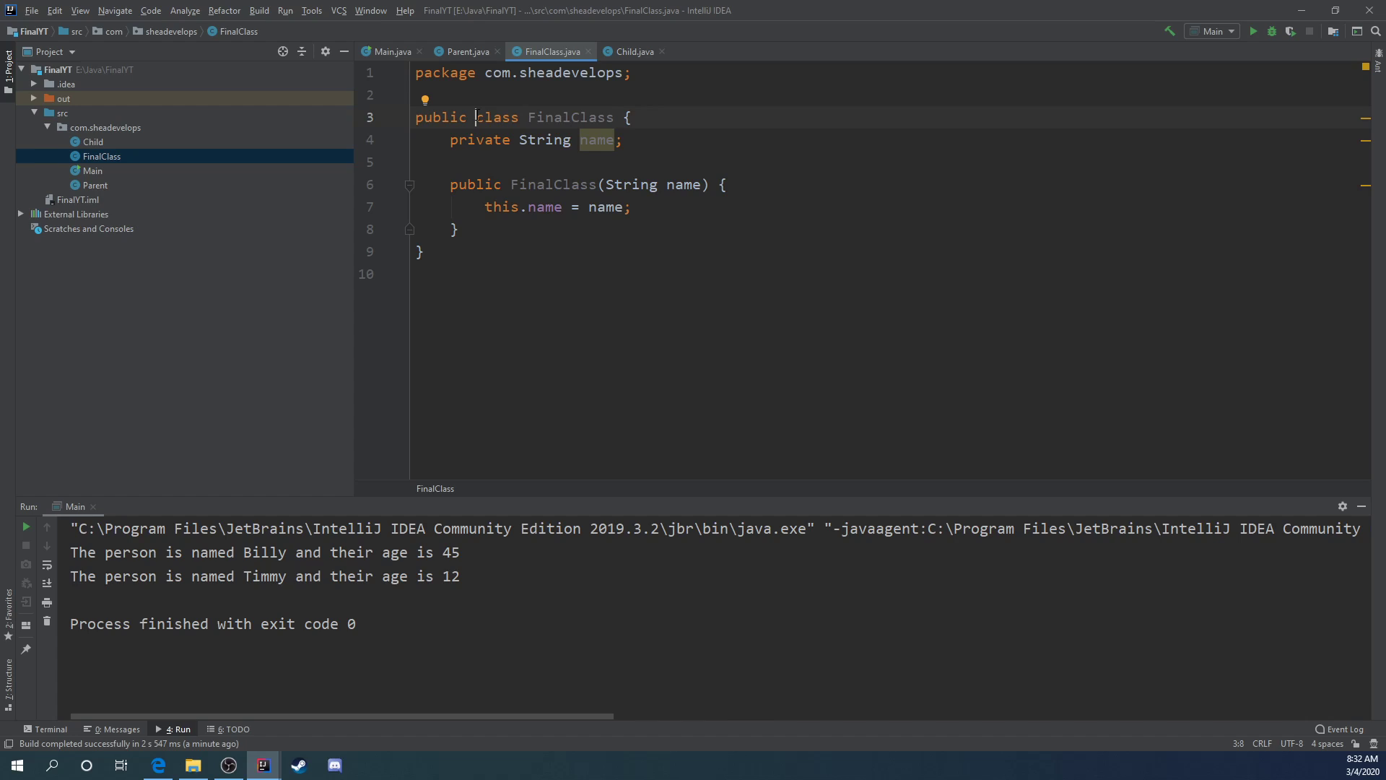
{"action": "type", "text": "final"}
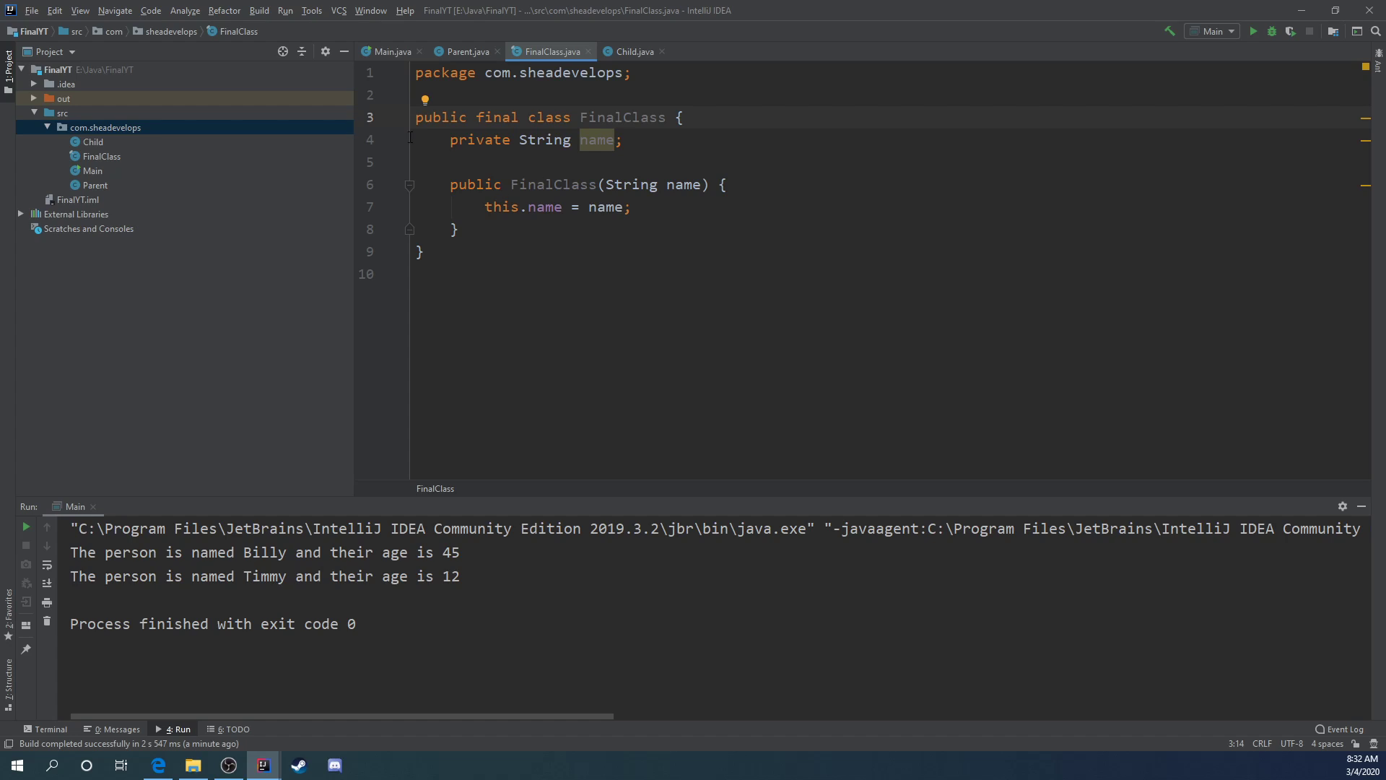
Step: Create a new Java class named SubClass in the package
{"action": "right_click", "coordinate": [103, 126]}
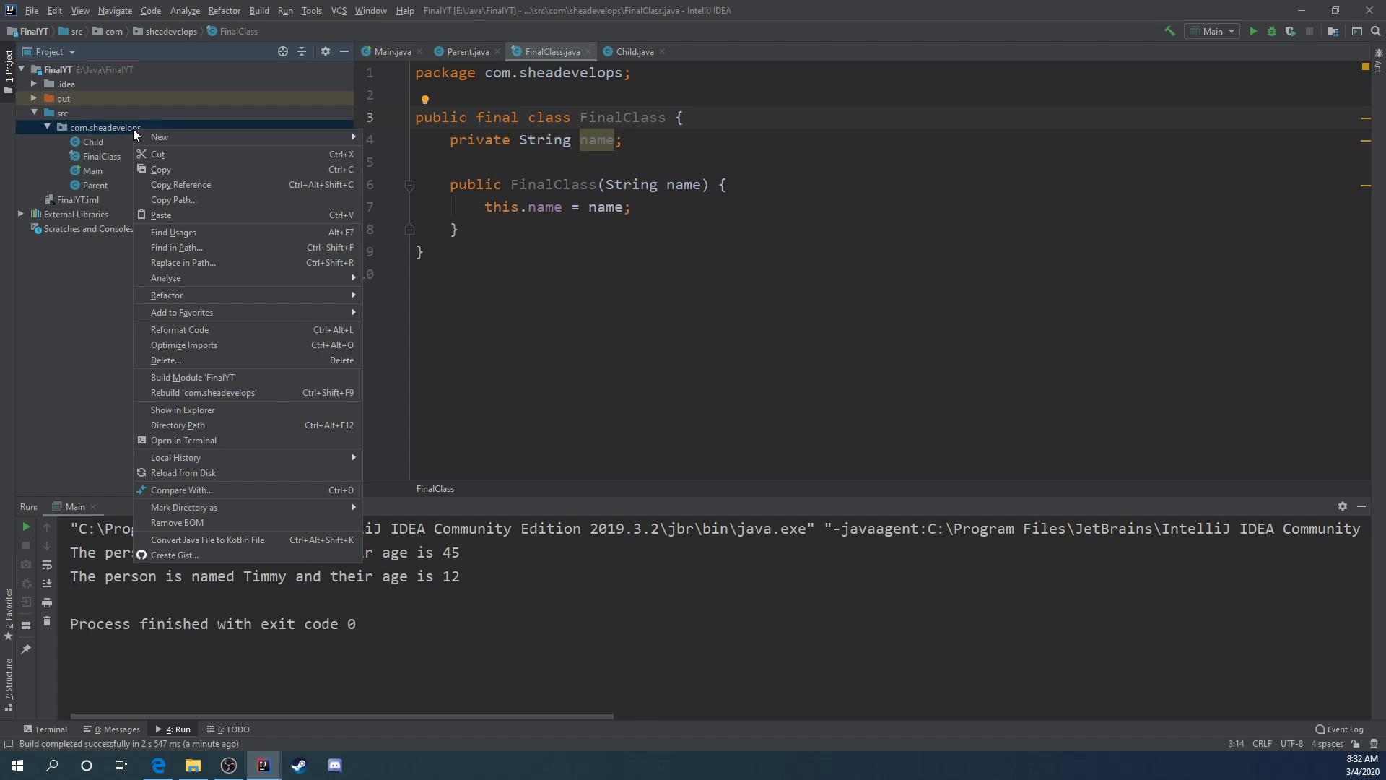
{"action": "left_click", "coordinate": [159, 137]}
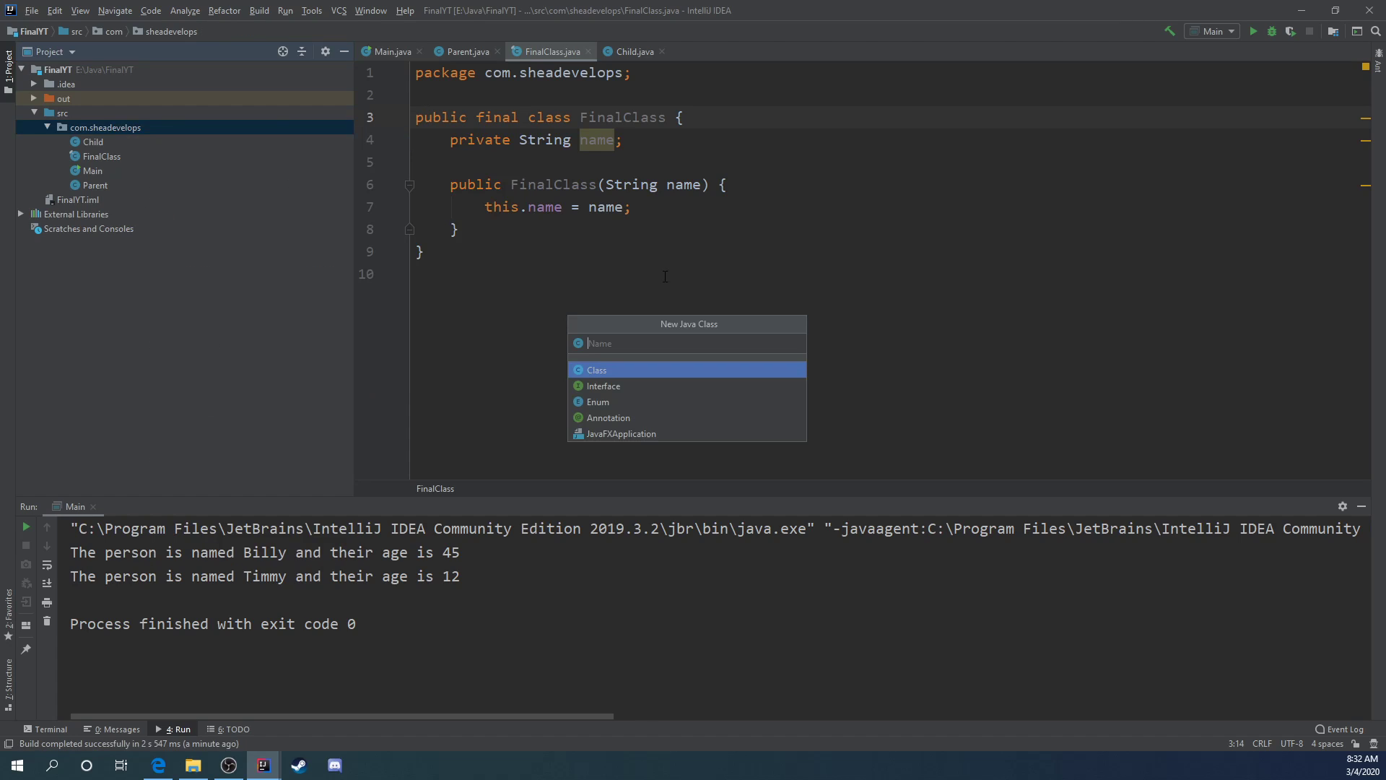
{"action": "mouse_move", "coordinate": [645, 337]}
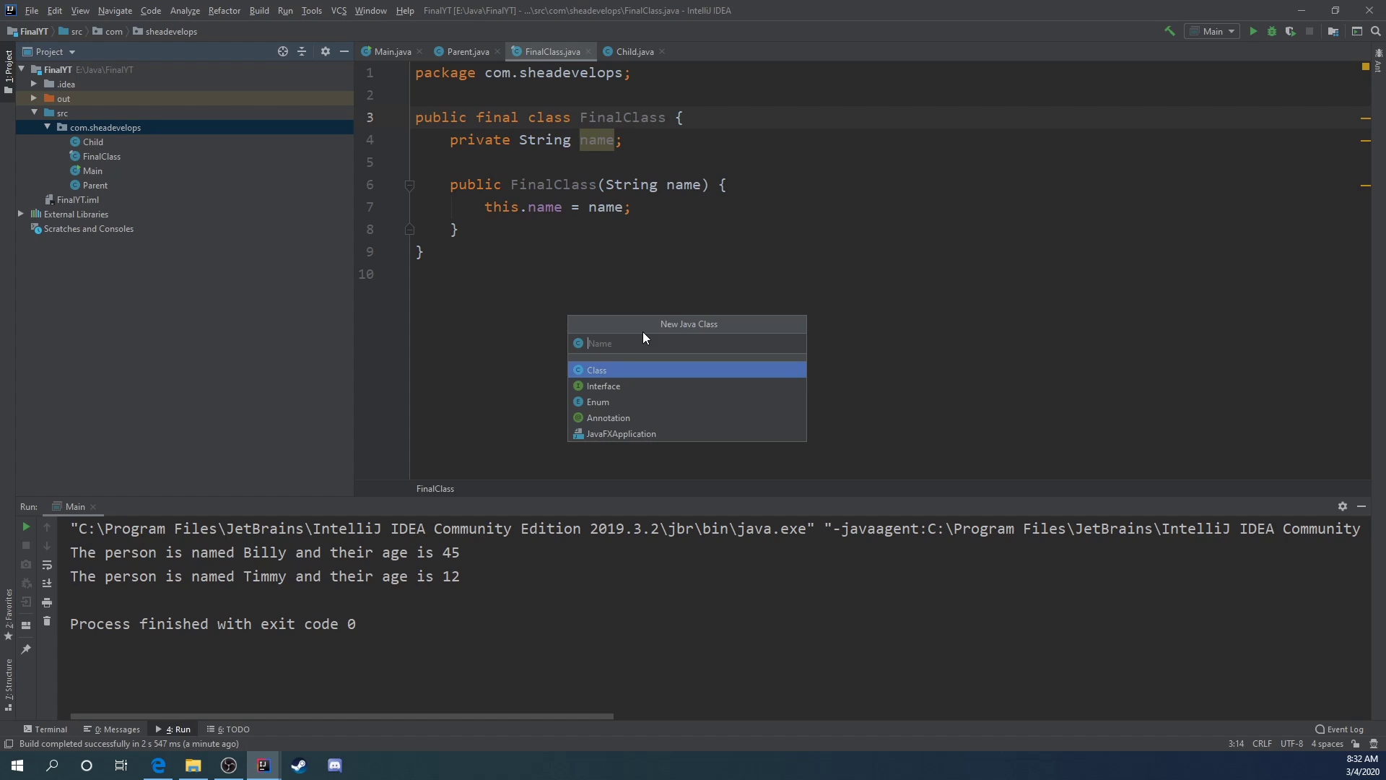
{"action": "type", "text": "Sub"}
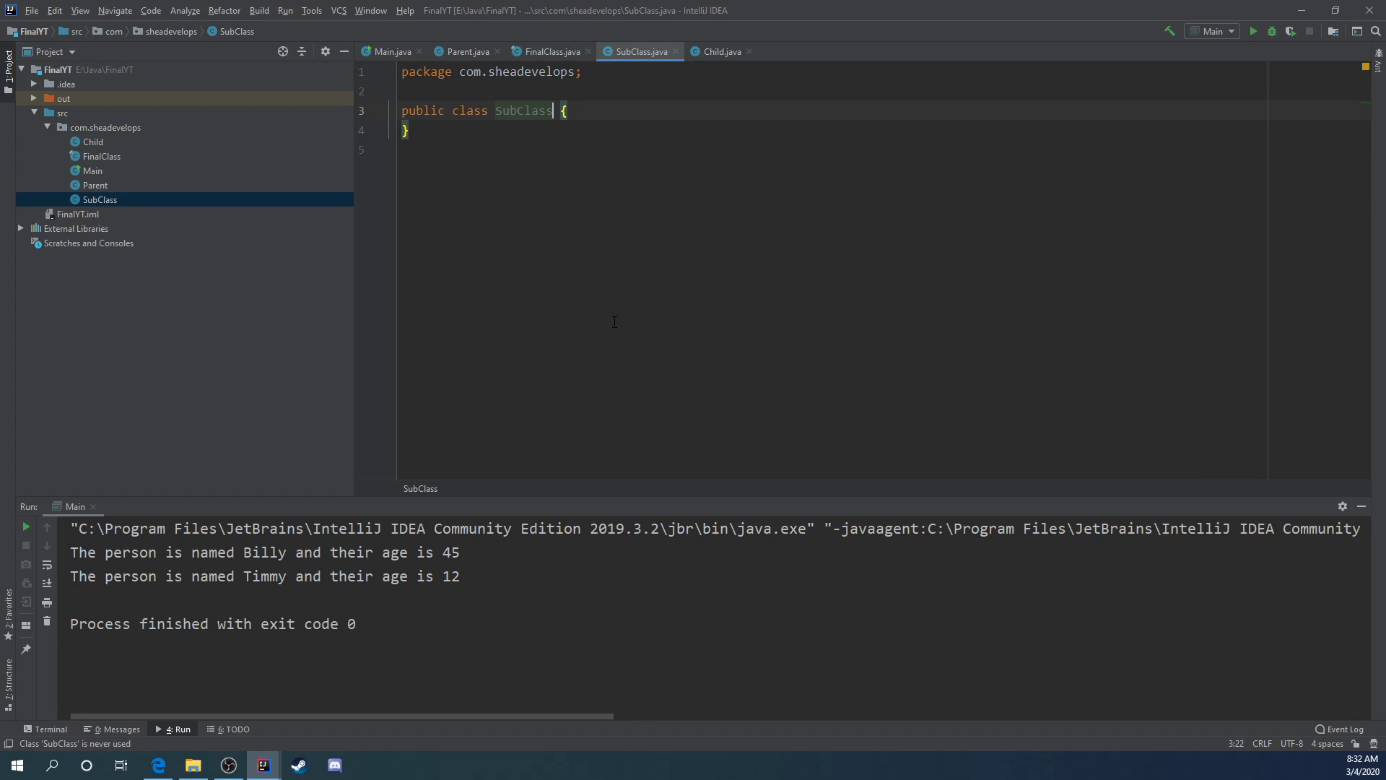
Step: Make SubClass extend FinalClass and check that FinalClass is no longer final
{"action": "type", "text": "extends F"}
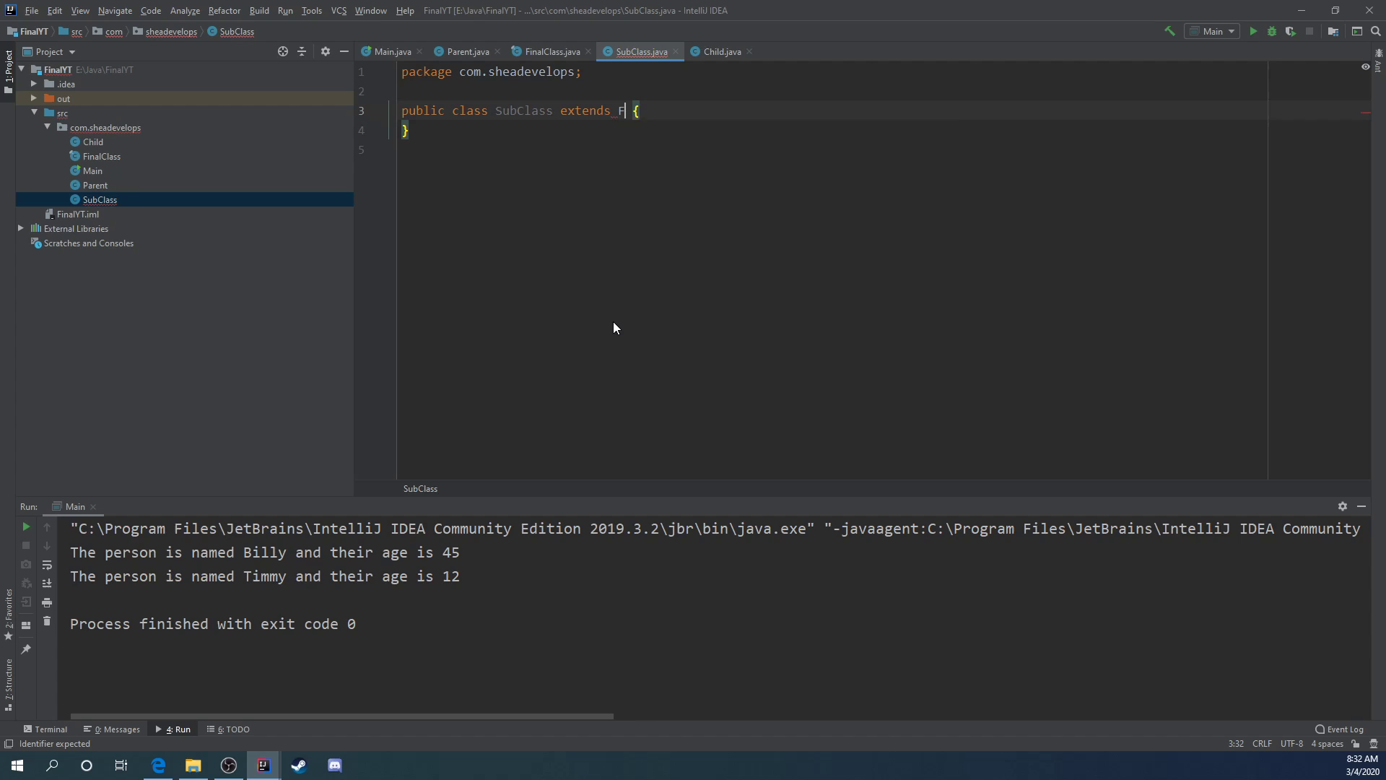
{"action": "type", "text": "inalClass"}
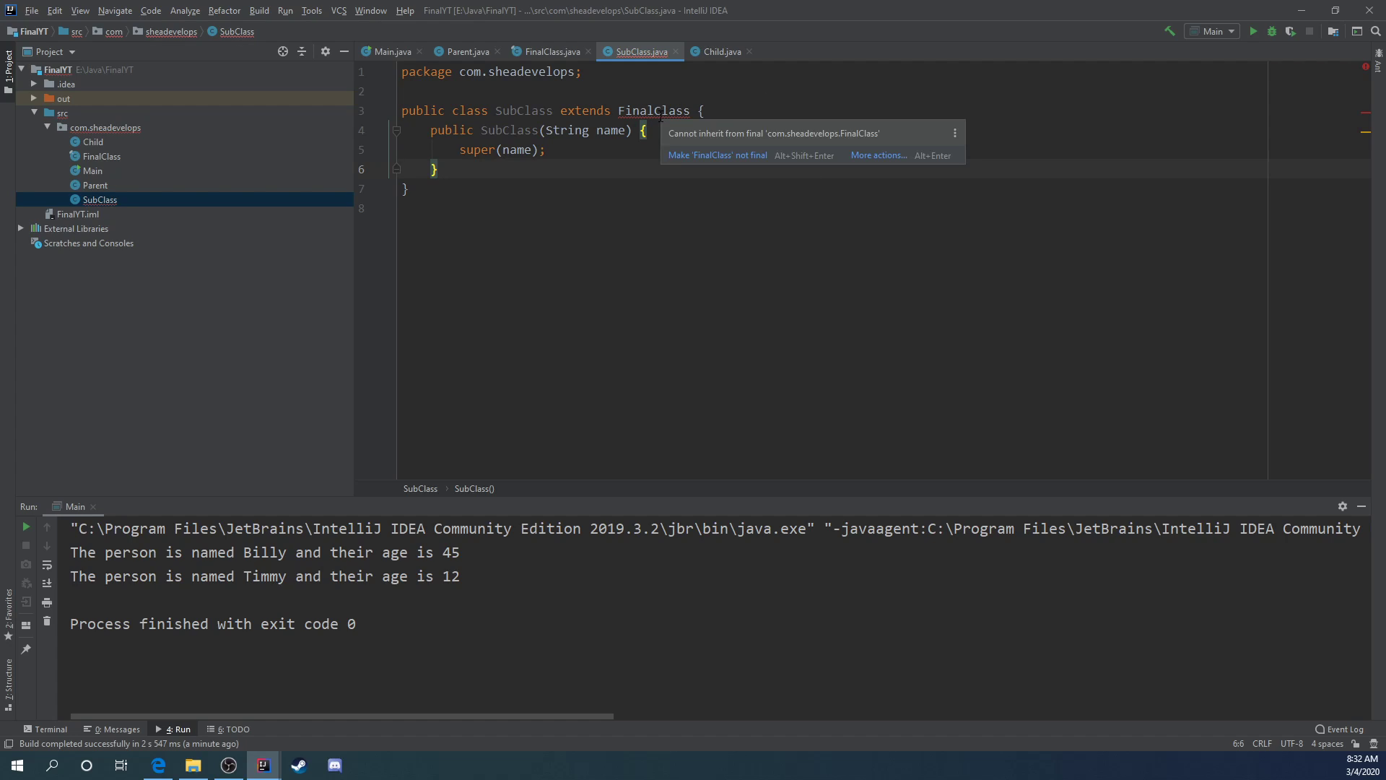
{"action": "mouse_move", "coordinate": [716, 156]}
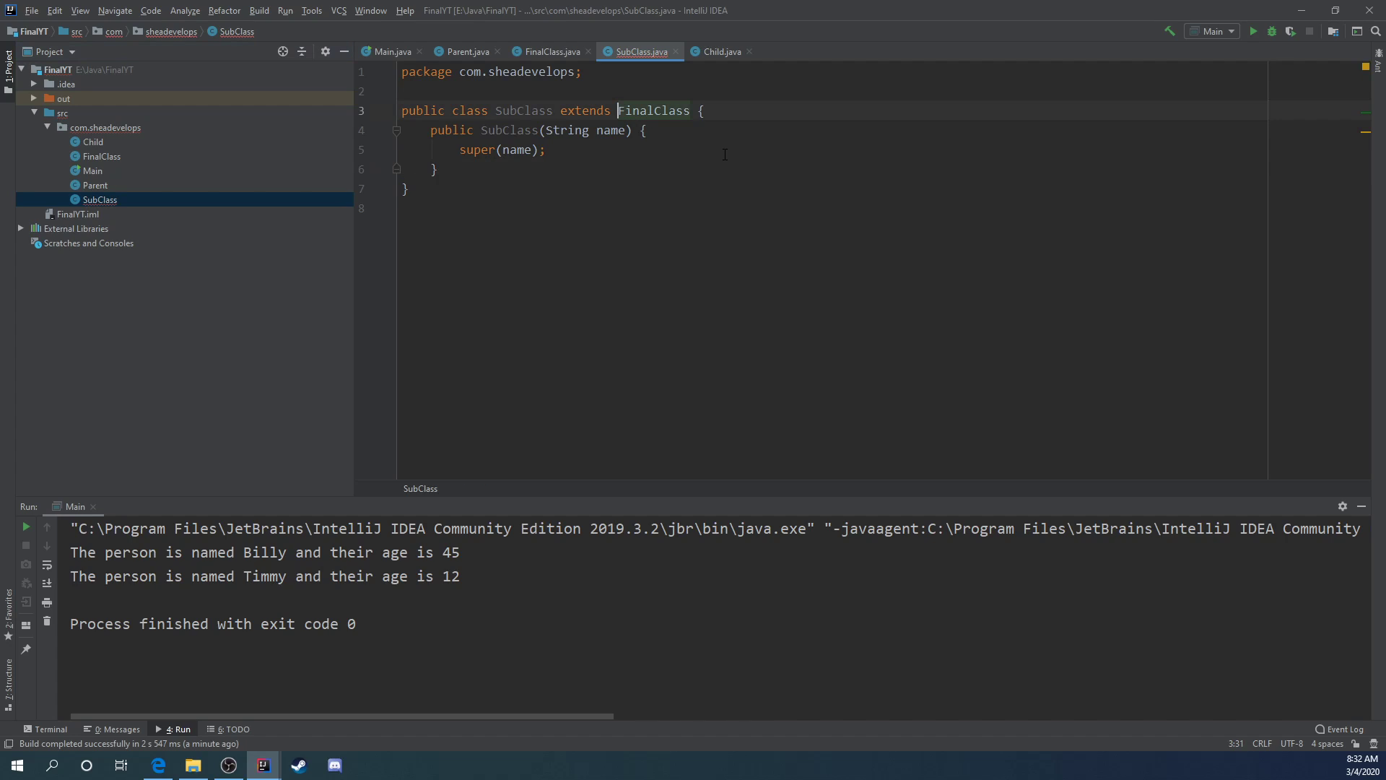
{"action": "left_click", "coordinate": [549, 52]}
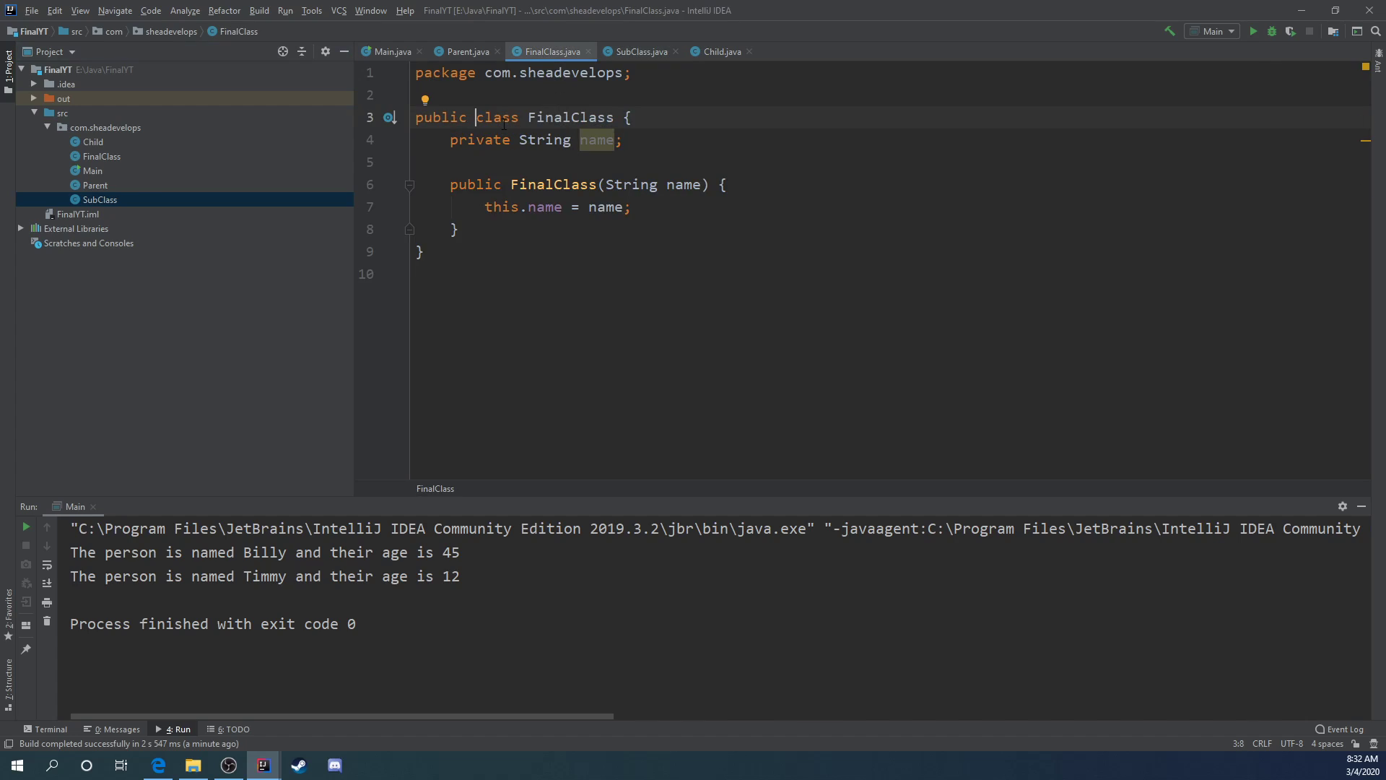